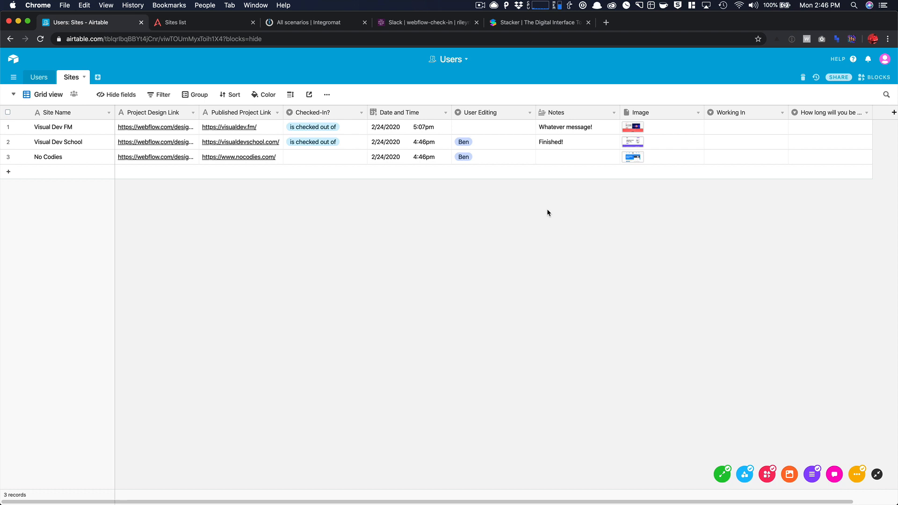
mouse_move(568, 59)
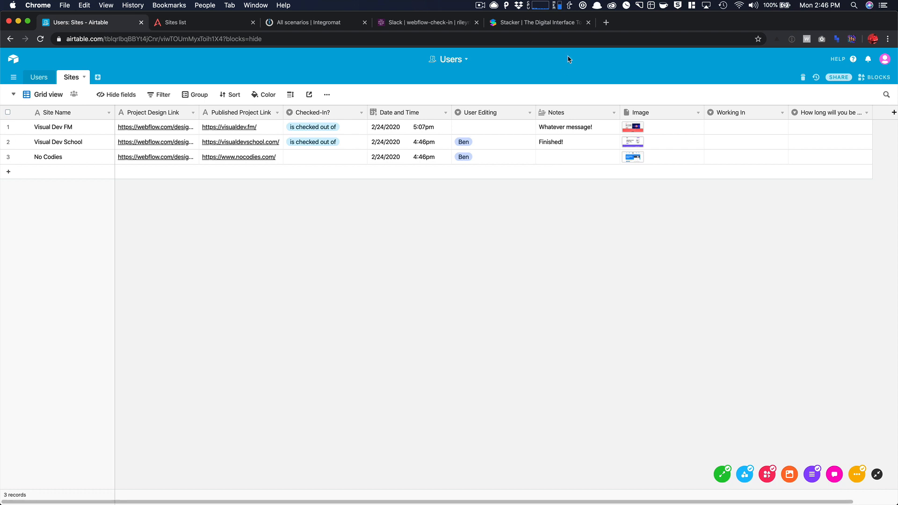
Step: Scroll through the stacker.app homepage, then return to the Airtable Sites table
click(540, 22)
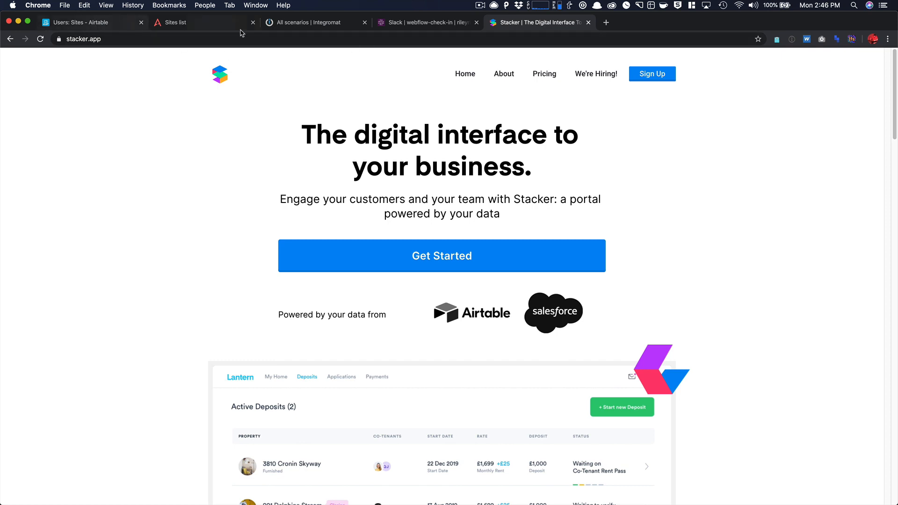
scroll(down, 3)
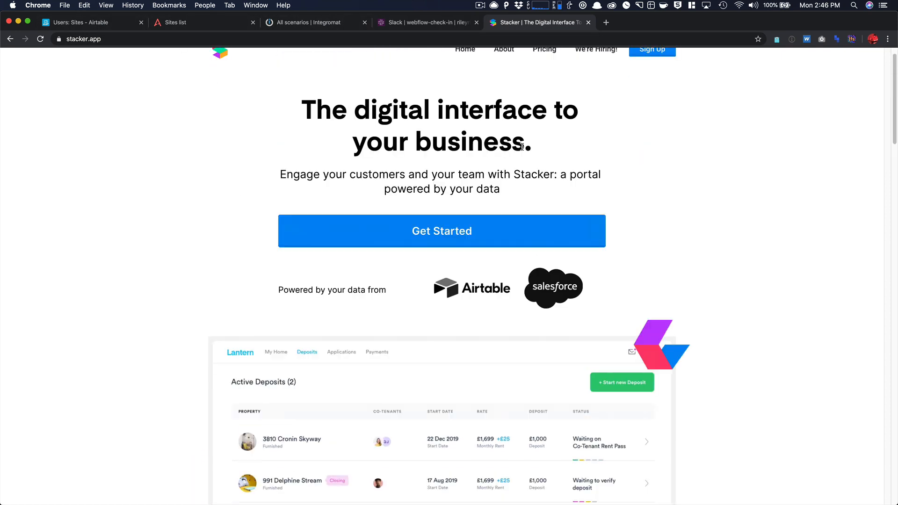
scroll(down, 3)
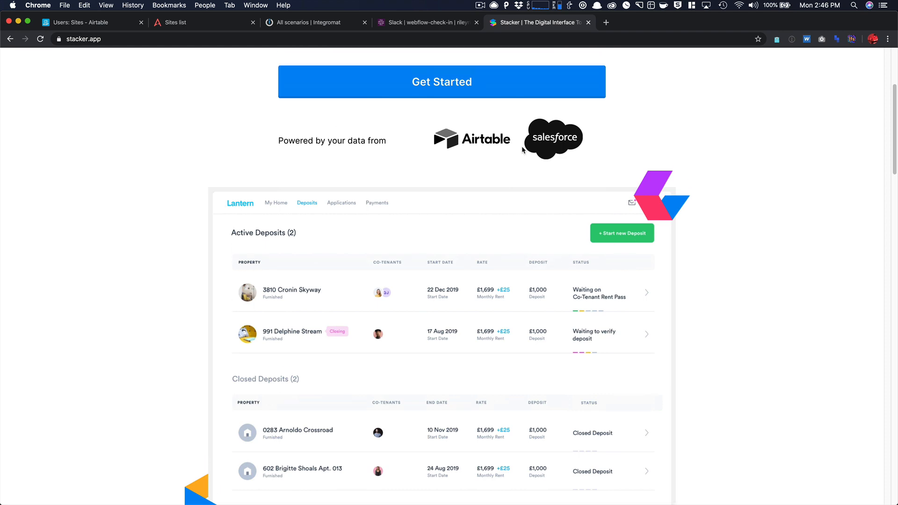
scroll(up, 3)
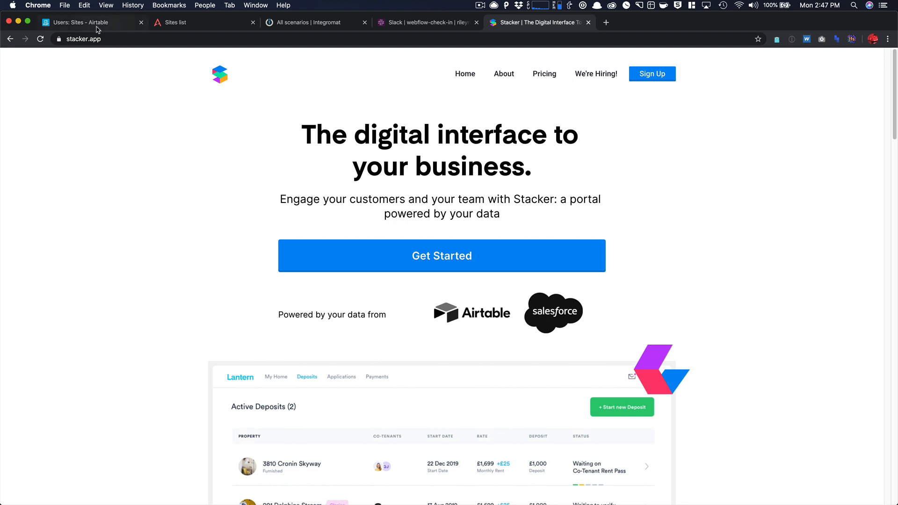
click(81, 23)
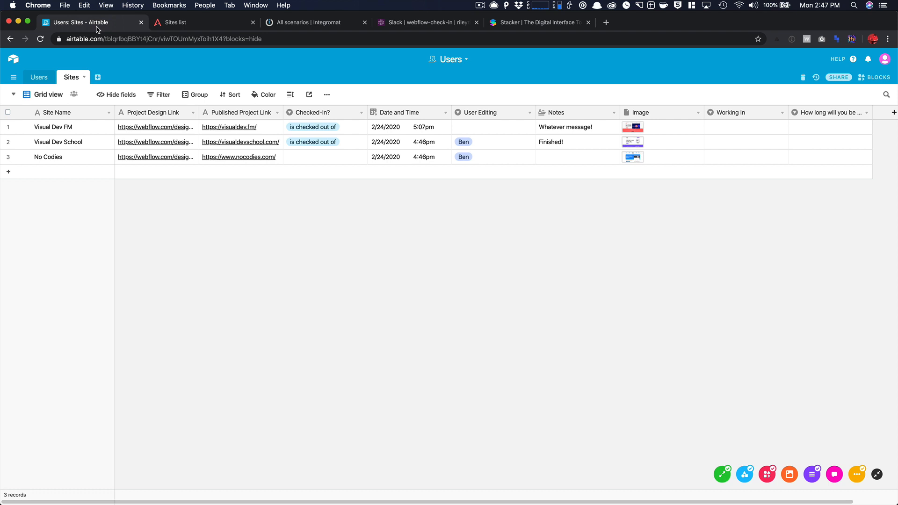
Step: Inspect Visual Dev FM's name, links and check-in status, and the Date and Time field settings
click(53, 127)
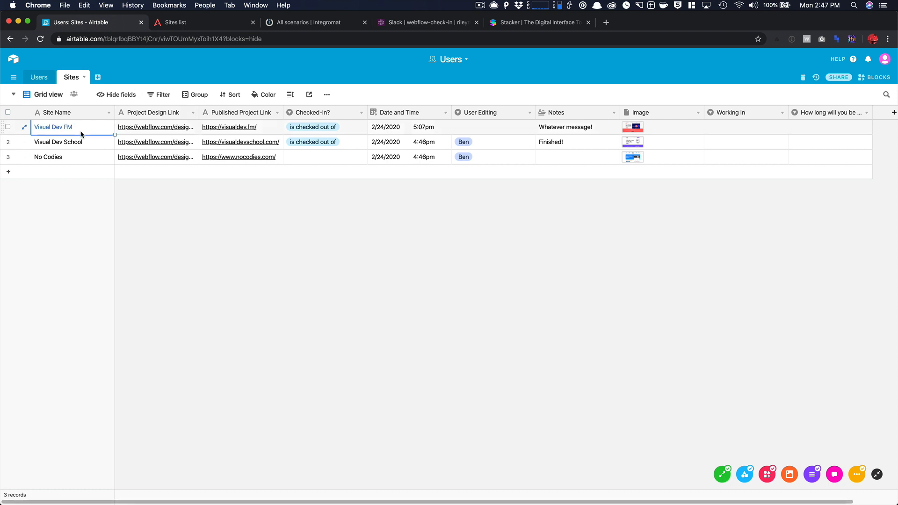
click(48, 157)
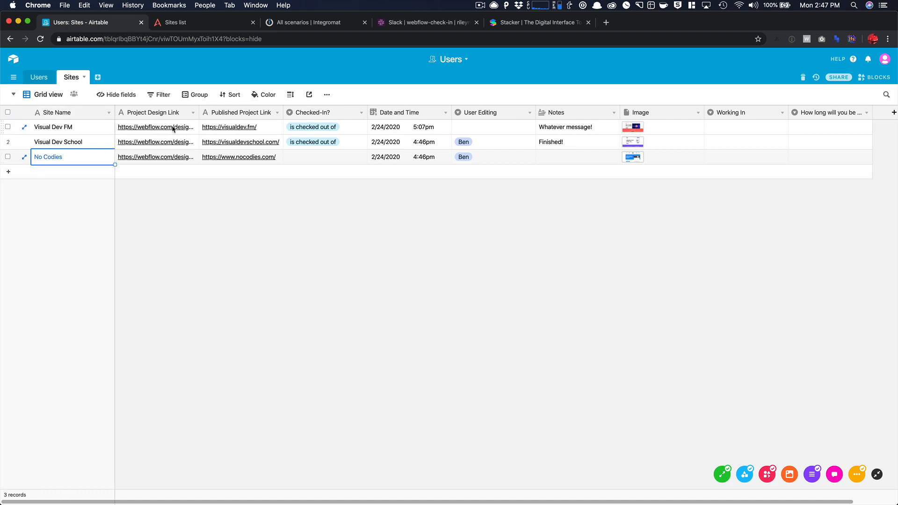
click(156, 127)
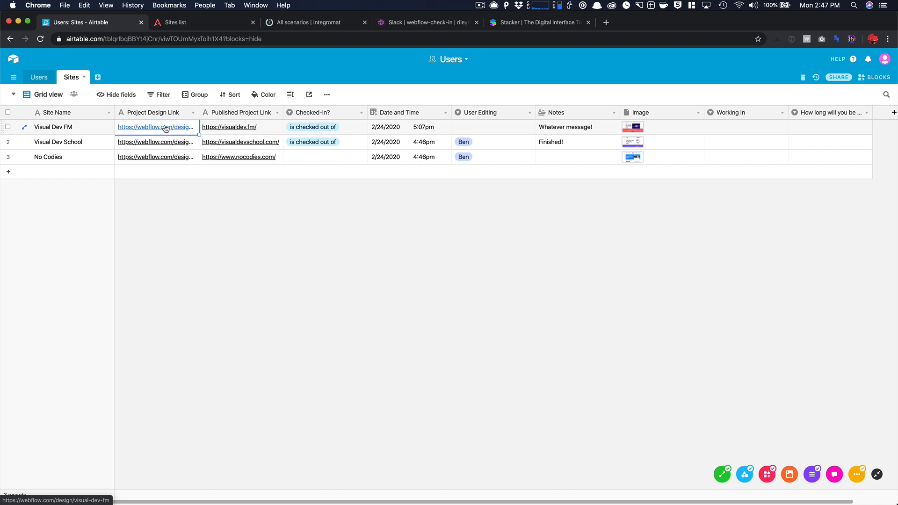
click(241, 126)
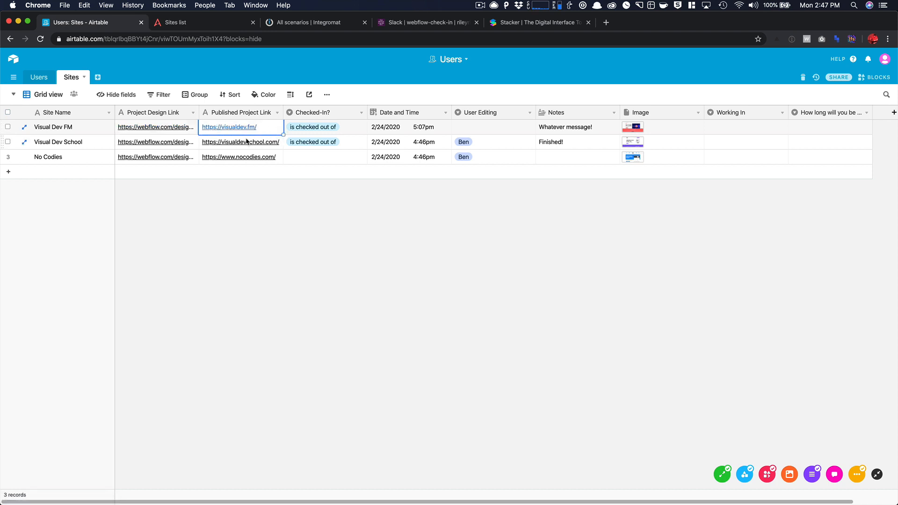
click(323, 127)
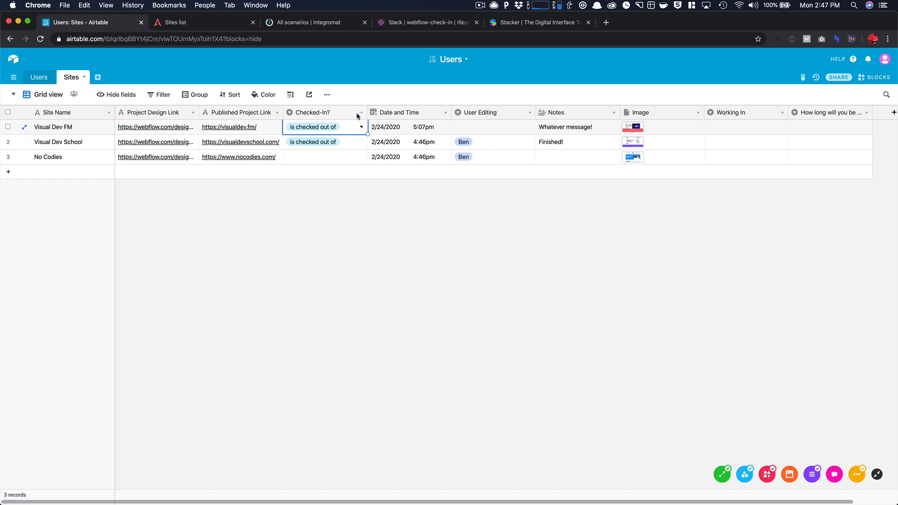
mouse_move(362, 114)
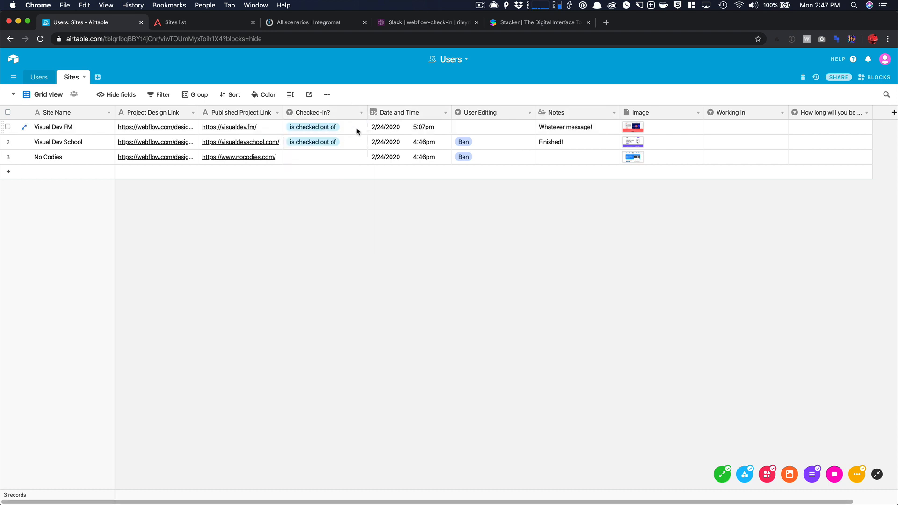
click(324, 127)
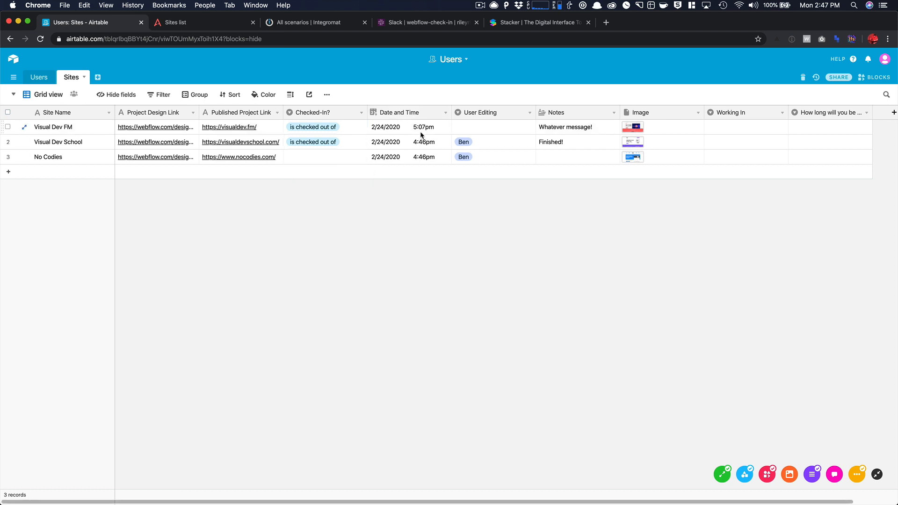
mouse_move(443, 114)
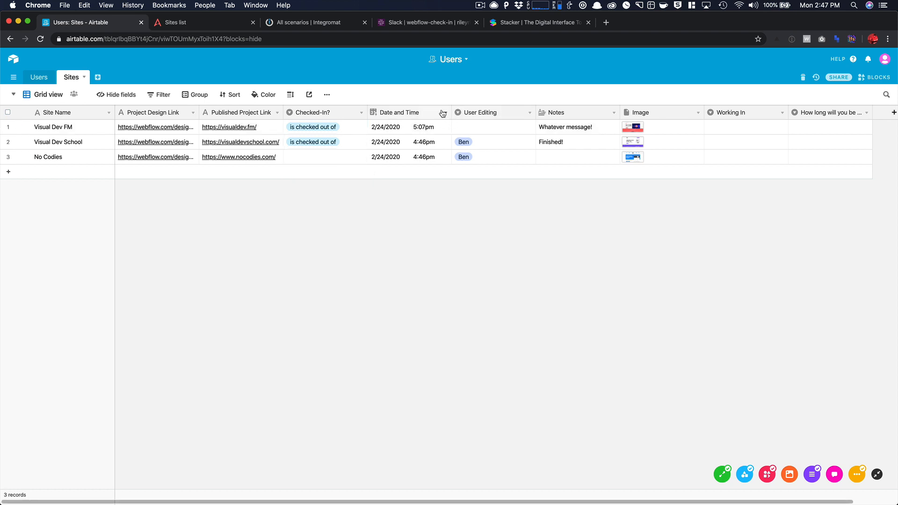
click(443, 112)
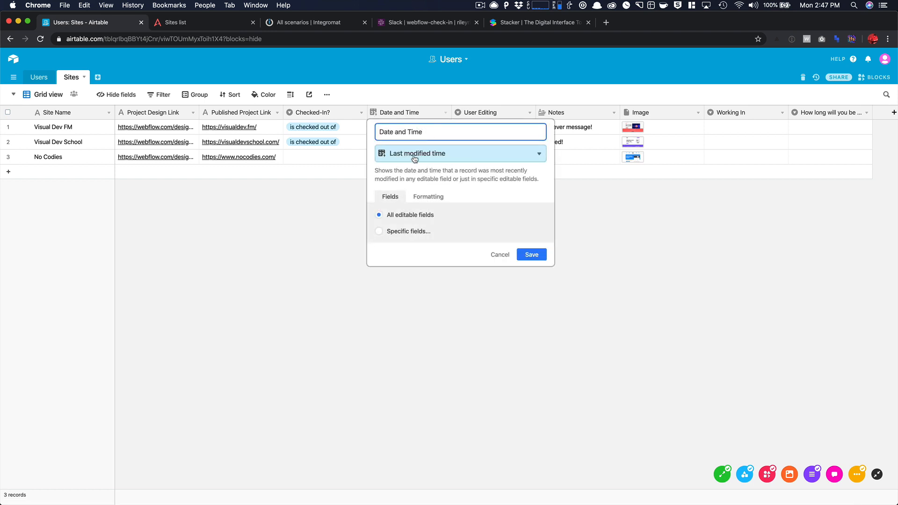
click(460, 153)
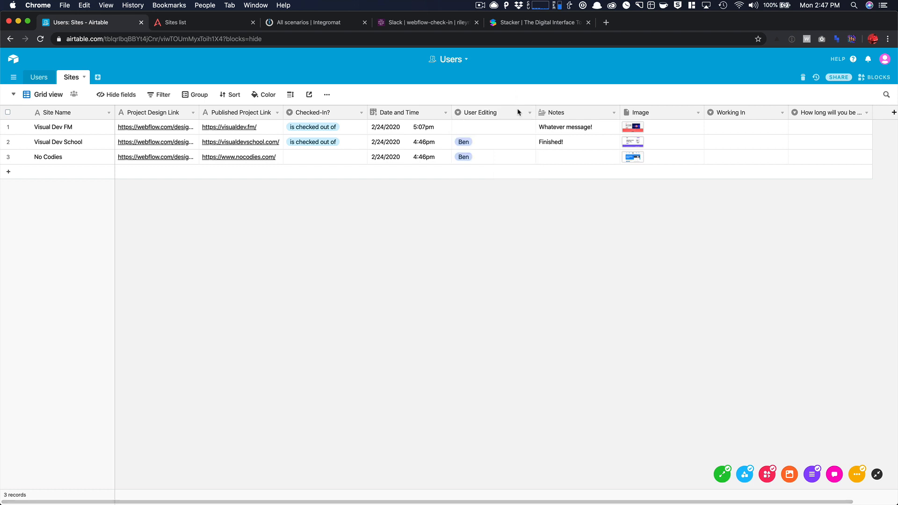
Step: Review Visual Dev FM's User Editing options, note and working-duration options without changing anything
click(492, 127)
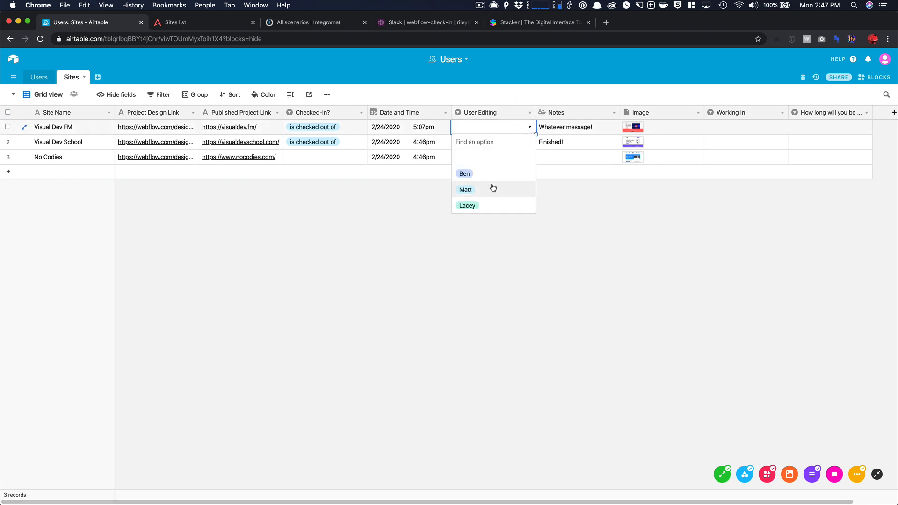
click(464, 174)
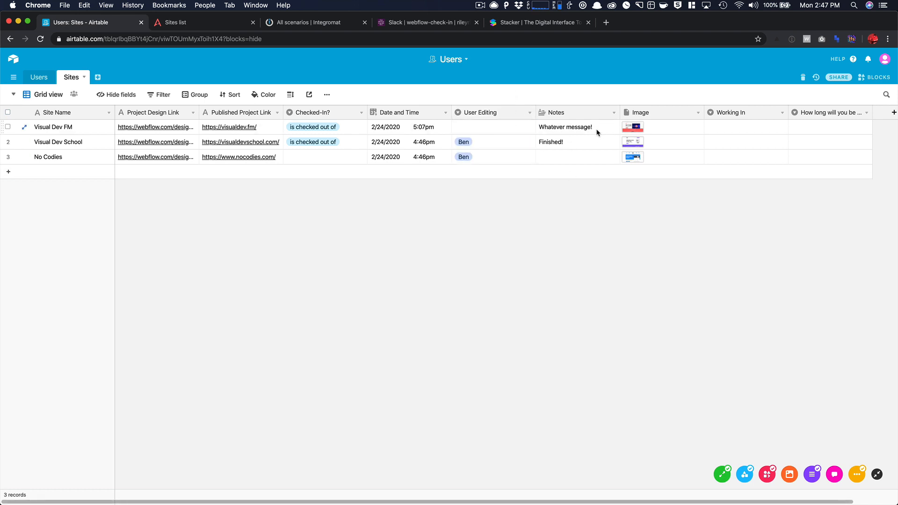
click(587, 127)
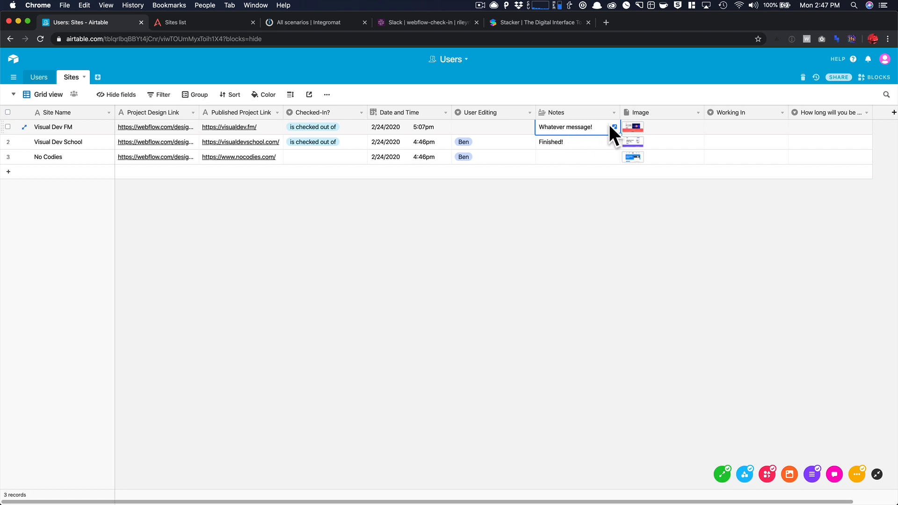
click(644, 127)
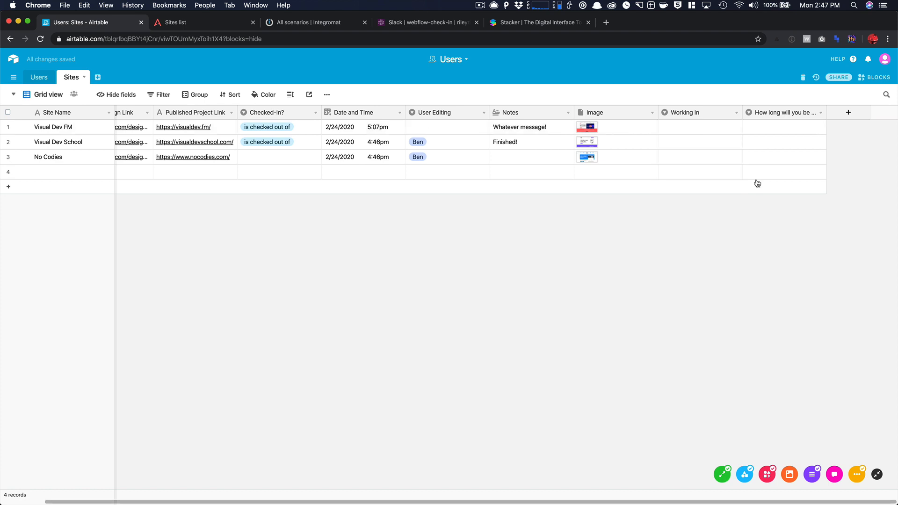
mouse_move(727, 224)
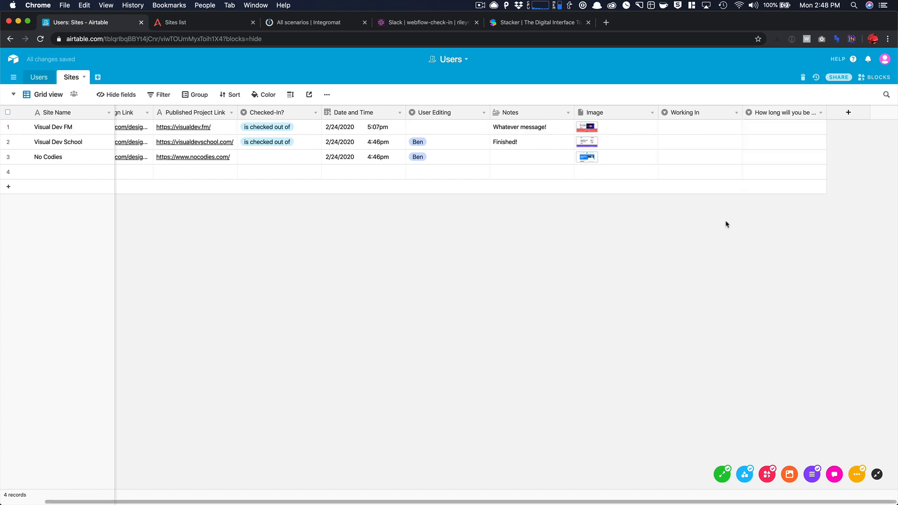
click(783, 127)
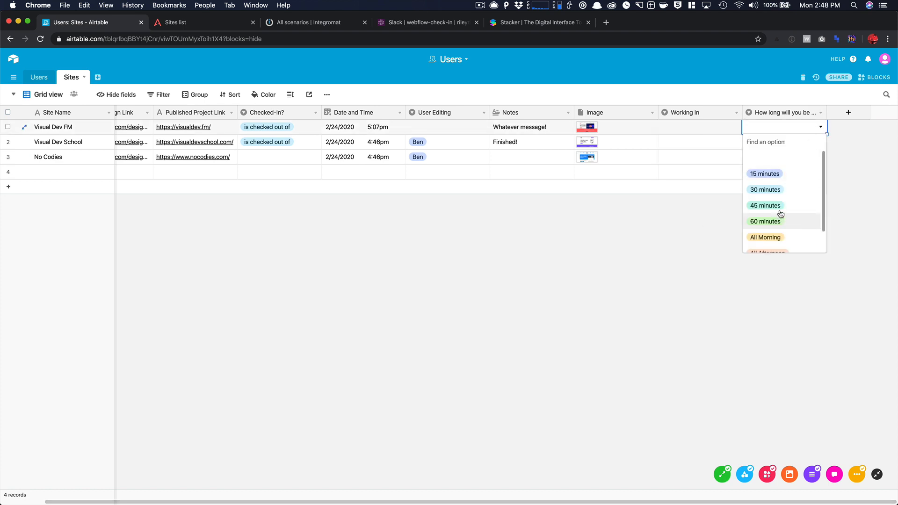
scroll(down, 3)
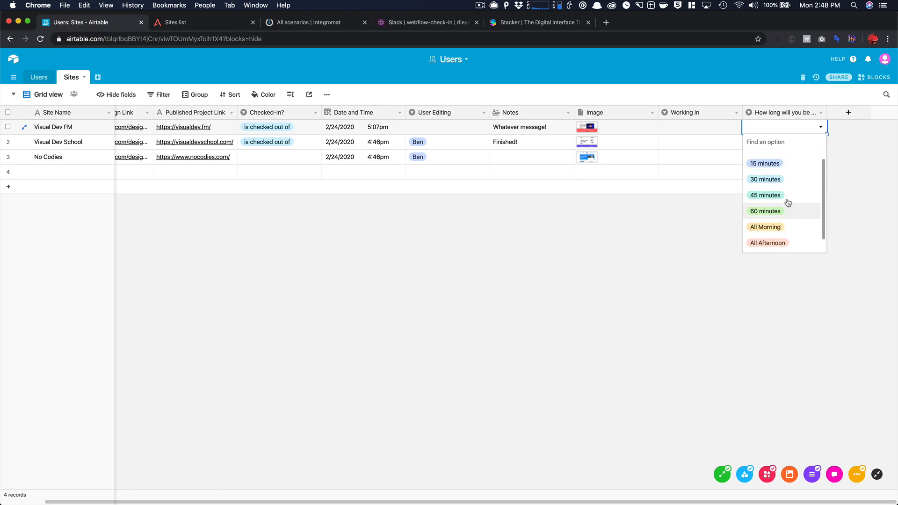
scroll(down, 3)
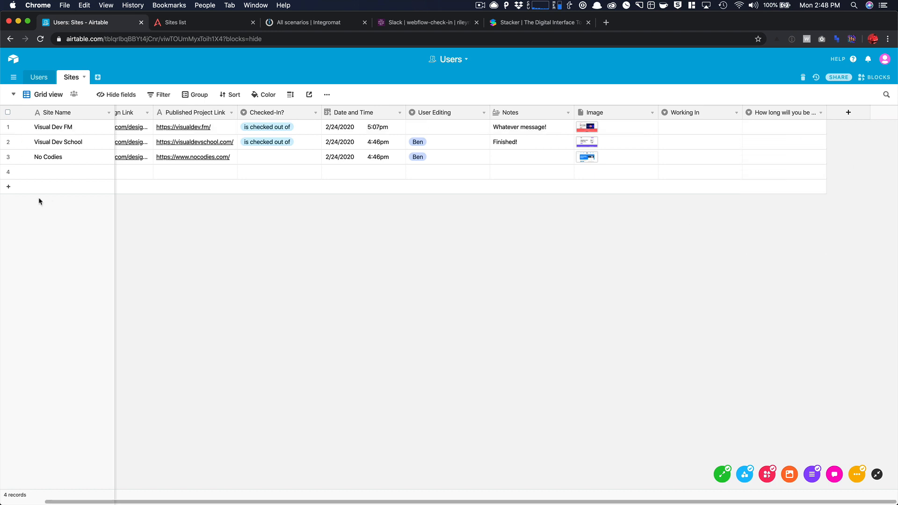
mouse_move(5, 172)
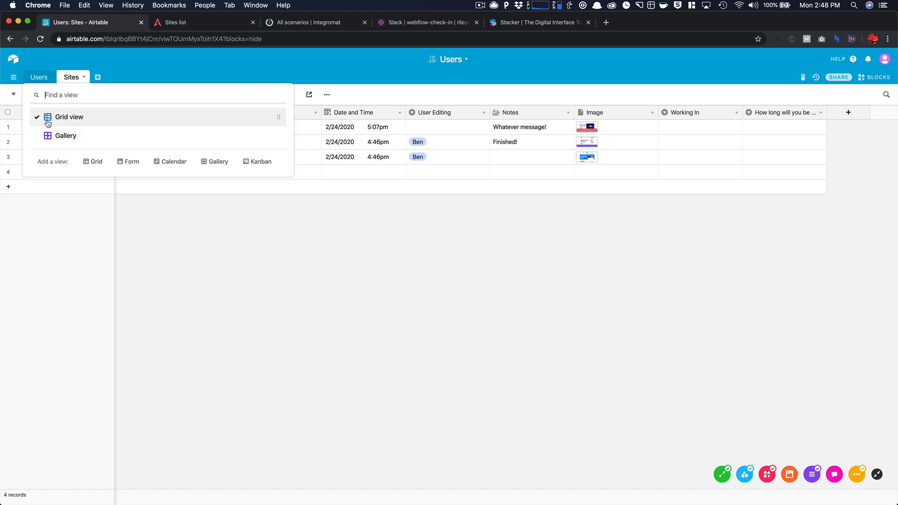
Step: View Sites in Gallery view, browse record details and close the Visual Dev FM record
click(66, 135)
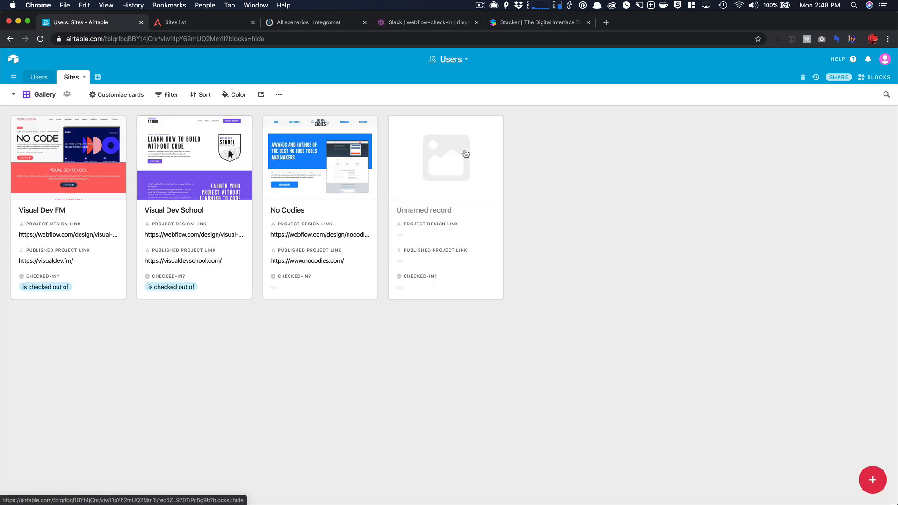
click(465, 153)
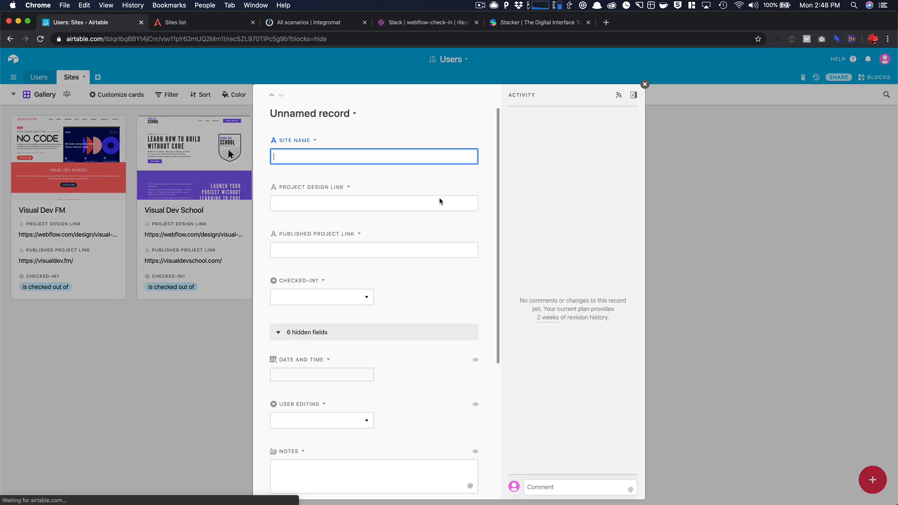
scroll(down, 3)
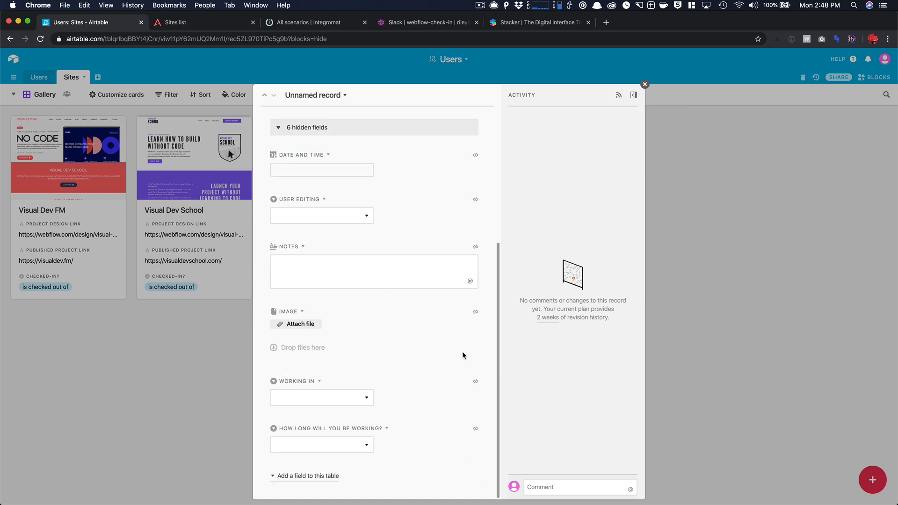
mouse_move(645, 85)
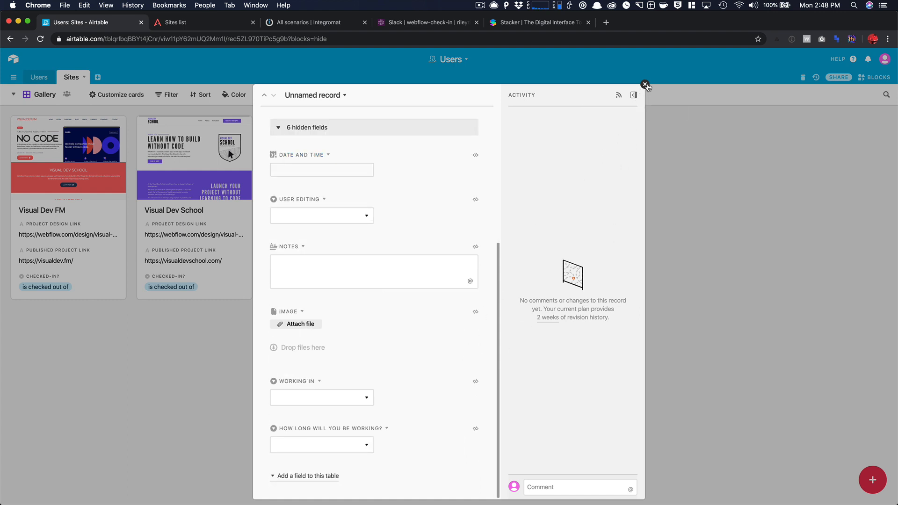
click(645, 84)
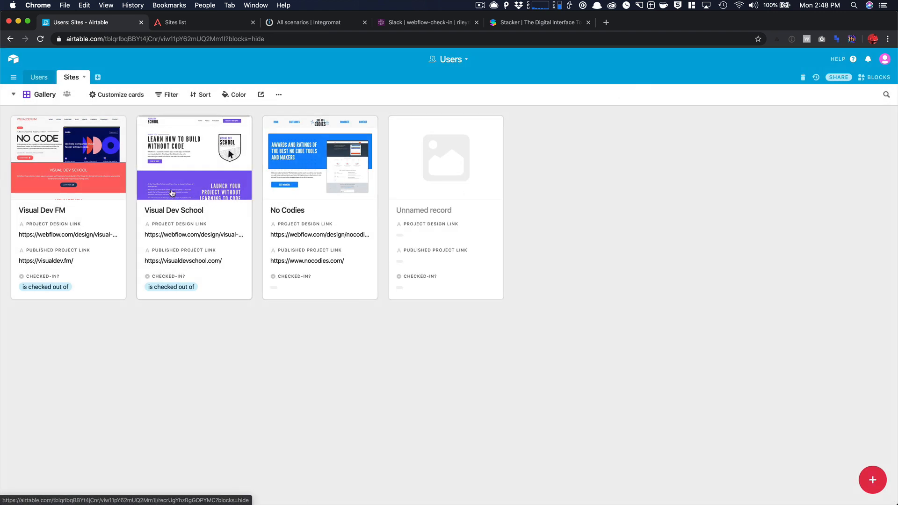
mouse_move(69, 160)
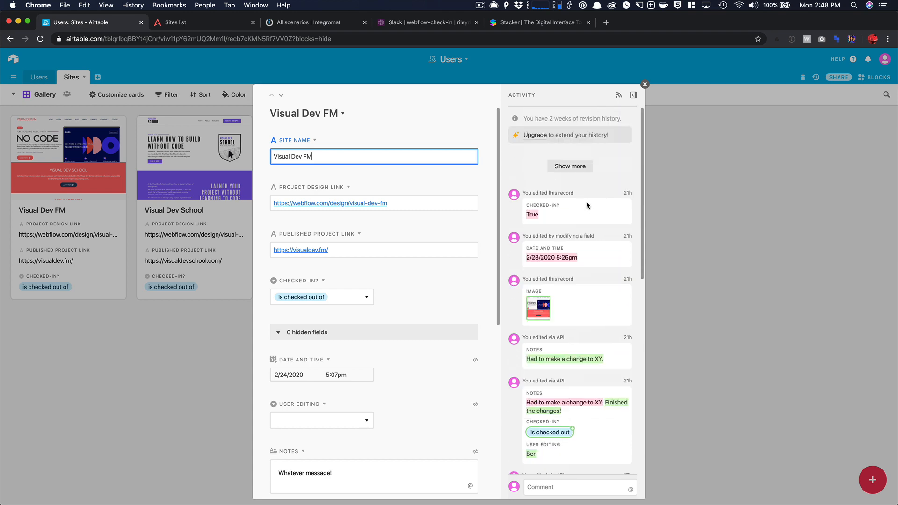
scroll(down, 3)
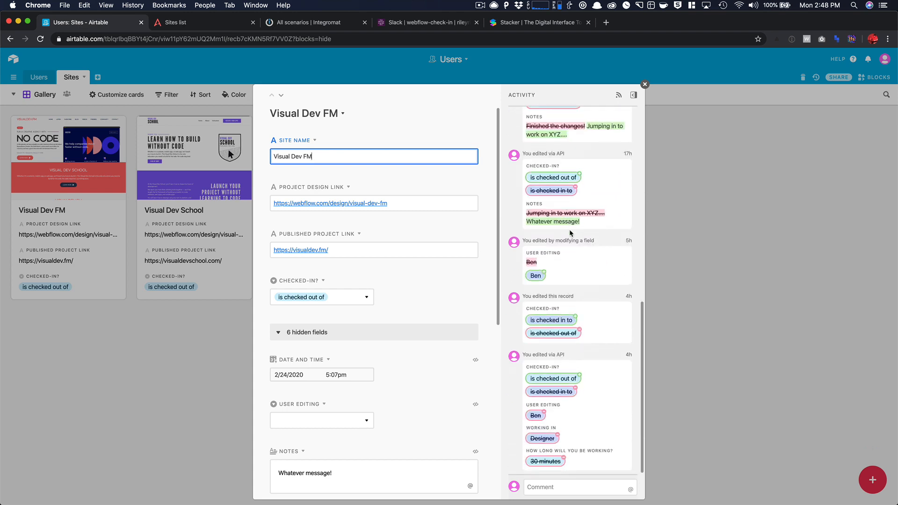
scroll(down, 3)
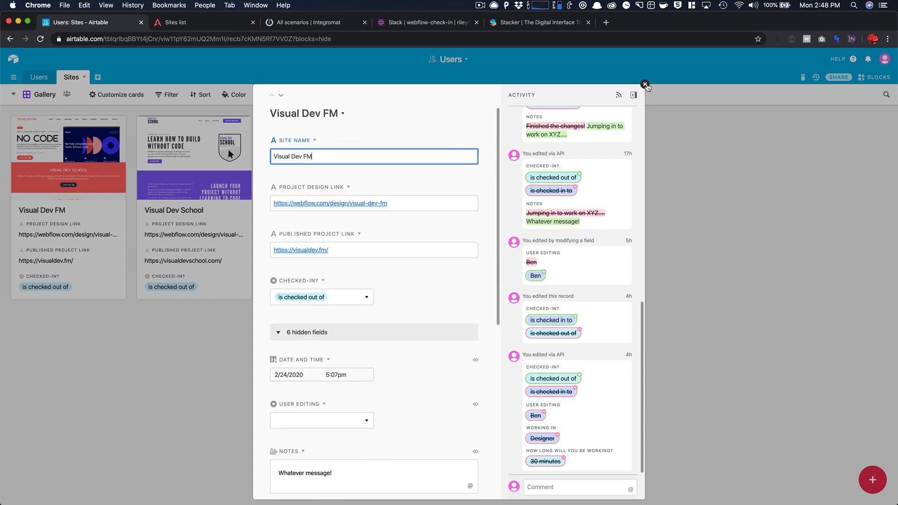
click(644, 85)
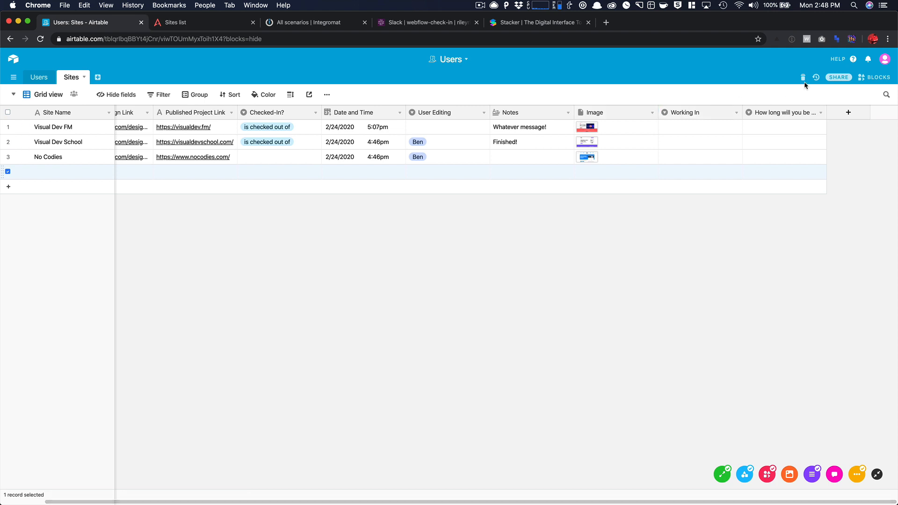
Step: Check the trash, delete the empty fourth record, and glance at the Users table
click(803, 77)
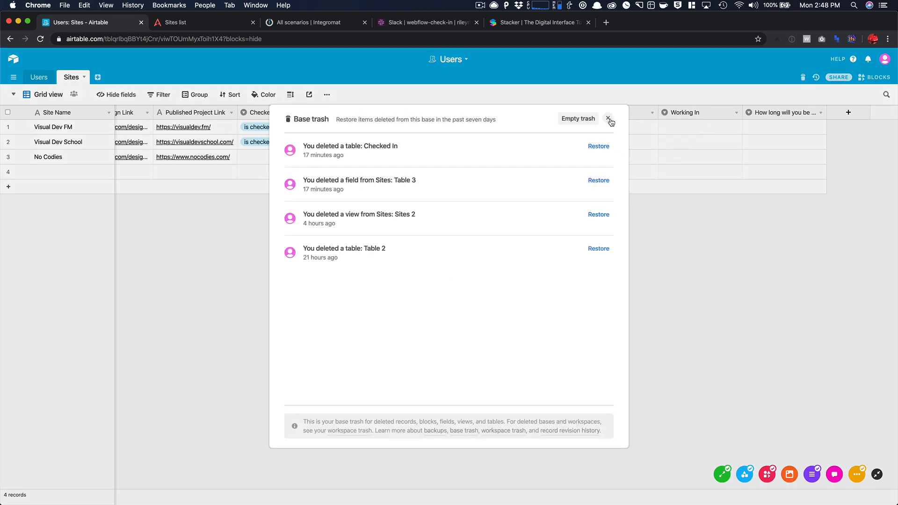
click(608, 118)
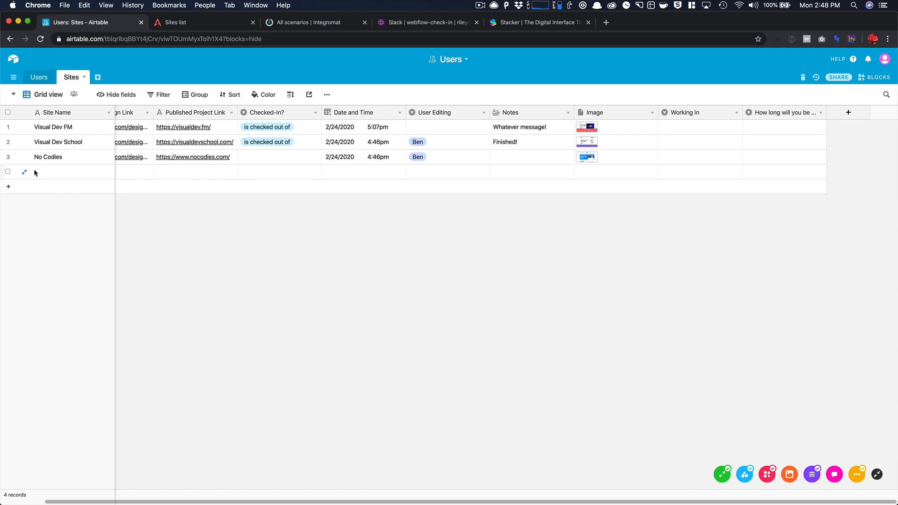
click(7, 172)
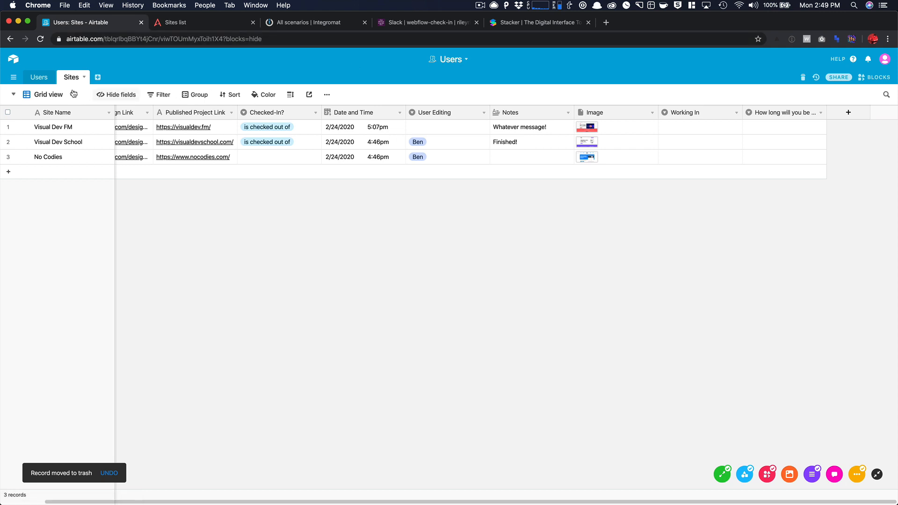
click(38, 78)
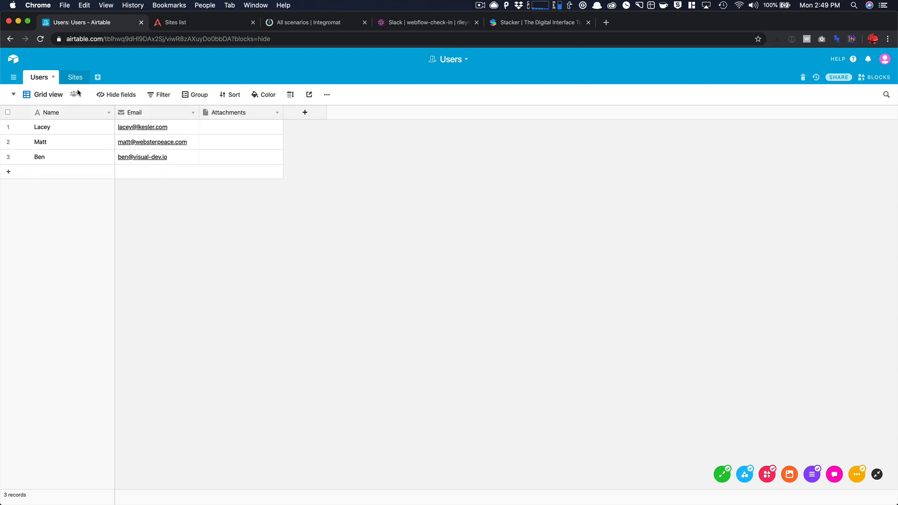
click(71, 77)
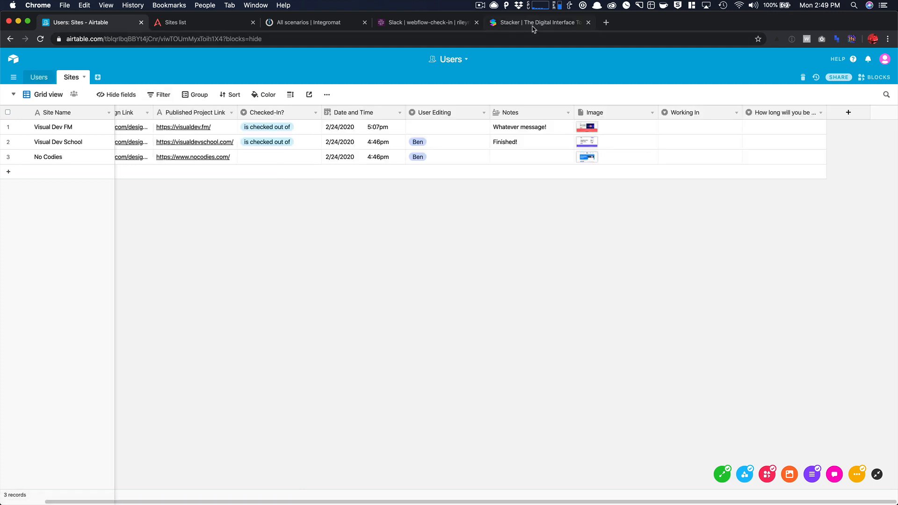
click(538, 22)
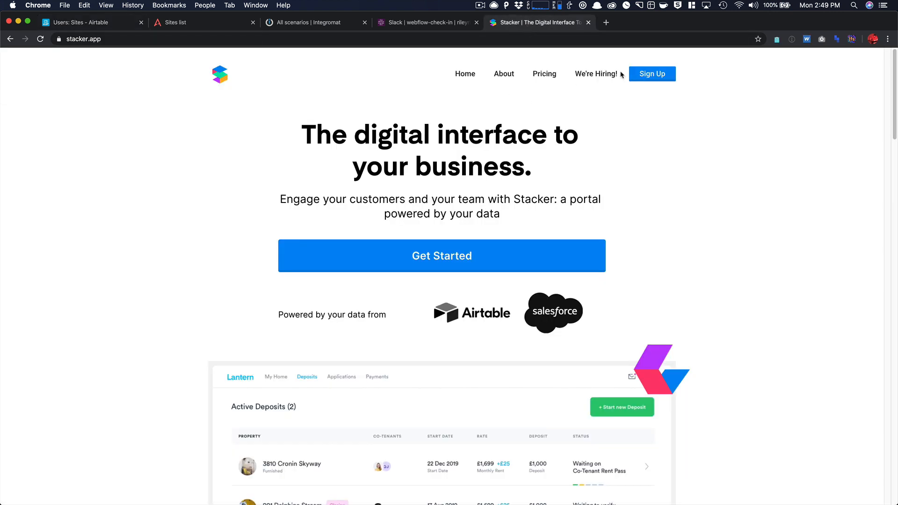
click(653, 73)
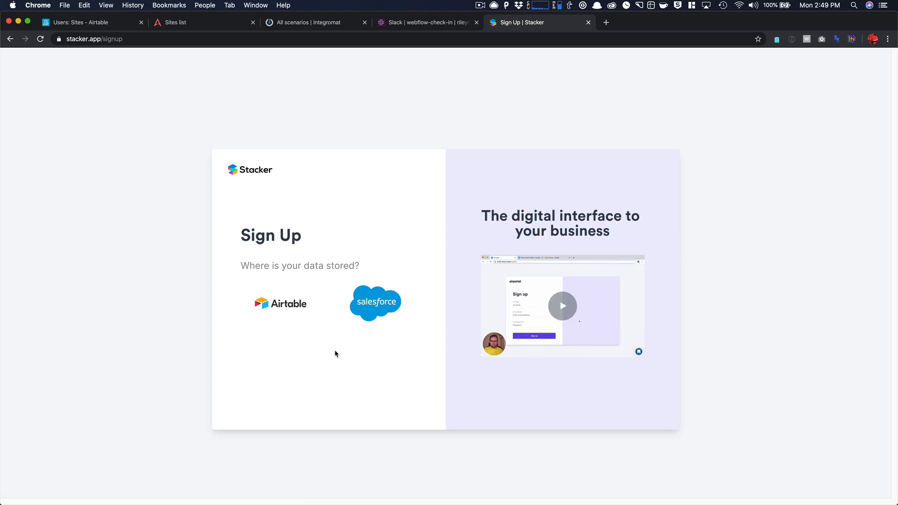
click(280, 304)
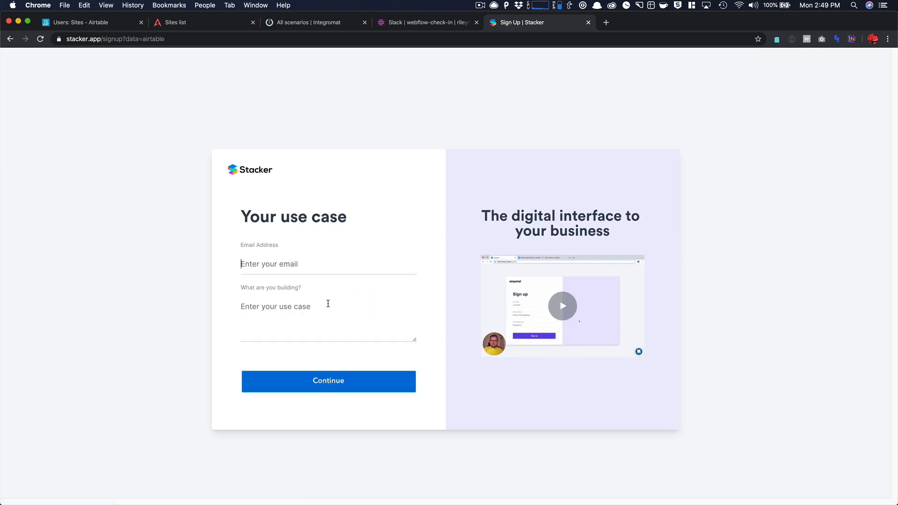
click(328, 381)
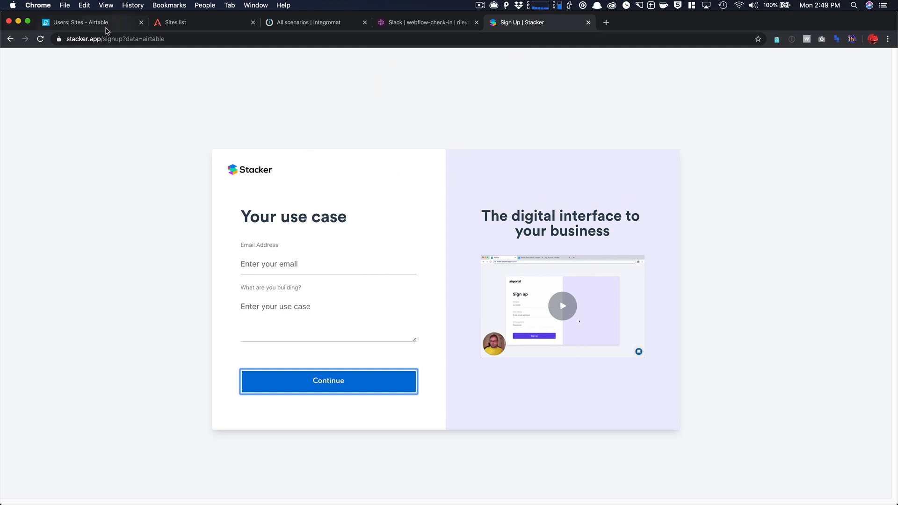
click(84, 22)
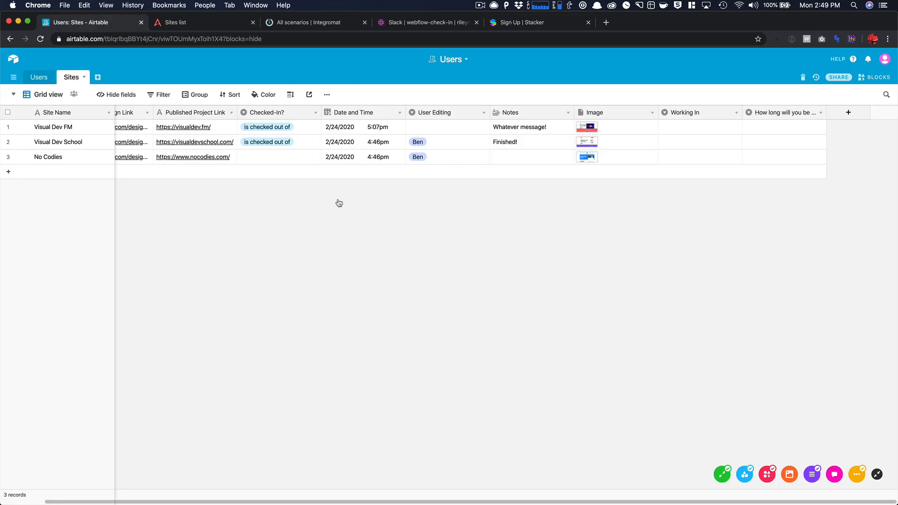
mouse_move(286, 209)
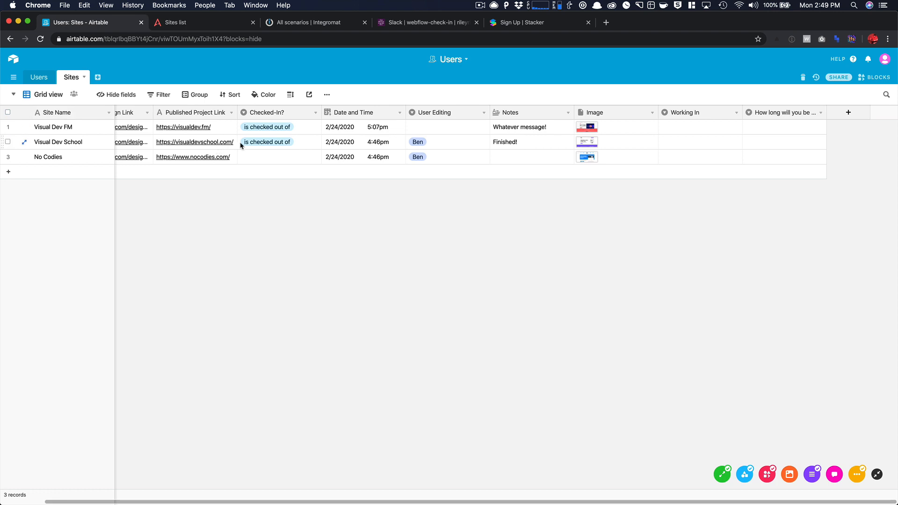
Step: Open the Stacker portal and toggle between Sites Being Worked On and Not Being Worked On
click(179, 22)
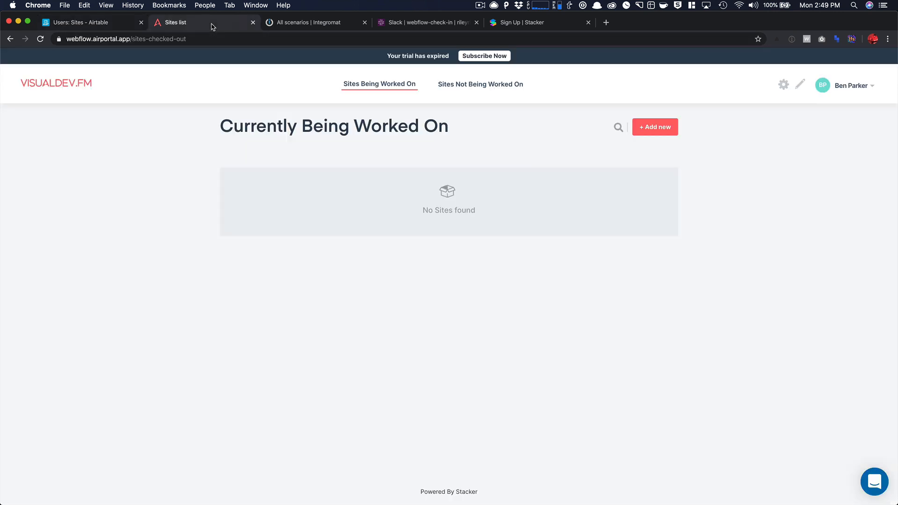
click(480, 84)
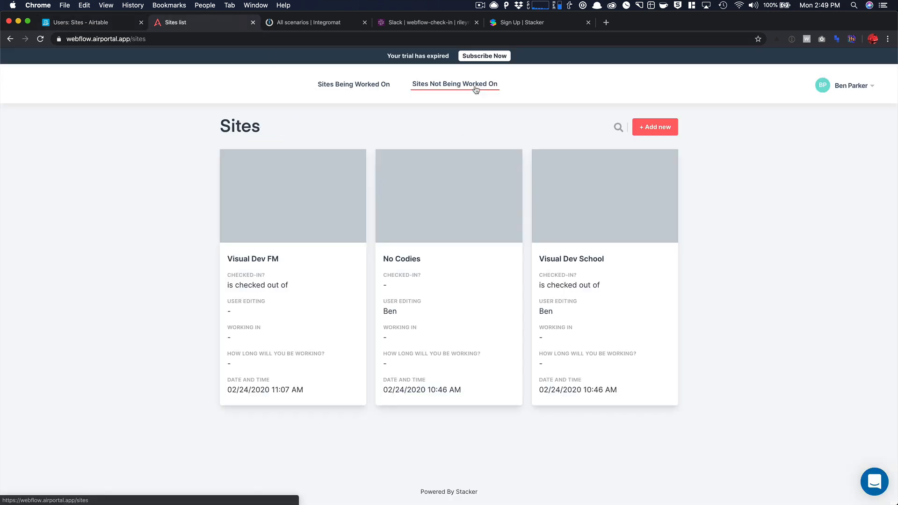
click(380, 84)
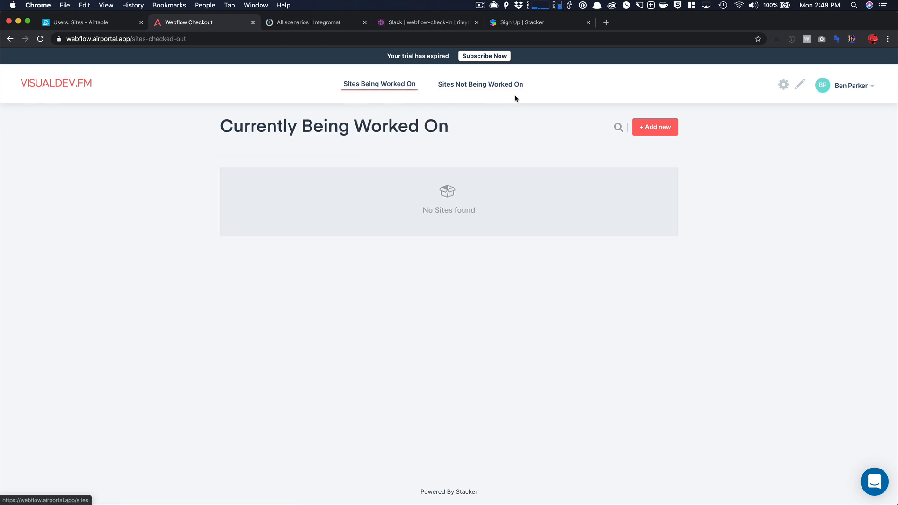
click(480, 84)
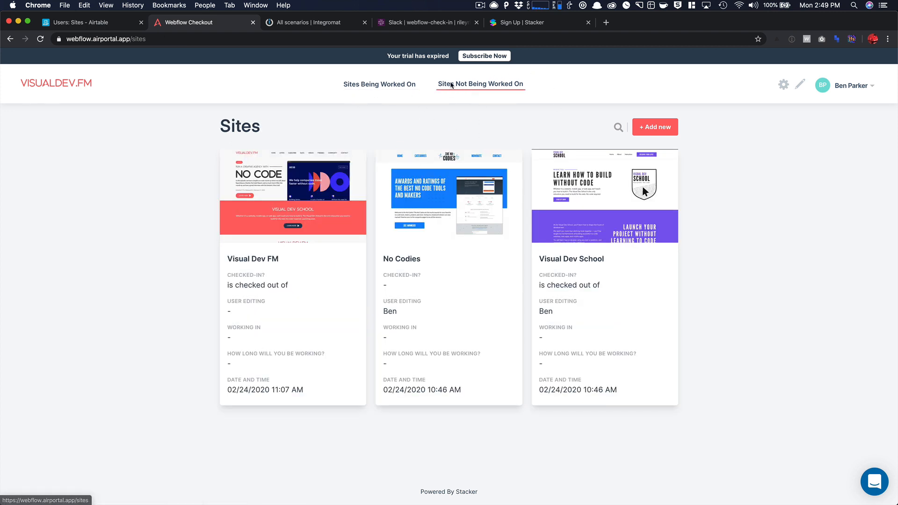
click(380, 85)
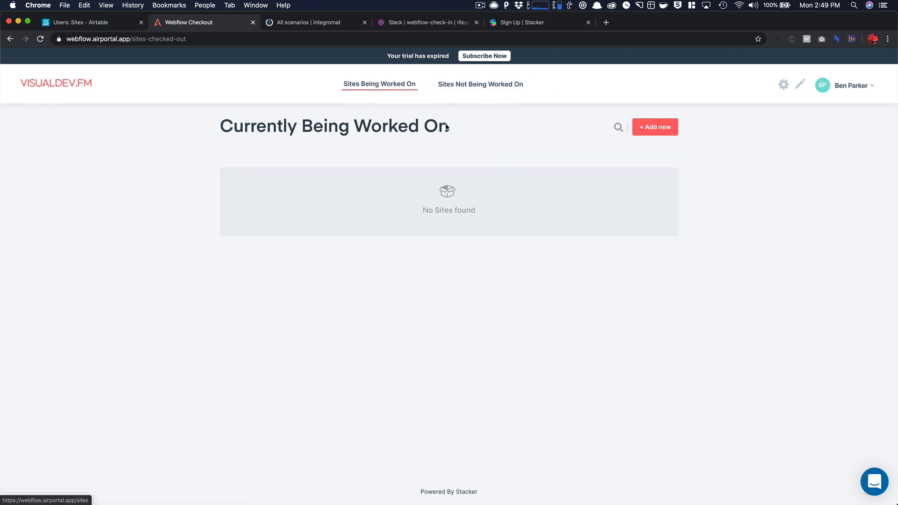
click(783, 85)
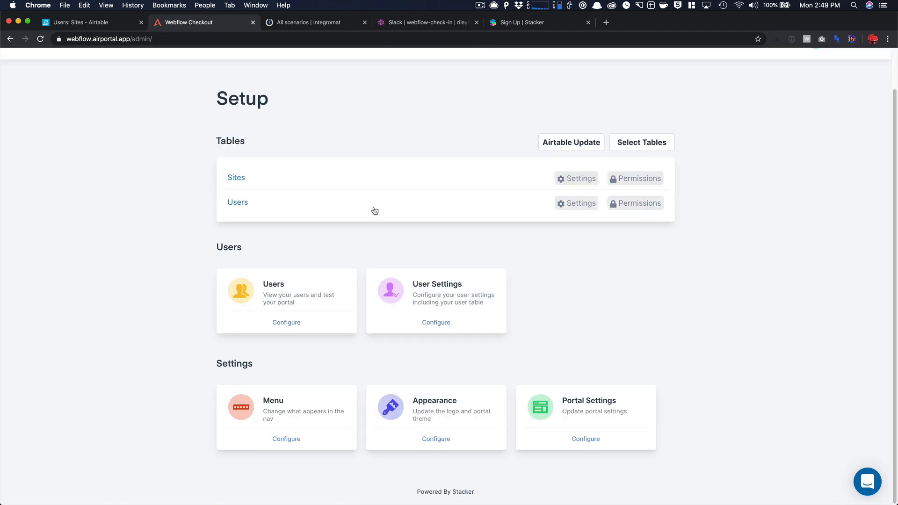
mouse_move(513, 209)
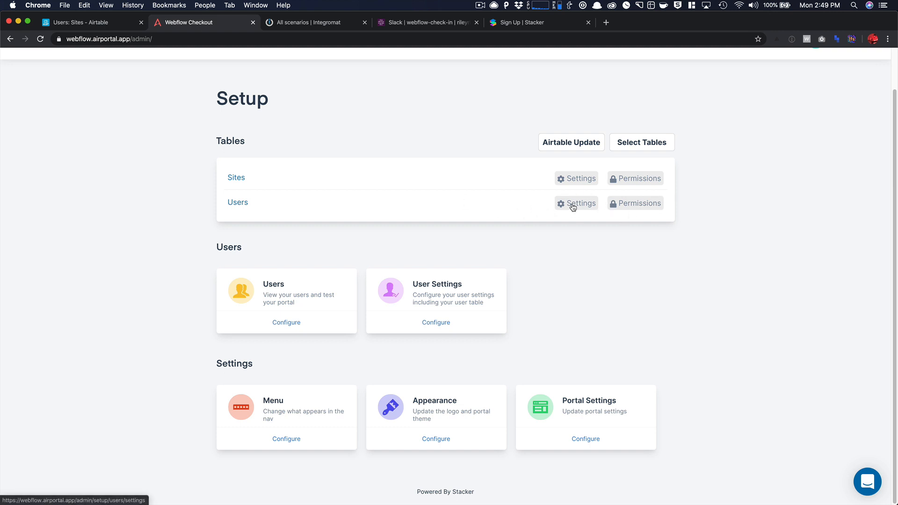
Step: Review the Users table's settings, field configuration and permissions, then open User Settings
click(577, 203)
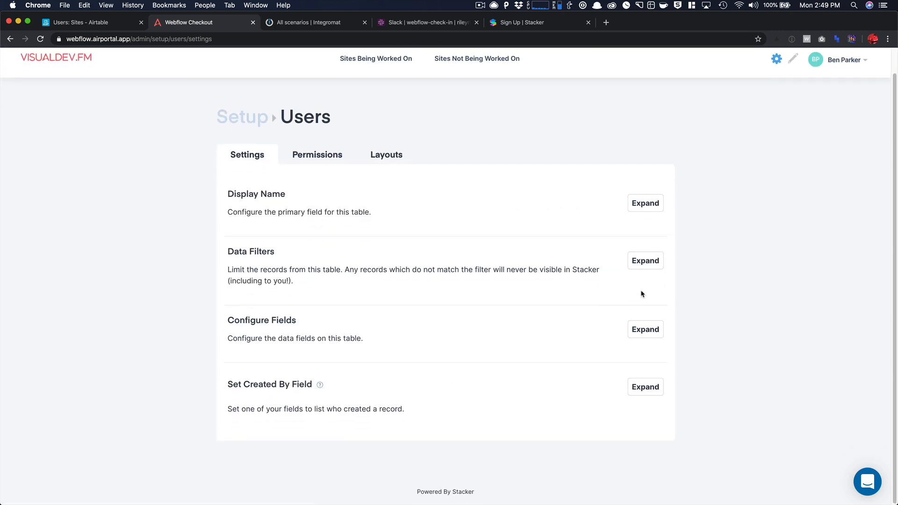
click(646, 329)
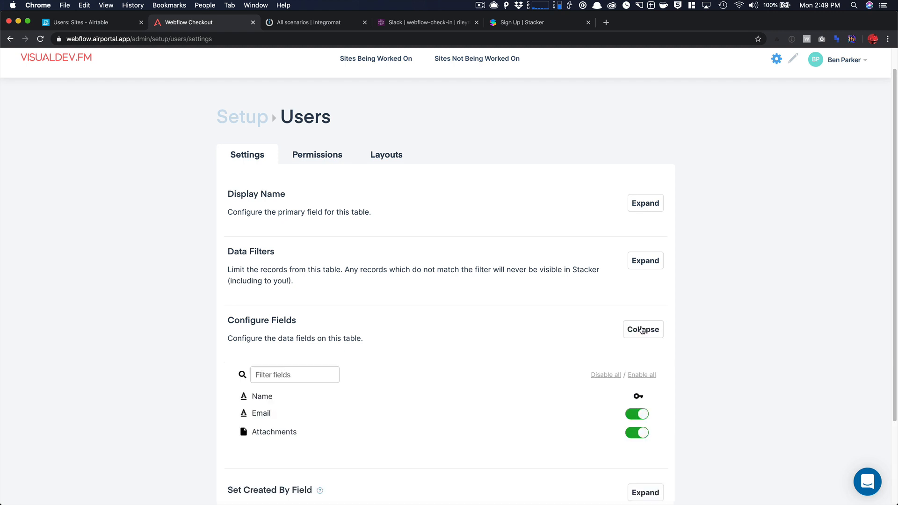
click(643, 329)
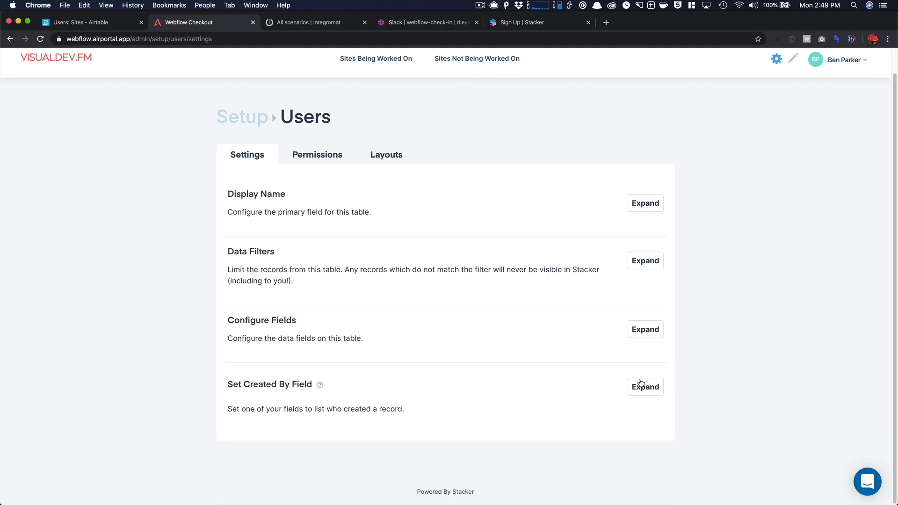
click(317, 154)
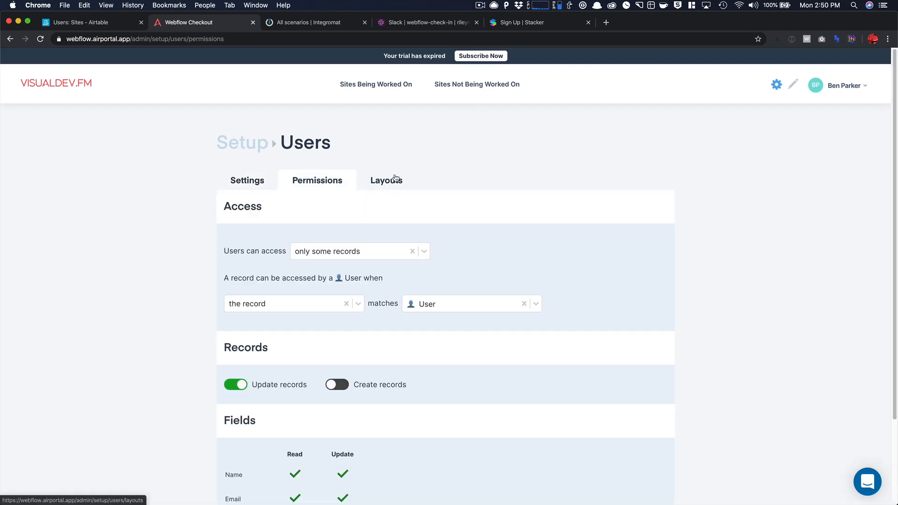
click(386, 180)
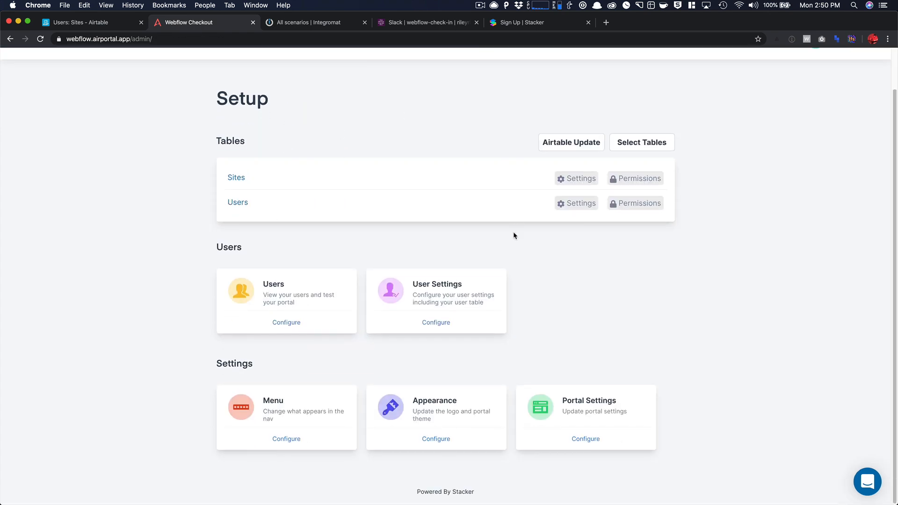
click(437, 323)
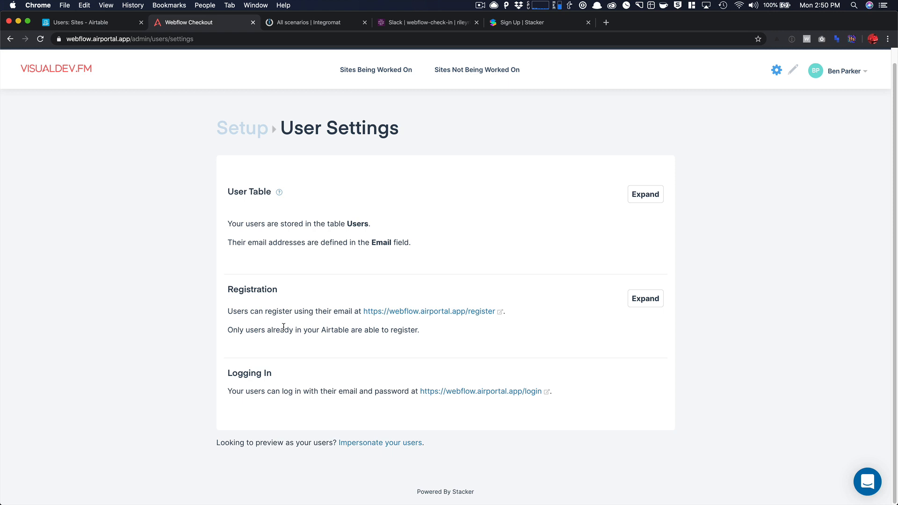
mouse_move(659, 299)
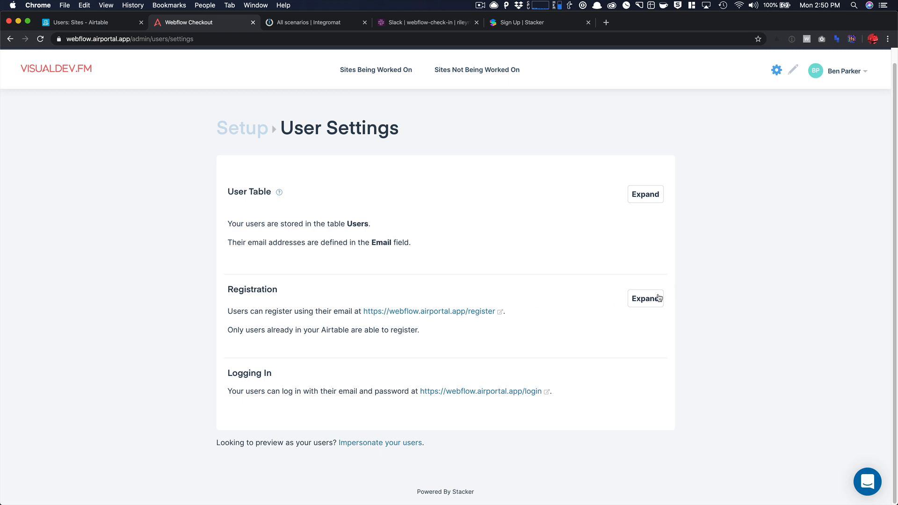
mouse_move(490, 327)
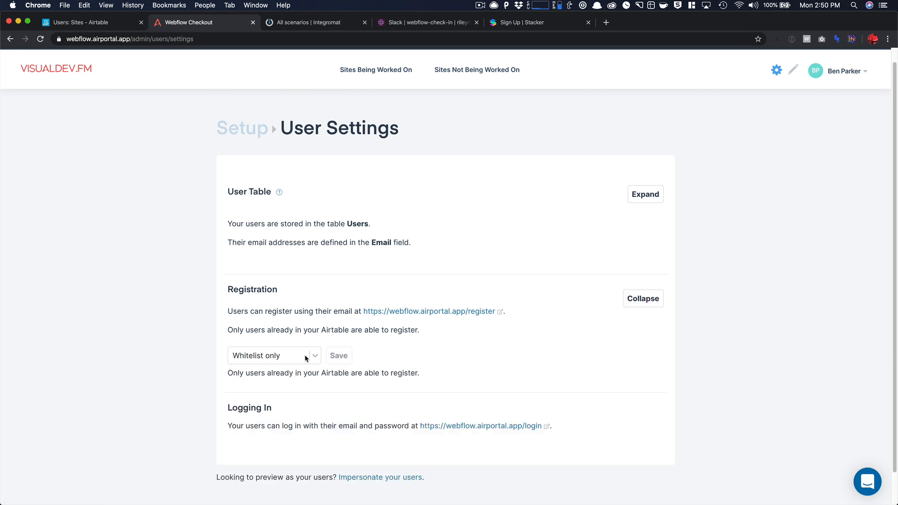
Step: Check the registration mode choices, leave Whitelist only, and return to Setup
click(274, 356)
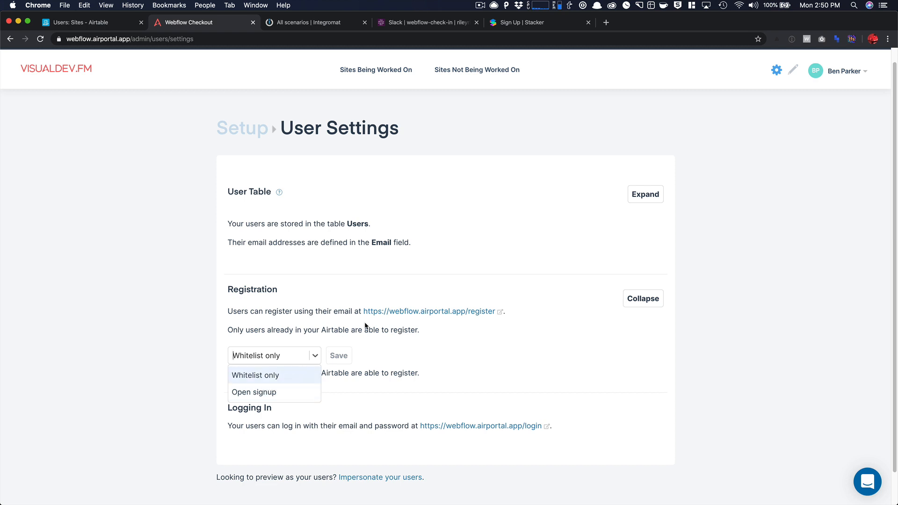
click(643, 299)
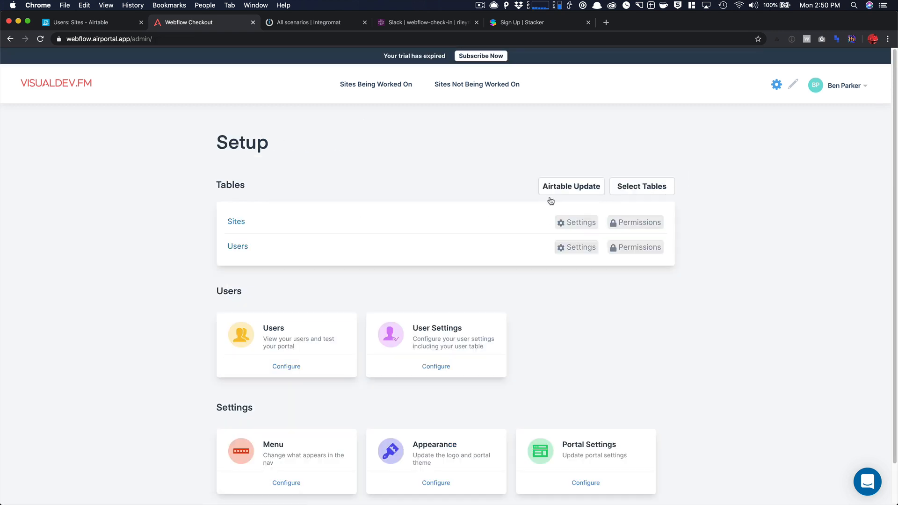
click(577, 222)
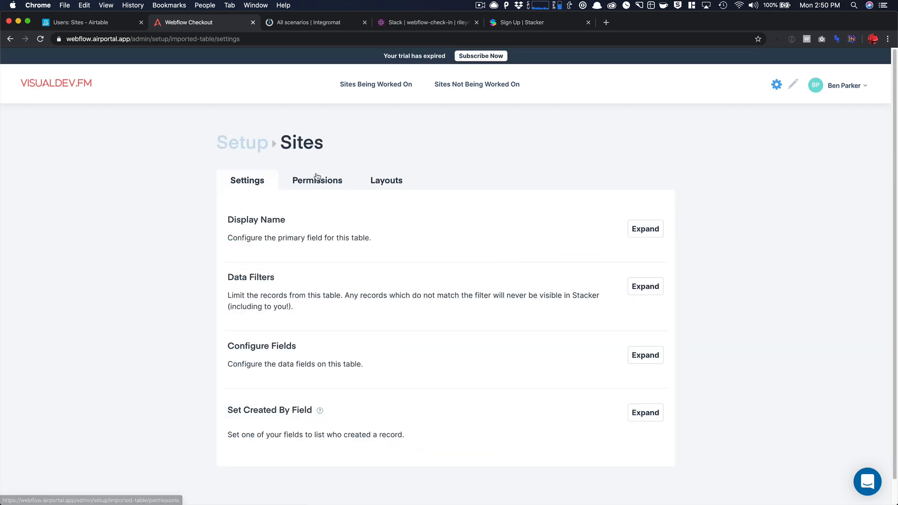
click(646, 355)
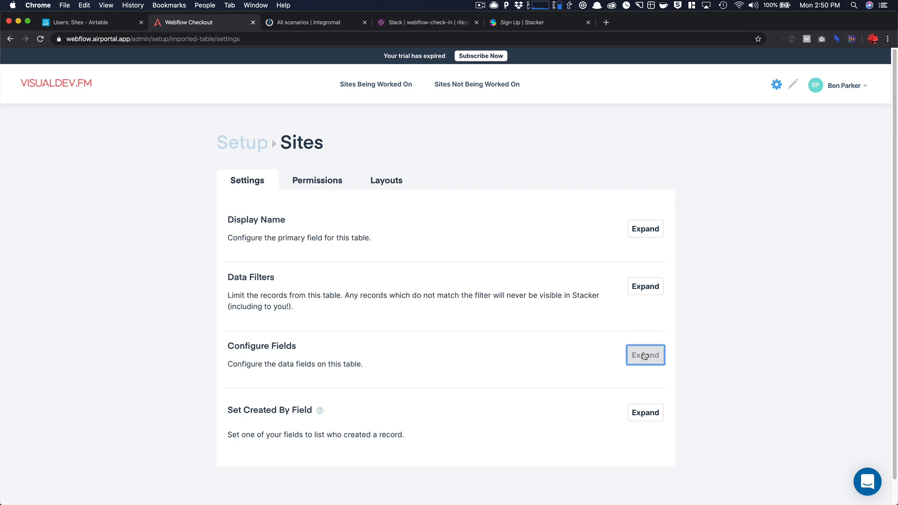
click(646, 355)
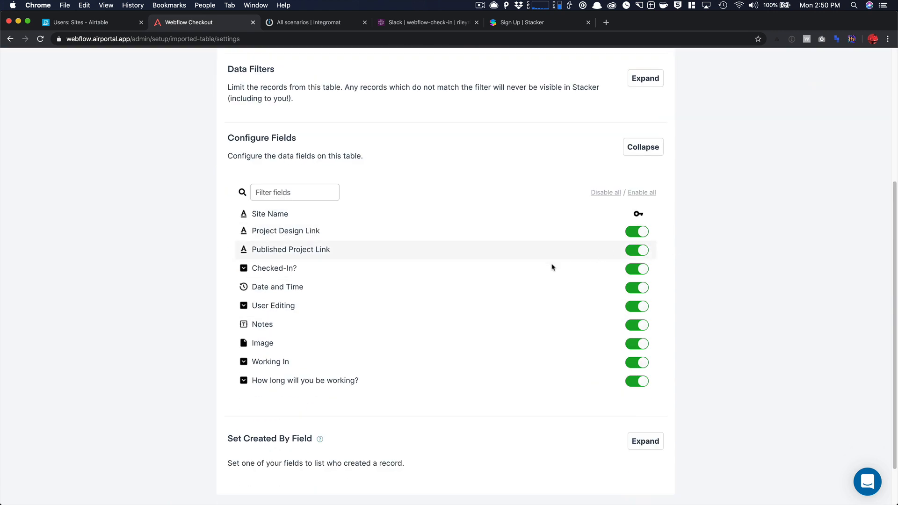
mouse_move(519, 296)
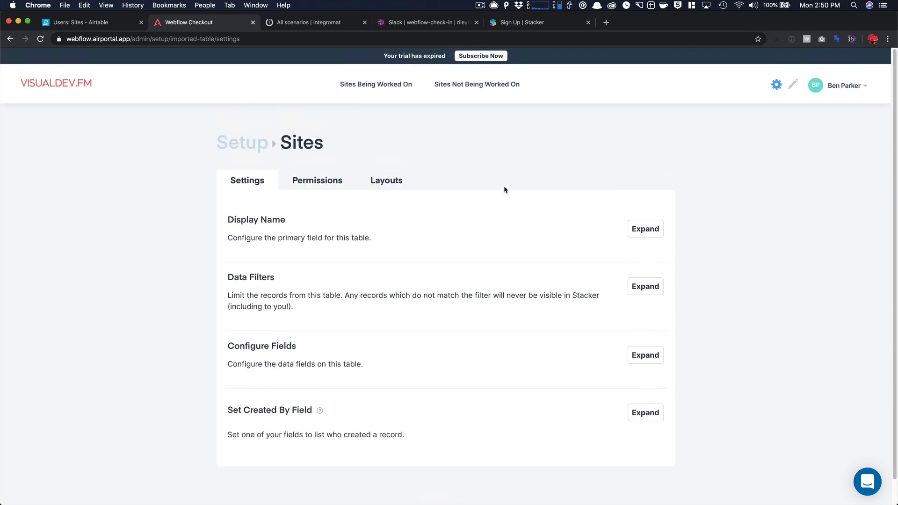
mouse_move(405, 134)
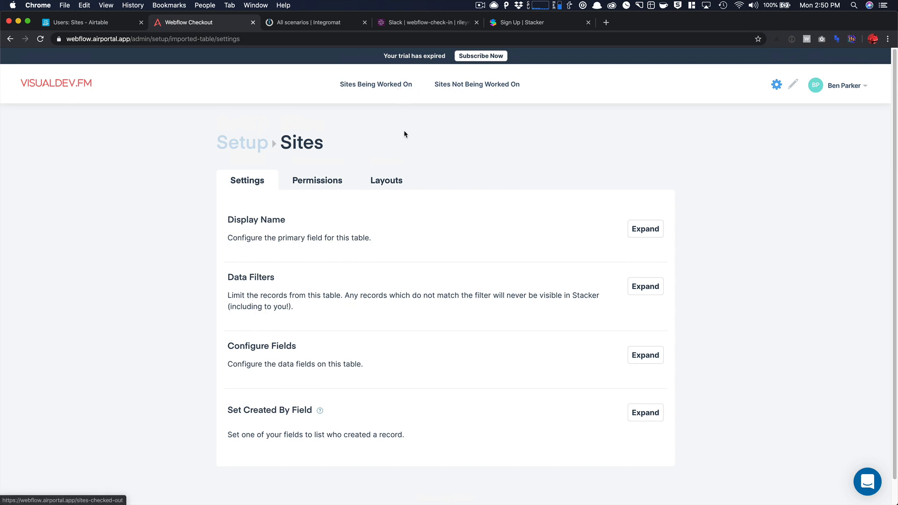
mouse_move(471, 85)
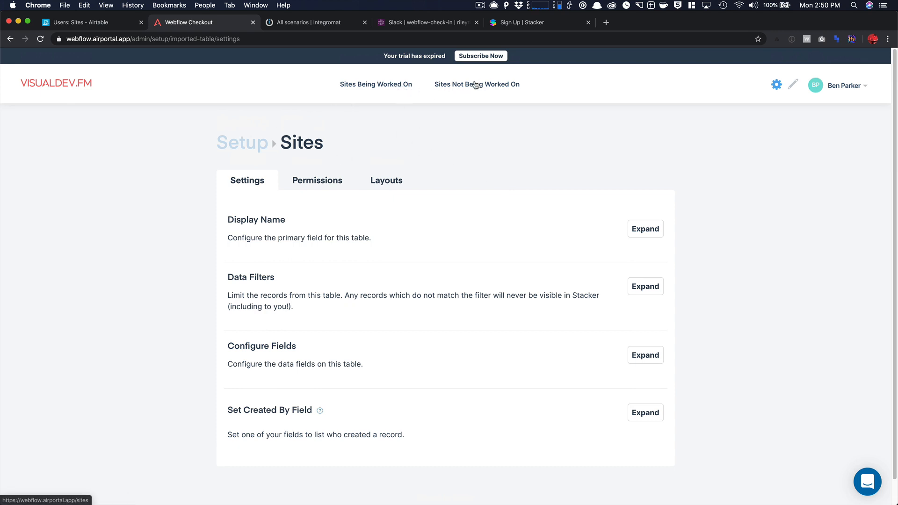
Step: Go to Sites Not Being Worked On and open its list layout editor
click(477, 84)
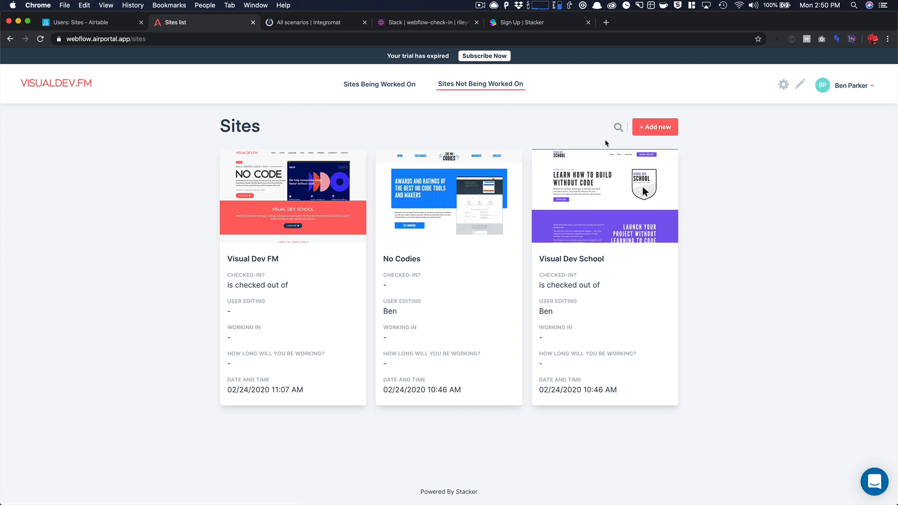
mouse_move(429, 87)
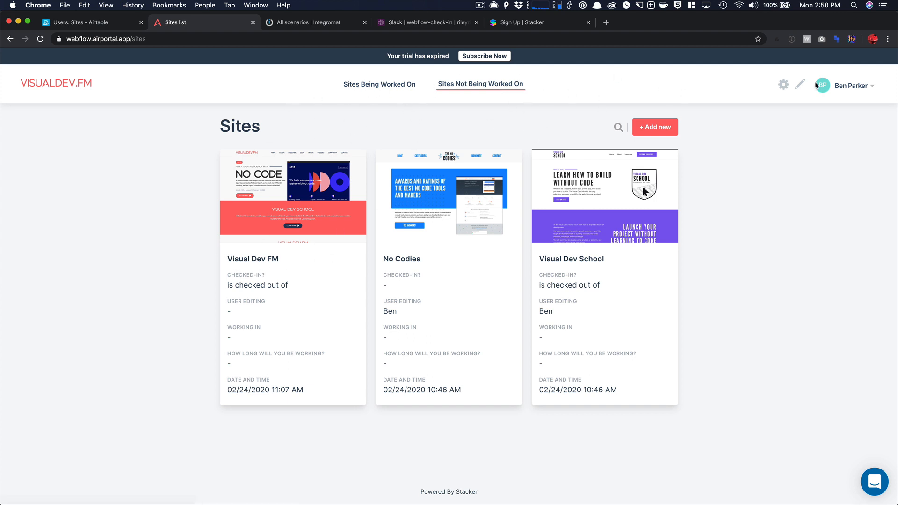
click(801, 84)
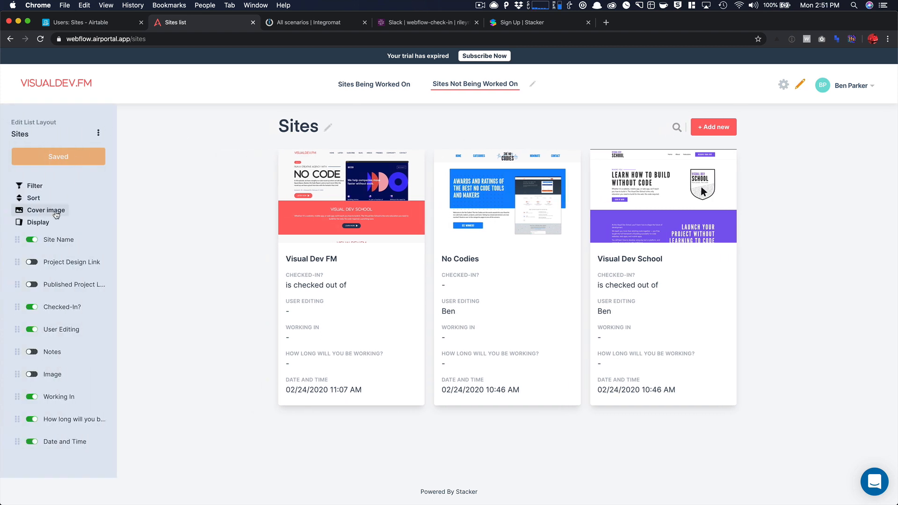
Step: Try table display, revert to cards, review the Checked-In? filter and save the layout
click(38, 223)
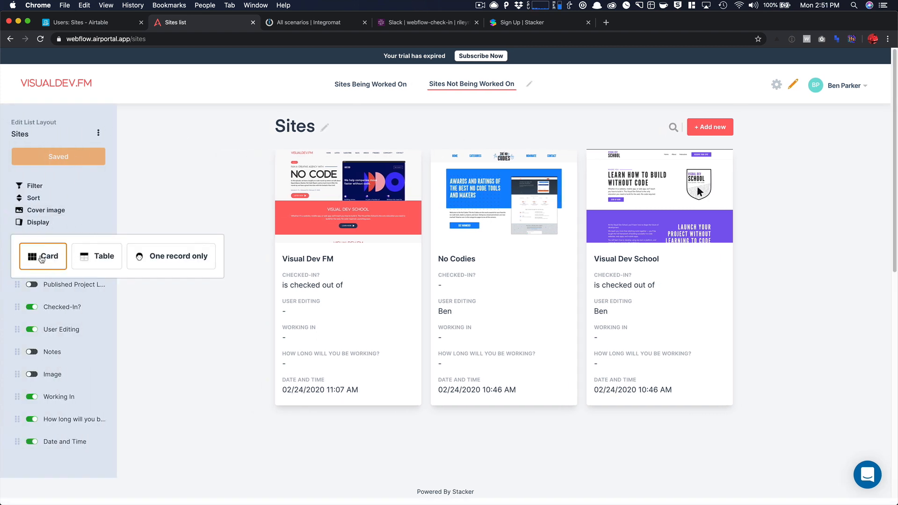
click(97, 256)
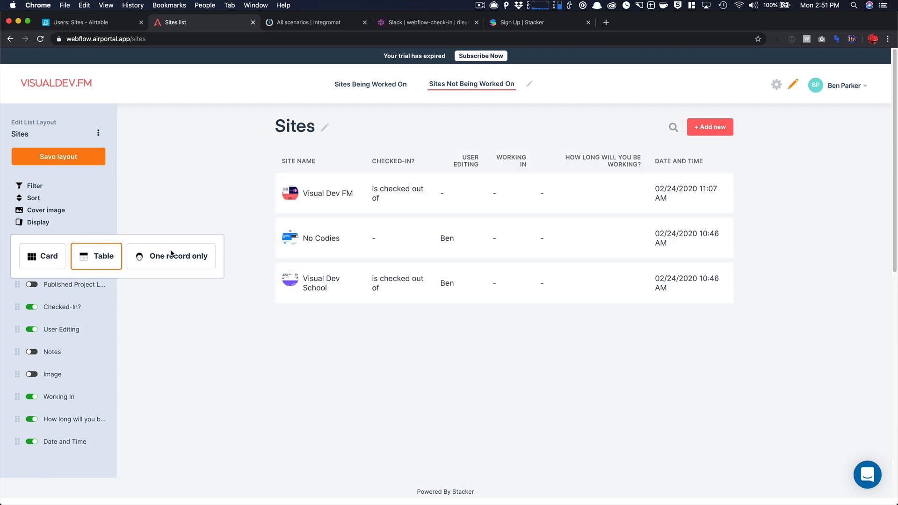
mouse_move(170, 262)
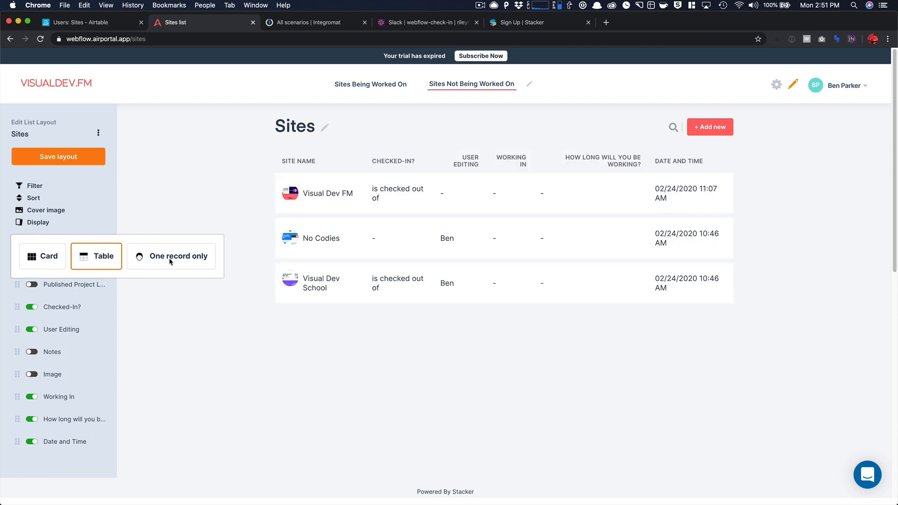
click(43, 256)
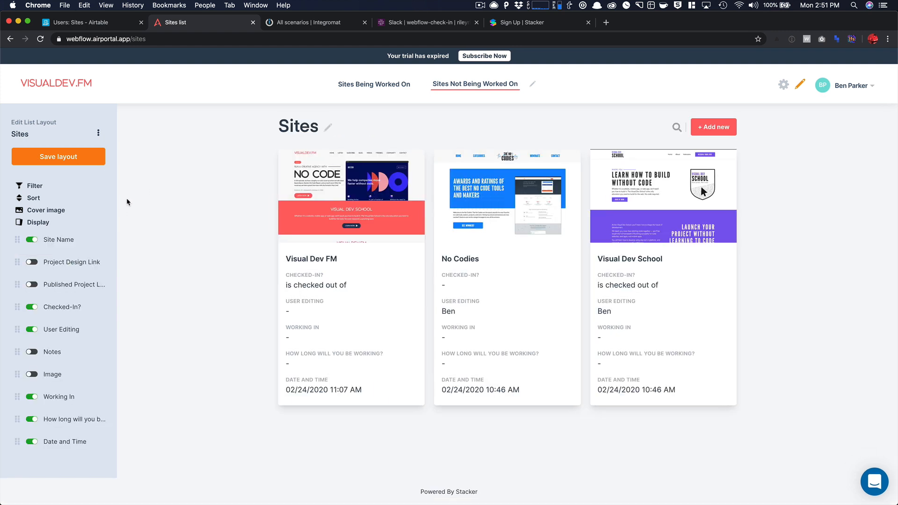
mouse_move(47, 209)
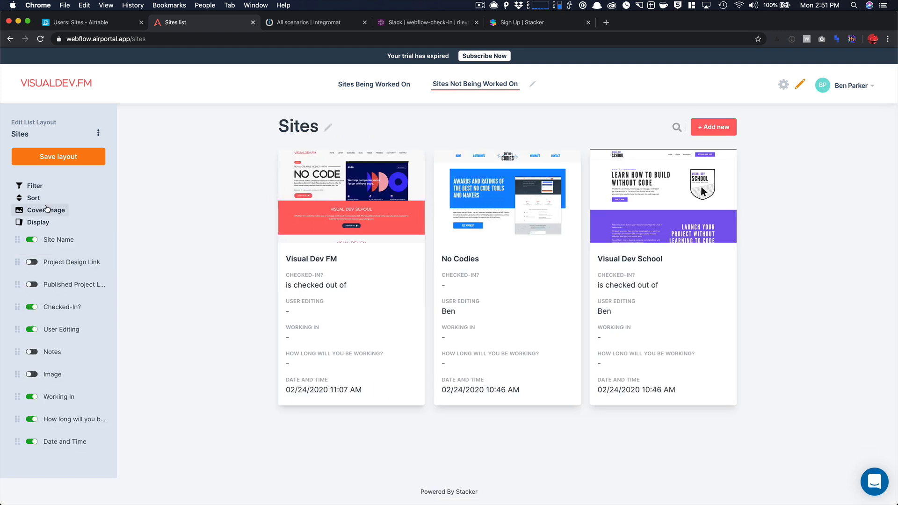
mouse_move(219, 221)
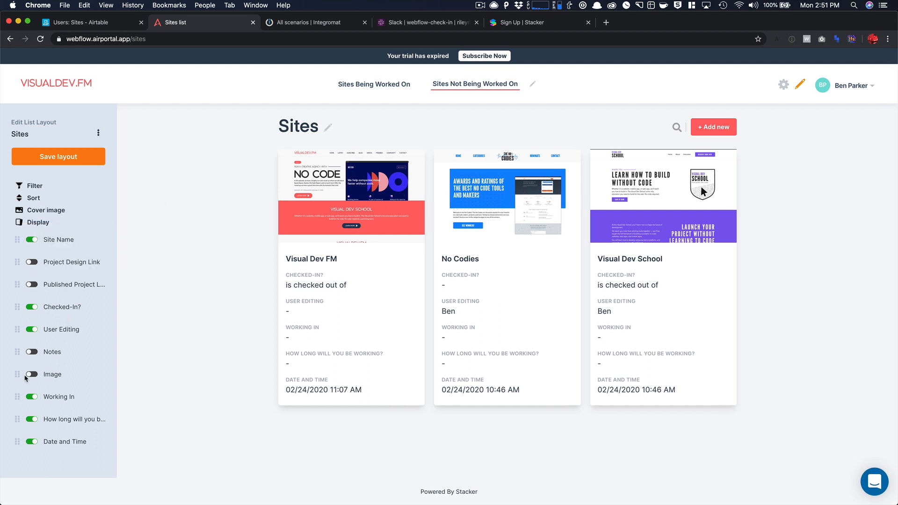
mouse_move(295, 293)
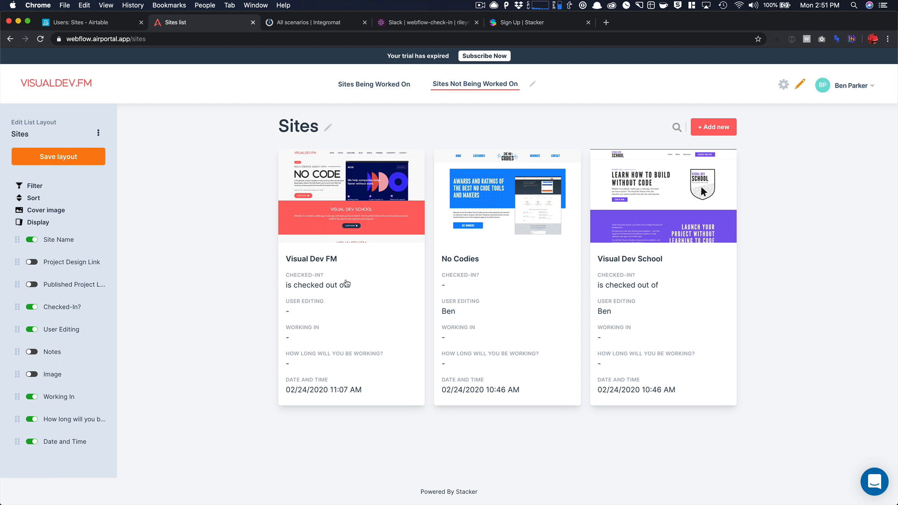
mouse_move(372, 359)
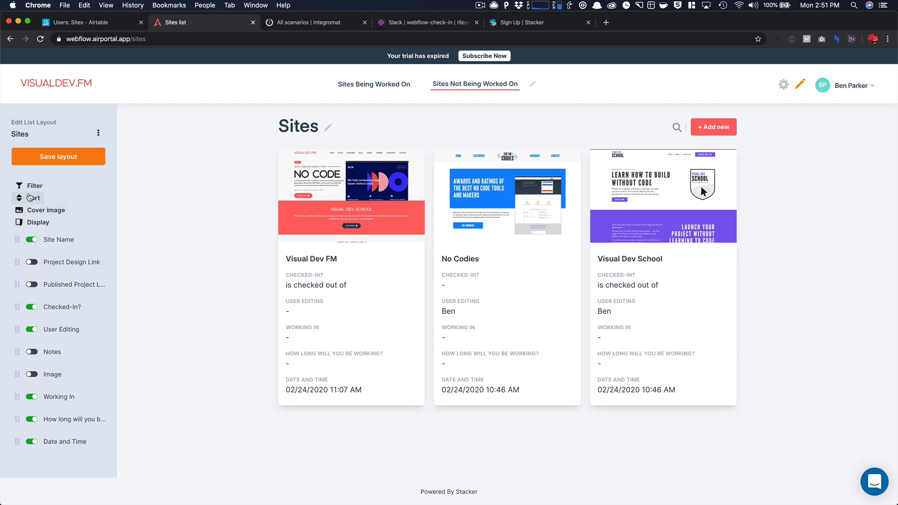
mouse_move(86, 194)
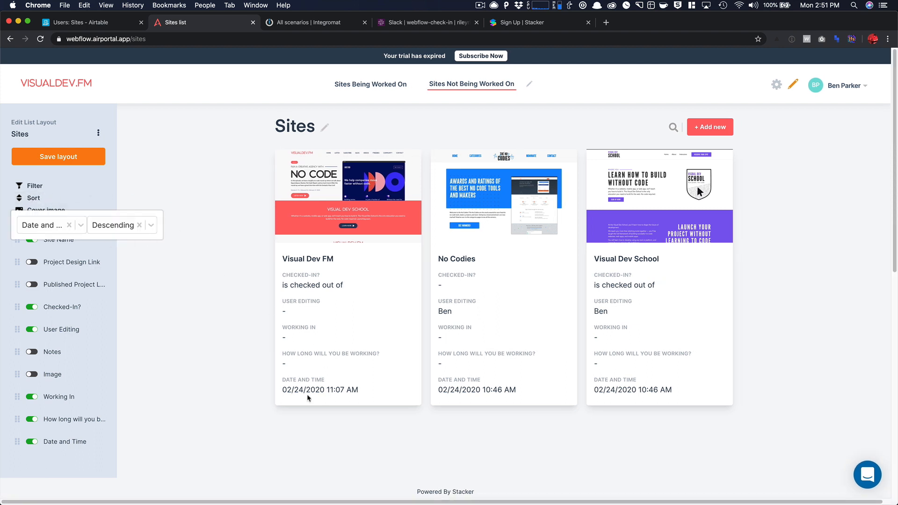
mouse_move(115, 205)
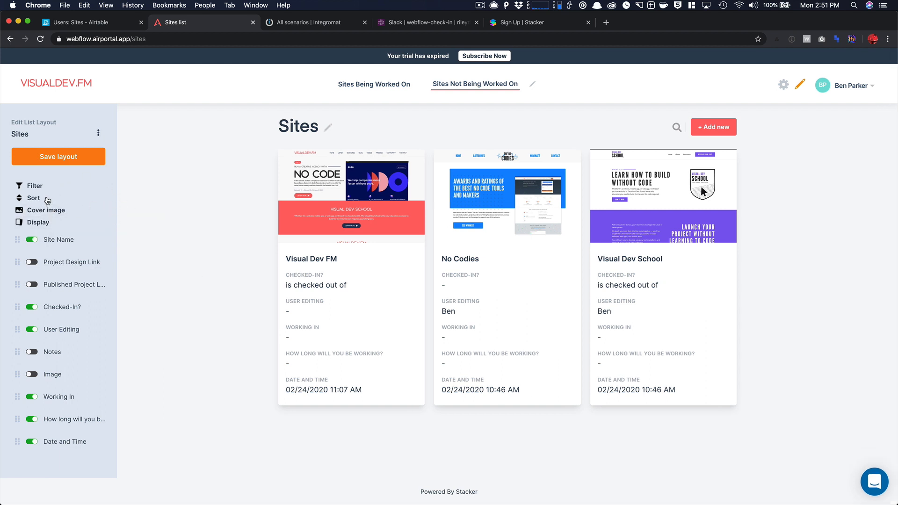
click(35, 186)
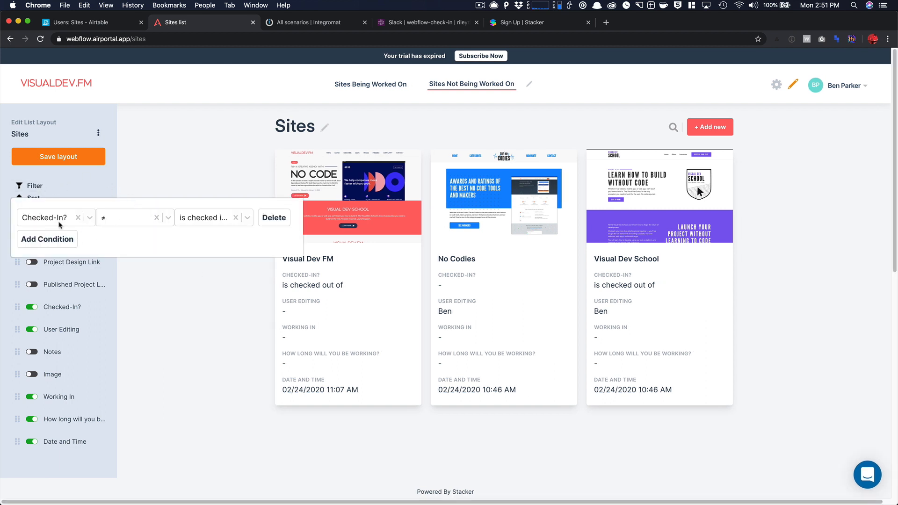
mouse_move(221, 163)
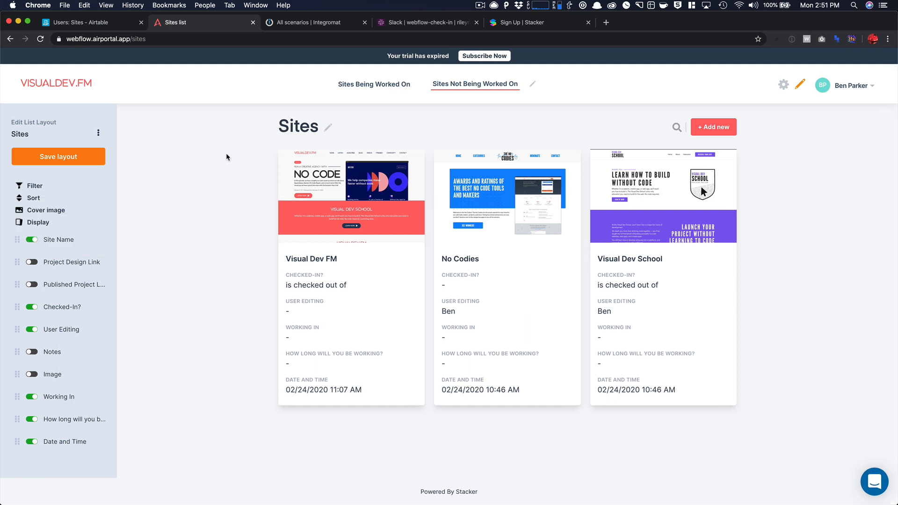
mouse_move(92, 144)
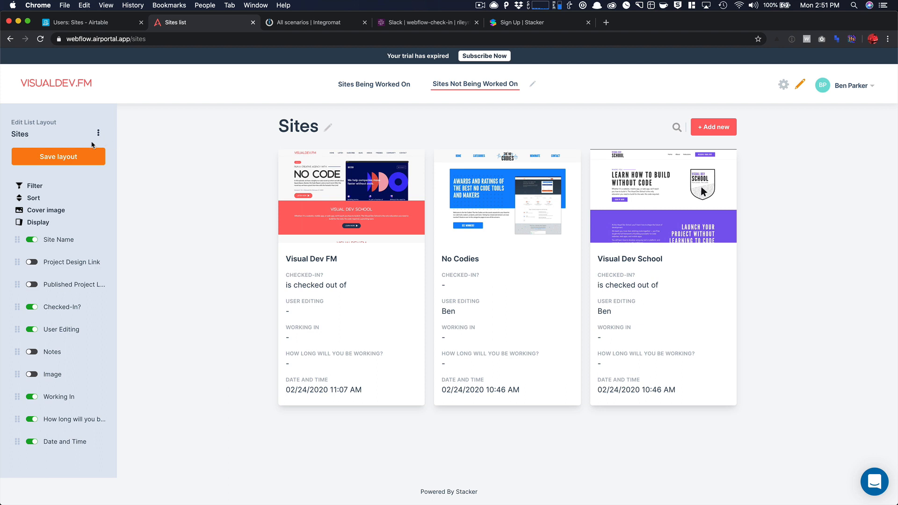
click(58, 157)
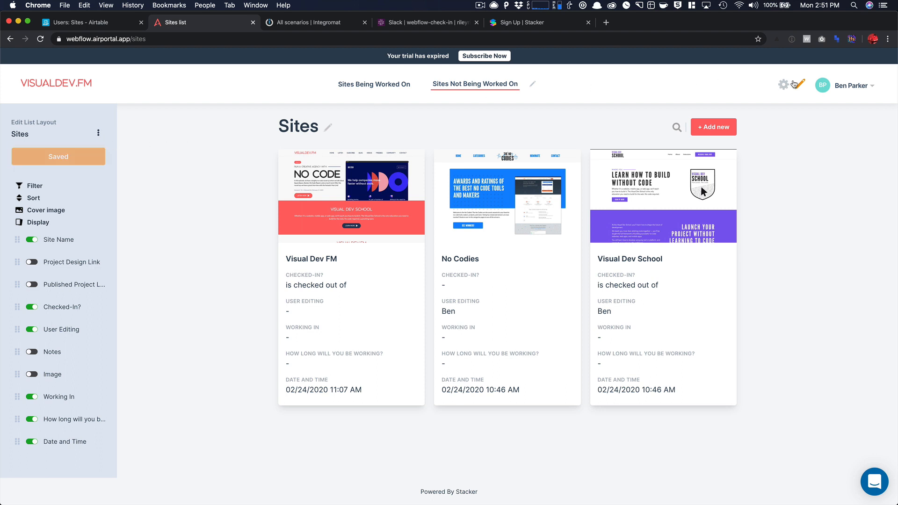
Step: Leave edit mode, revisit the Not Being Worked On layout editor, then exit it
click(380, 84)
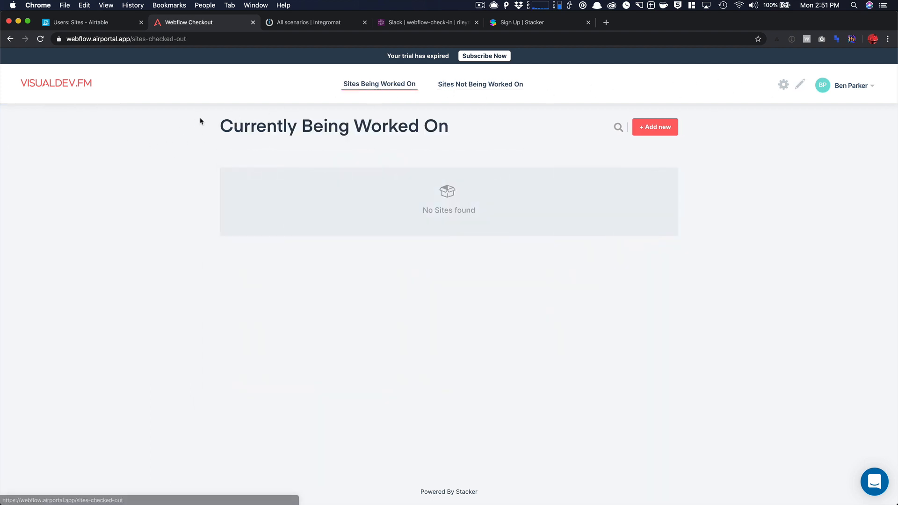
click(777, 85)
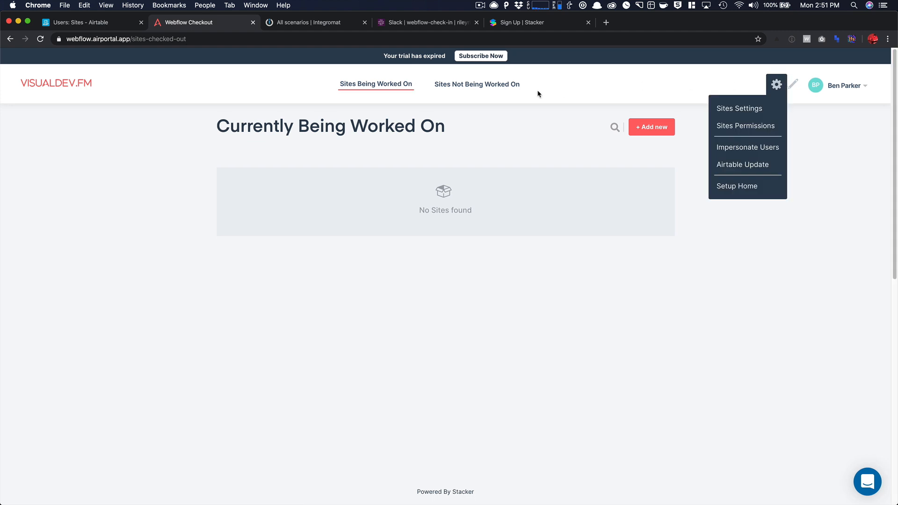
click(478, 84)
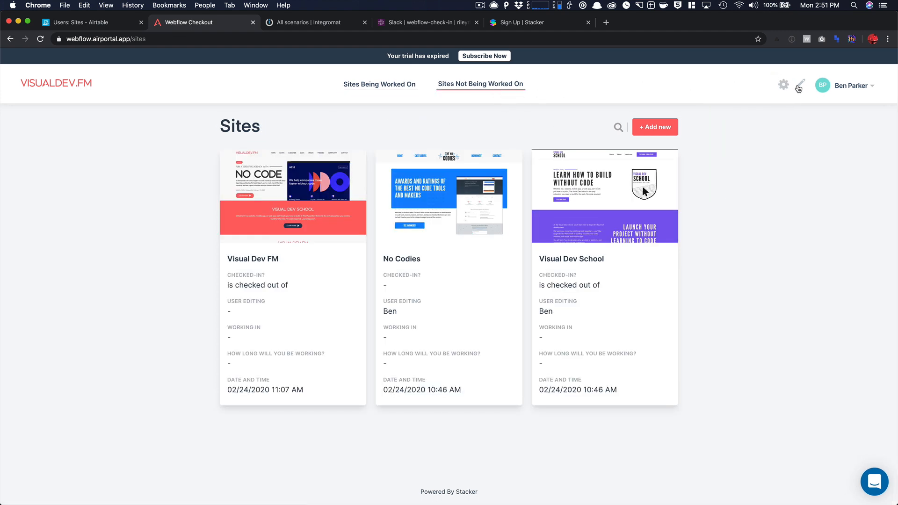
click(800, 85)
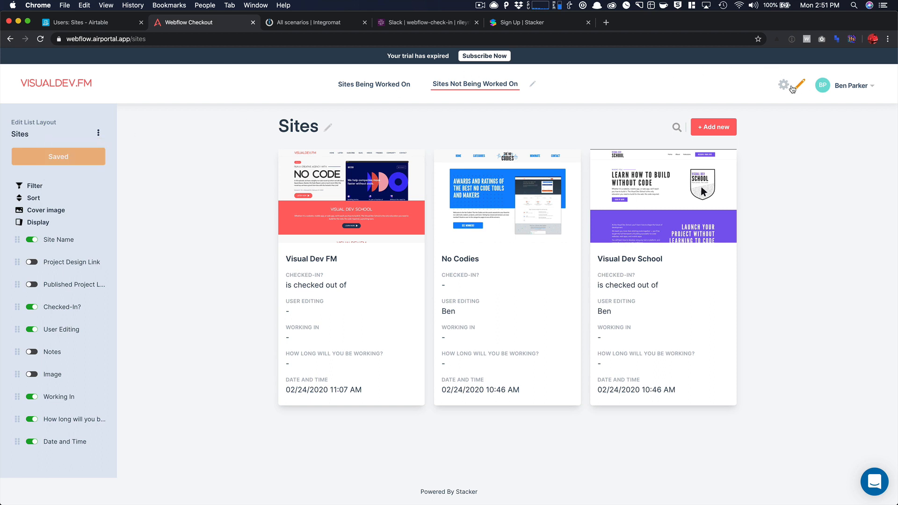
click(374, 84)
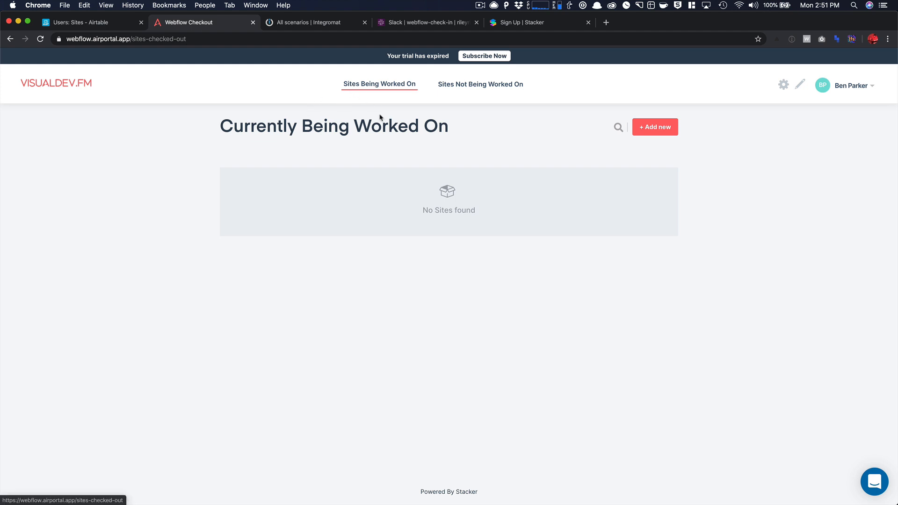
mouse_move(400, 92)
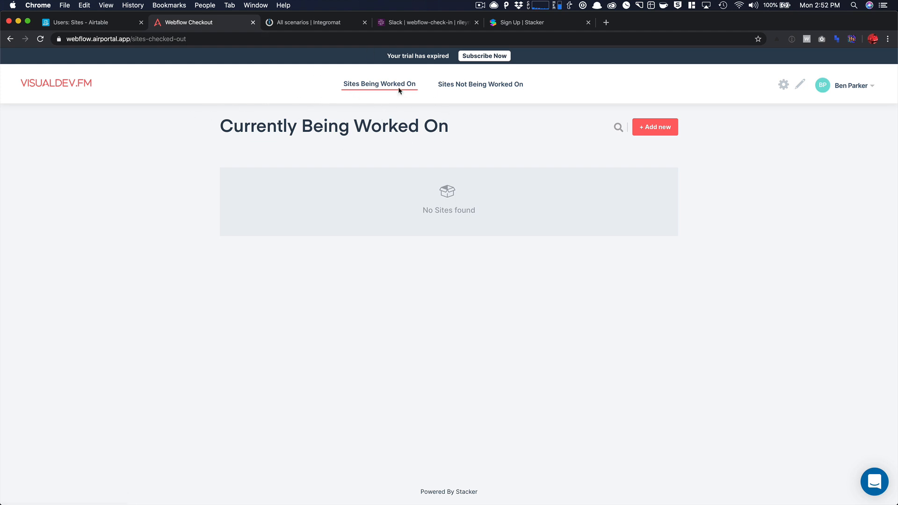
Step: Open the Currently Being Worked On list layout, review its filter, and exit editing
click(800, 85)
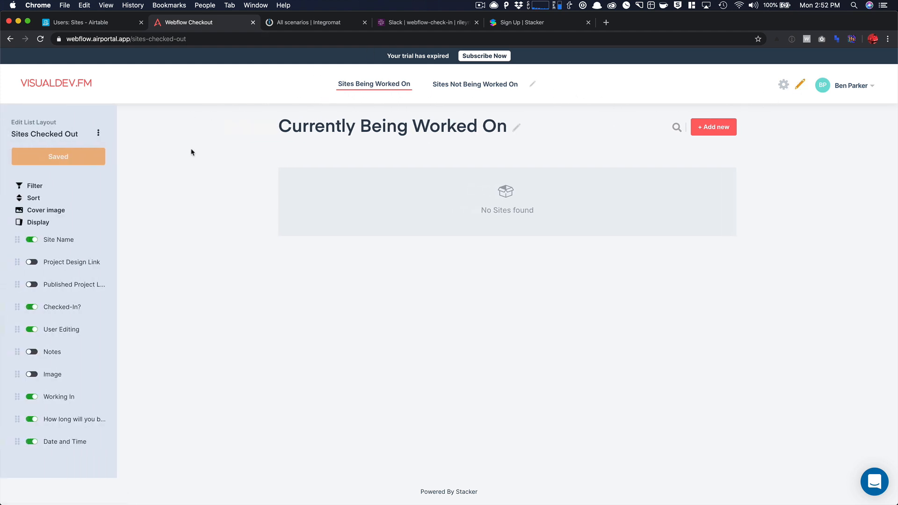
mouse_move(49, 201)
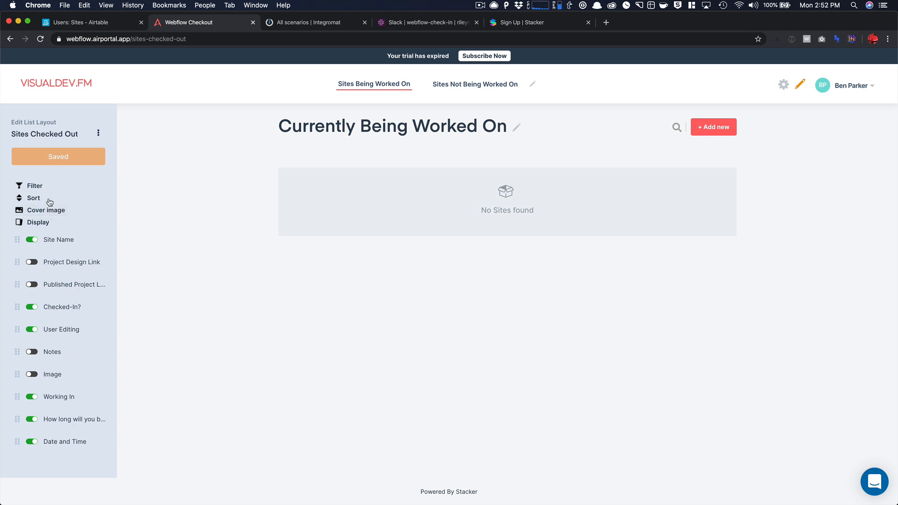
click(35, 186)
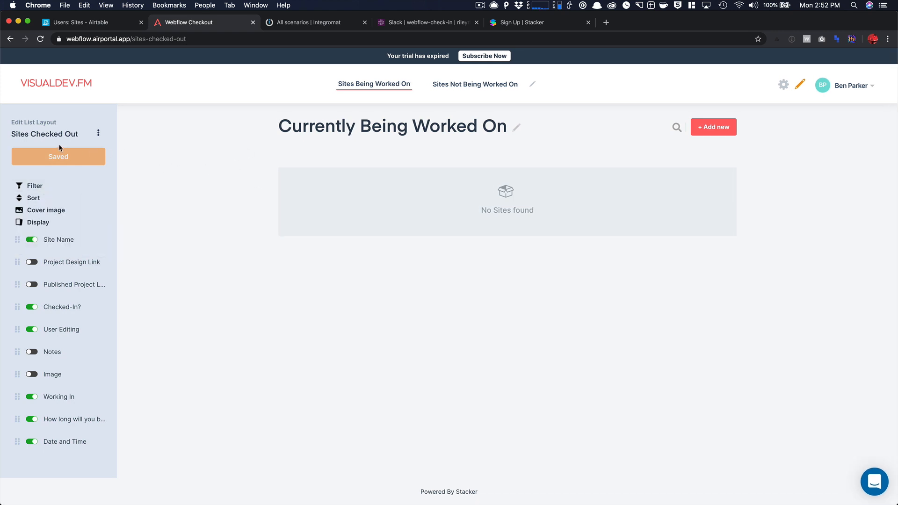
mouse_move(527, 140)
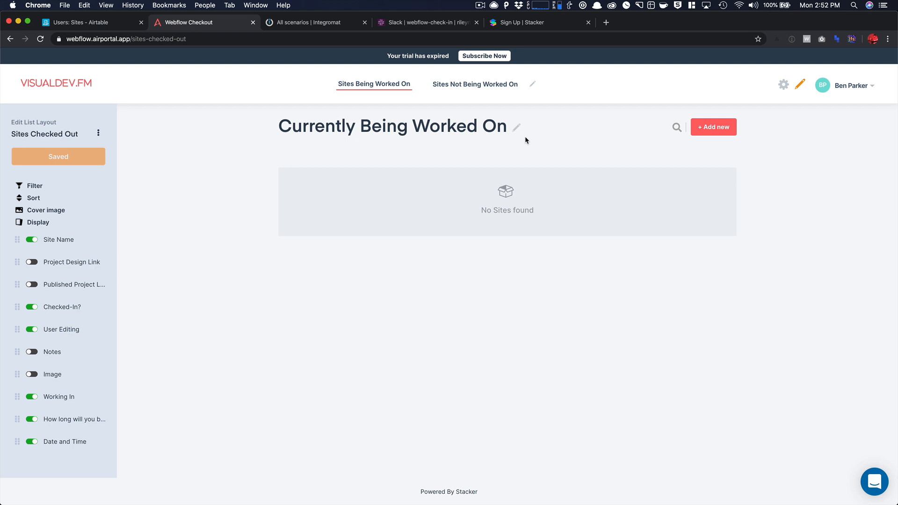
mouse_move(291, 167)
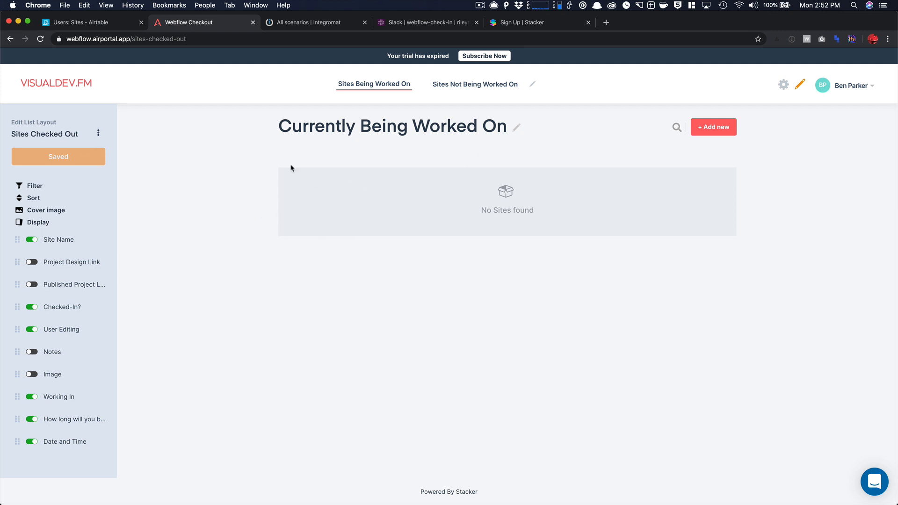
mouse_move(693, 107)
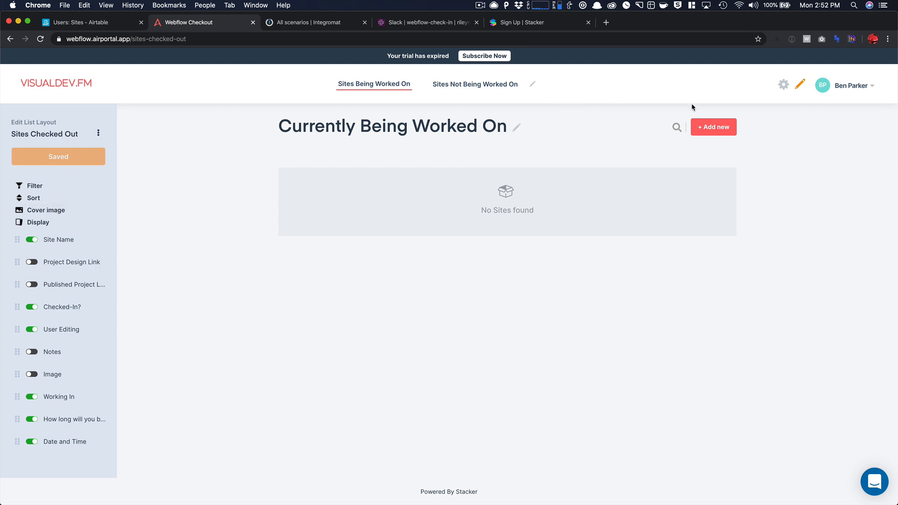
click(800, 85)
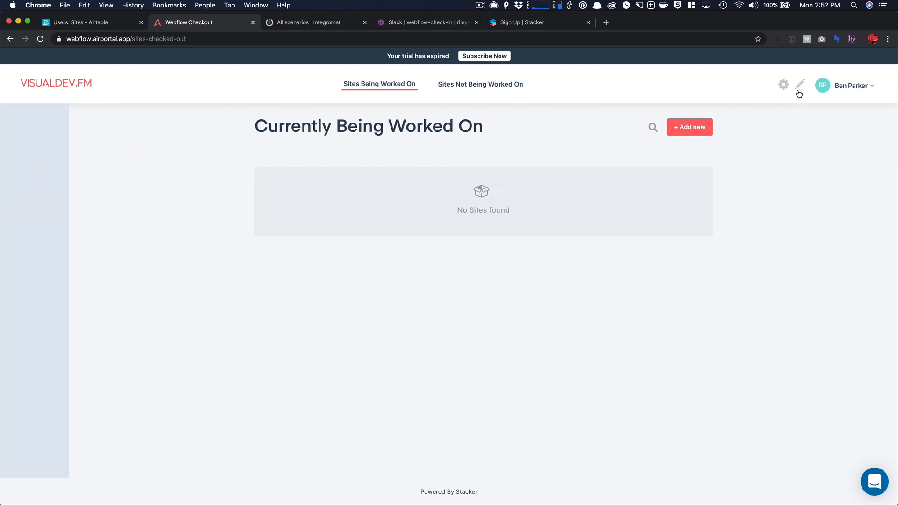
Step: Open the Visual Dev FM record for editing and close the published-site preview tab
click(481, 84)
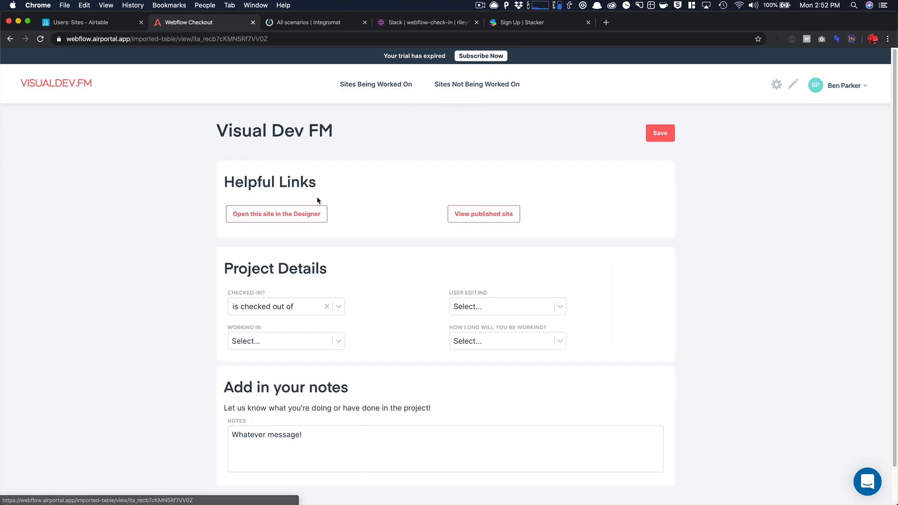
scroll(down, 3)
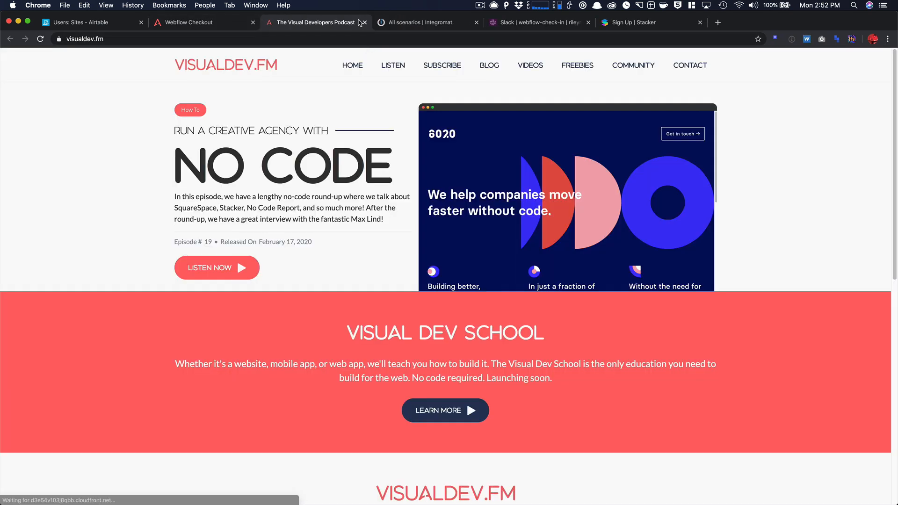
click(363, 22)
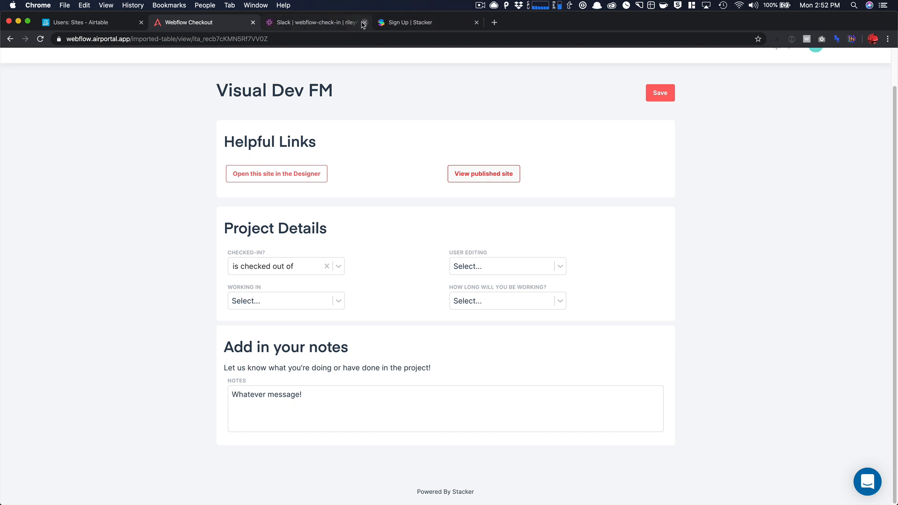
mouse_move(265, 178)
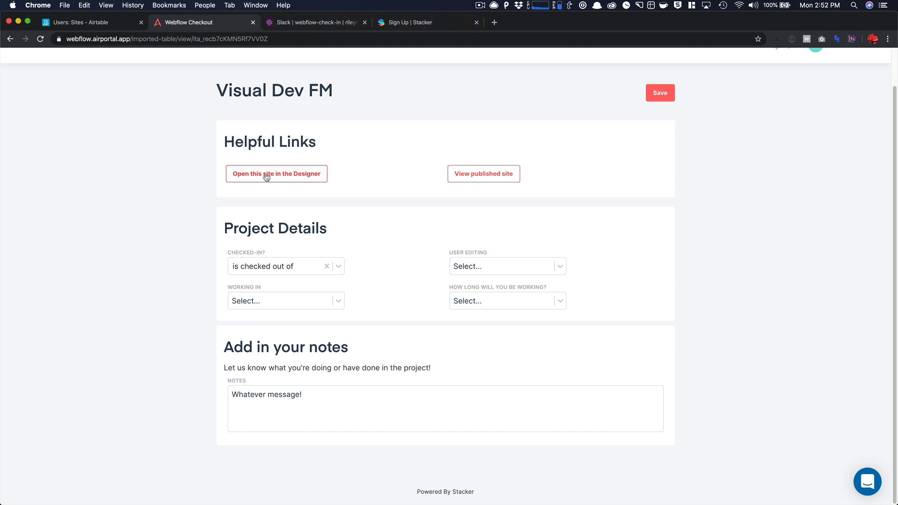
mouse_move(336, 172)
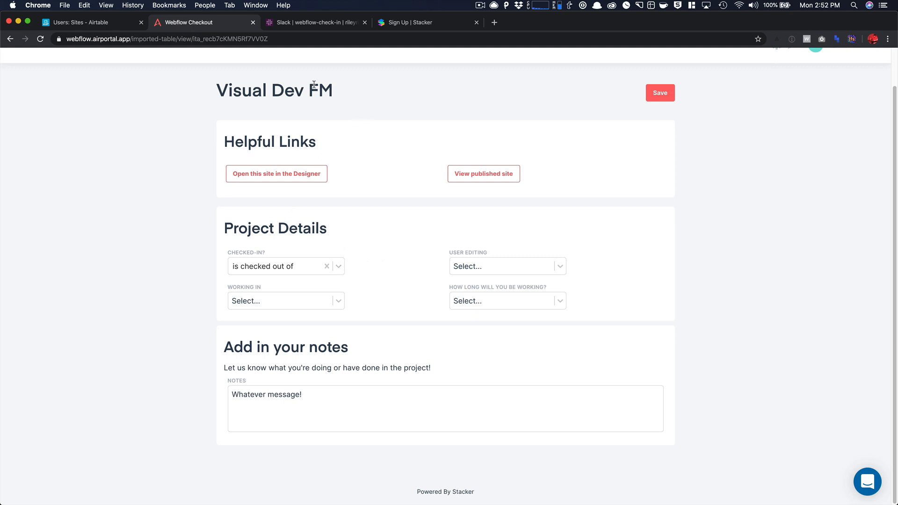
Step: Check Visual Dev FM in for 45 minutes, note editing X page and images, and save
click(286, 266)
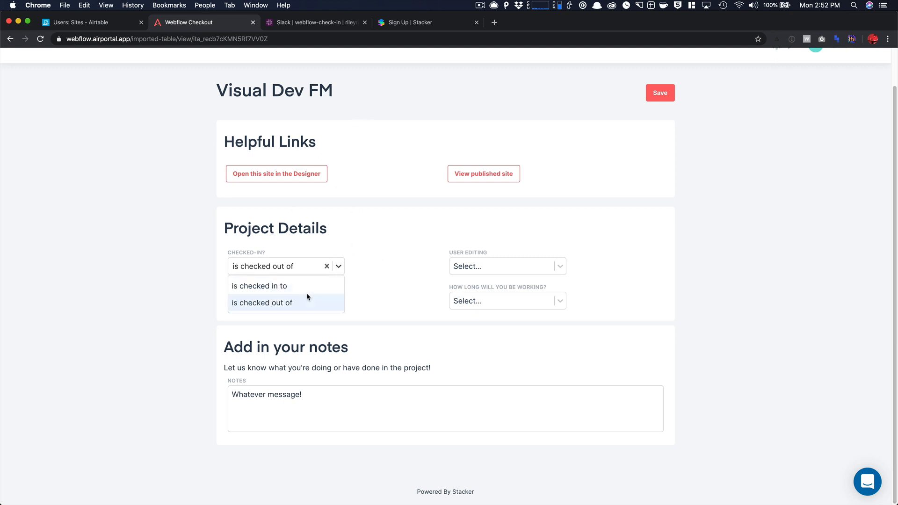
click(259, 286)
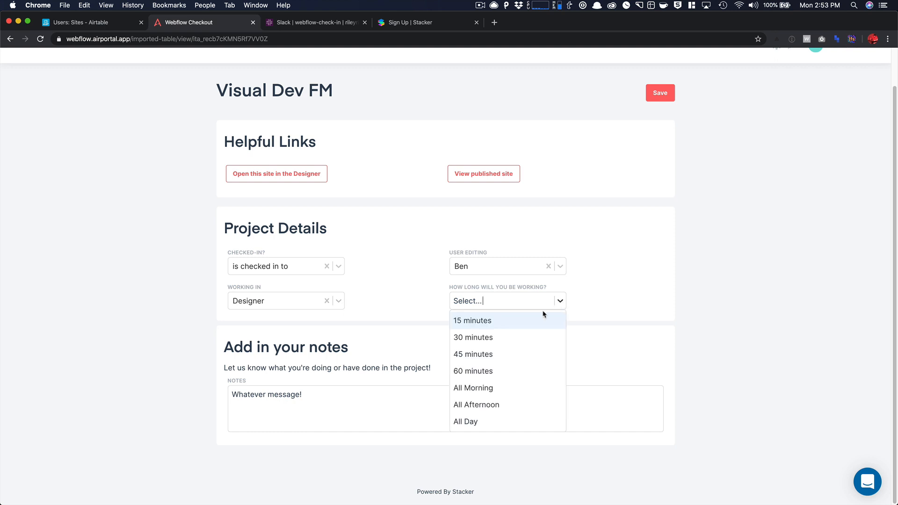
click(473, 354)
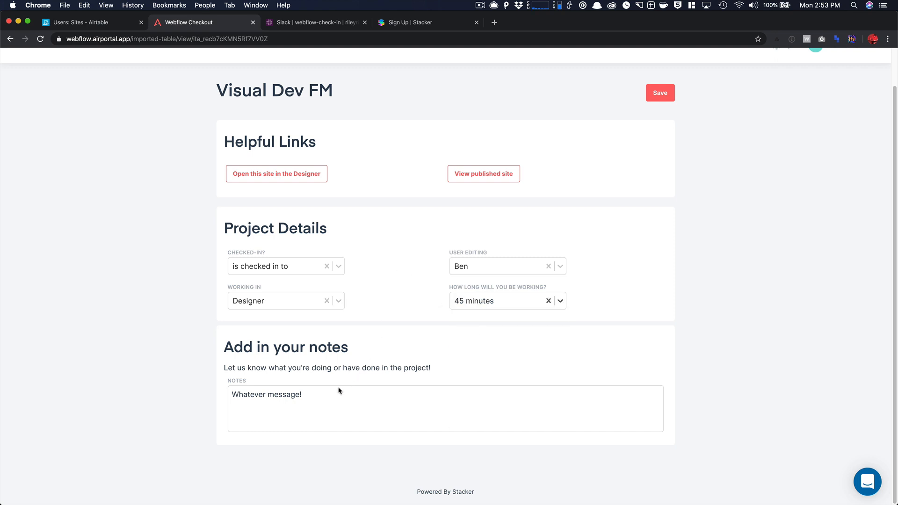
text(BNeed)
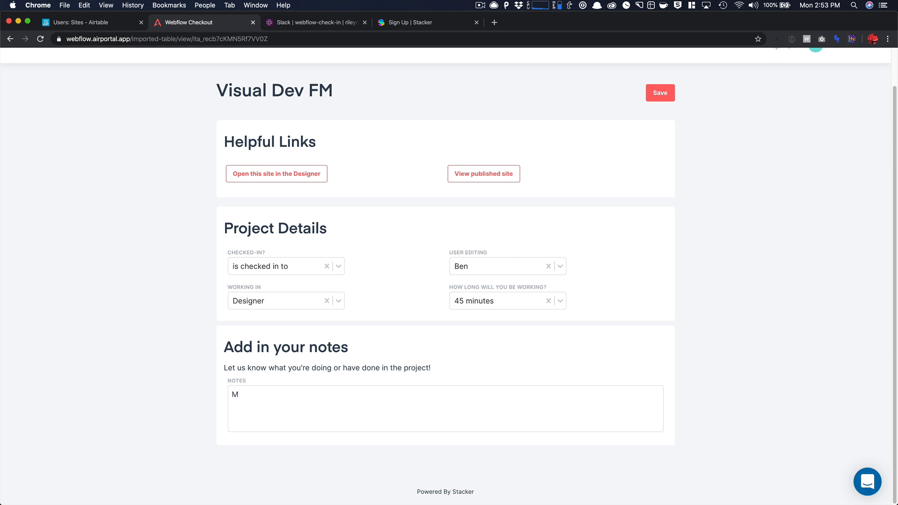
text(Need to edi)
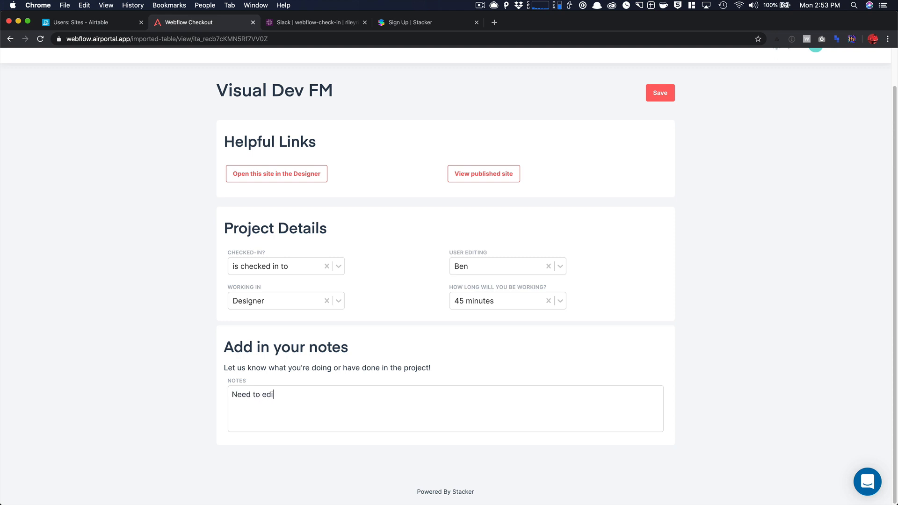
text(t X pah)
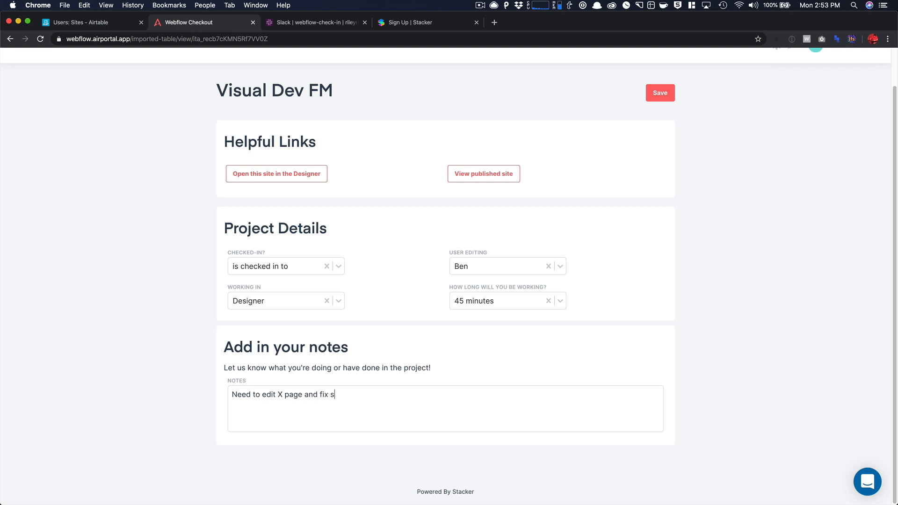
text(ome images.)
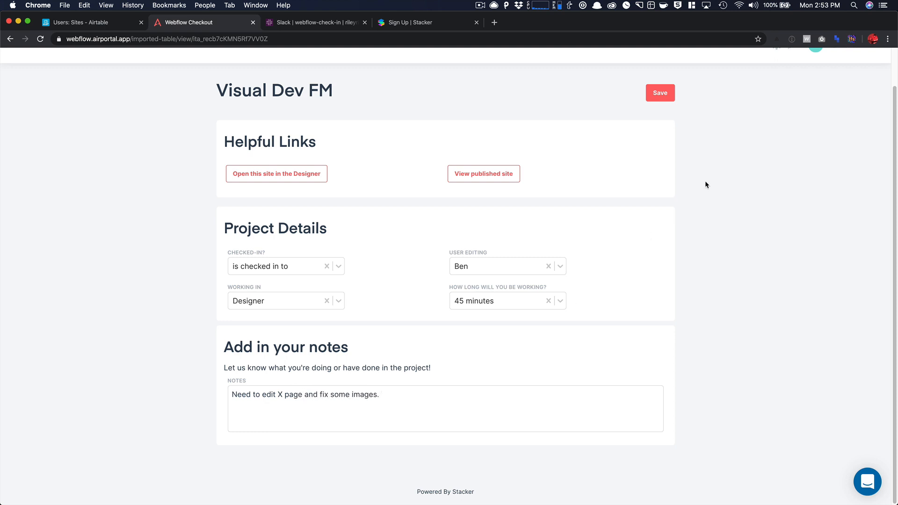
click(661, 92)
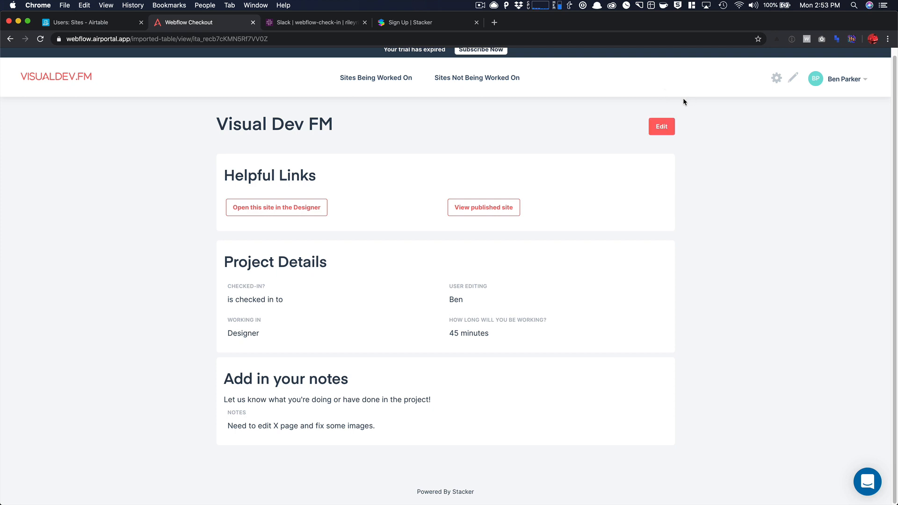
mouse_move(398, 98)
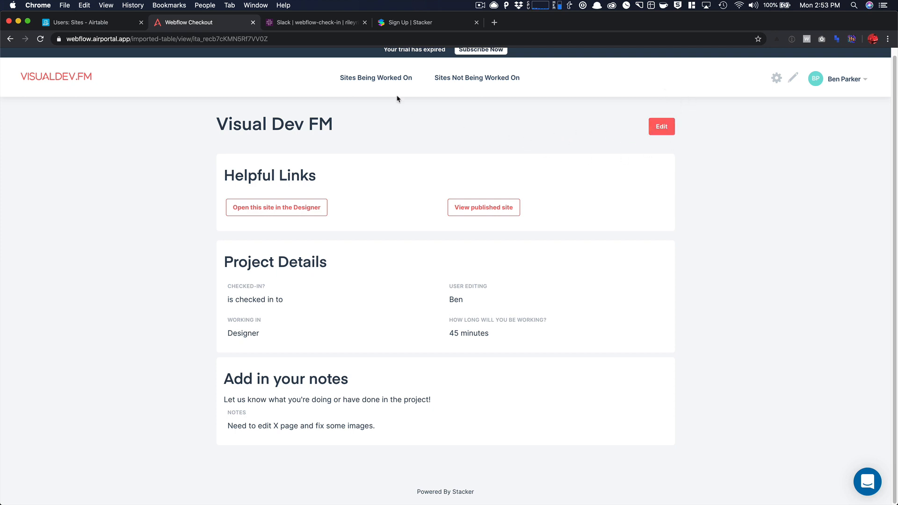
mouse_move(502, 76)
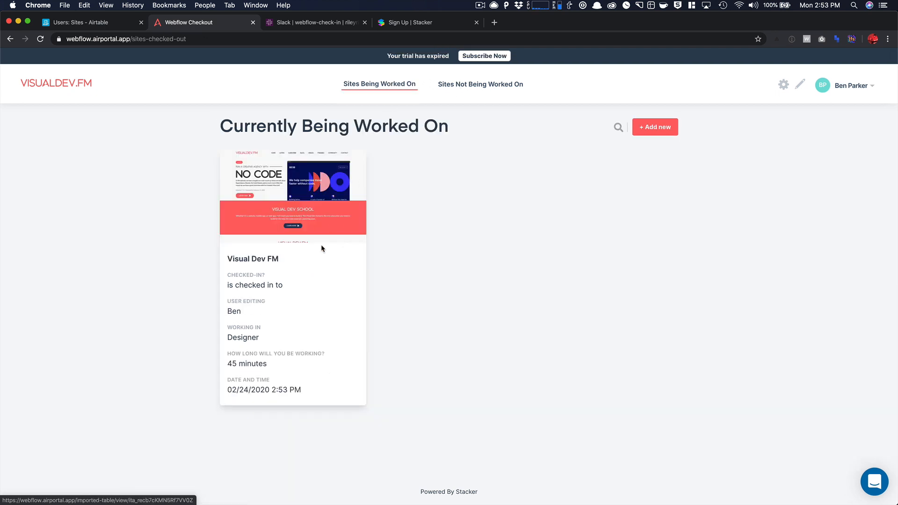
mouse_move(377, 132)
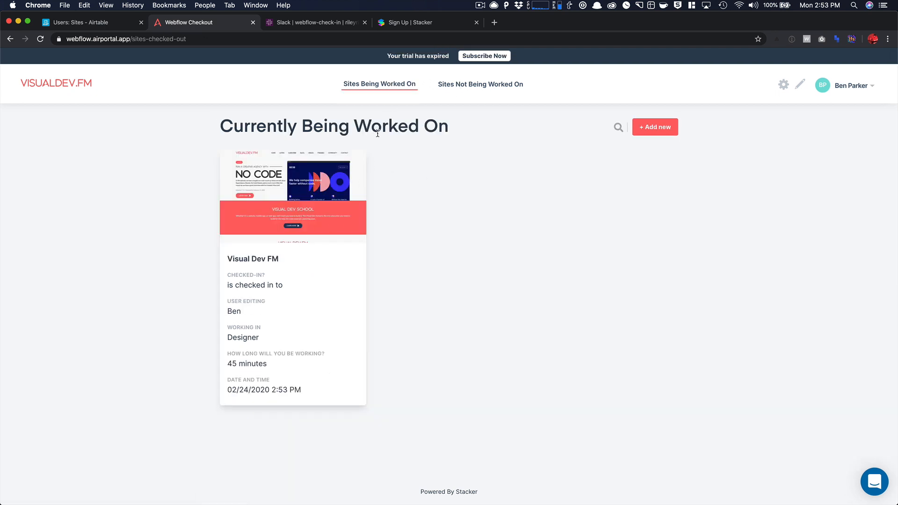
mouse_move(340, 168)
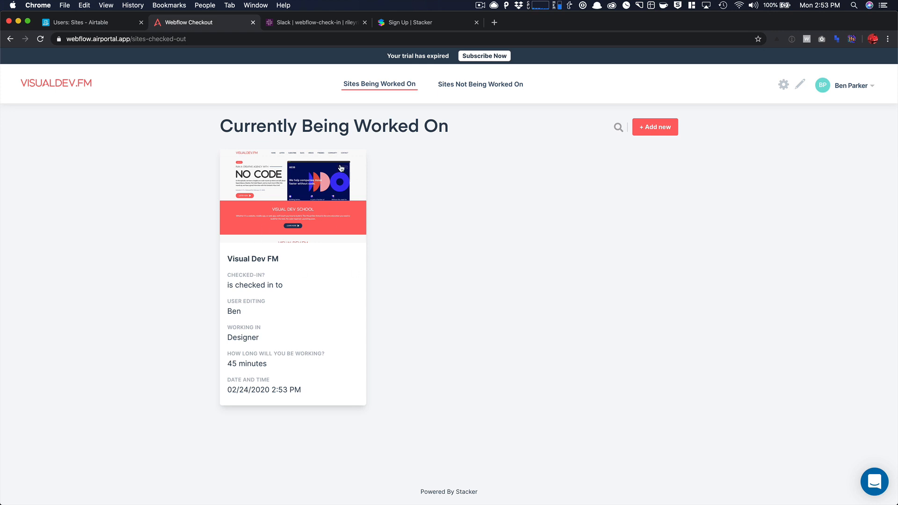
mouse_move(256, 359)
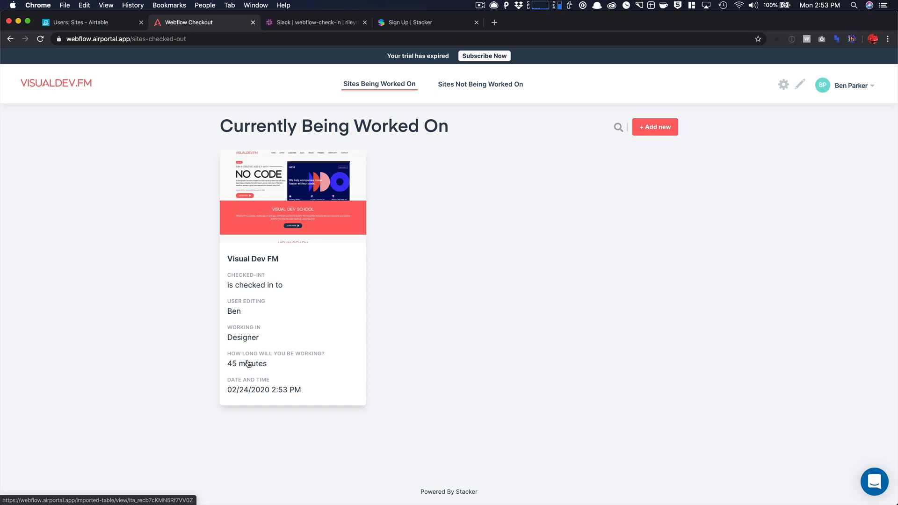
mouse_move(470, 87)
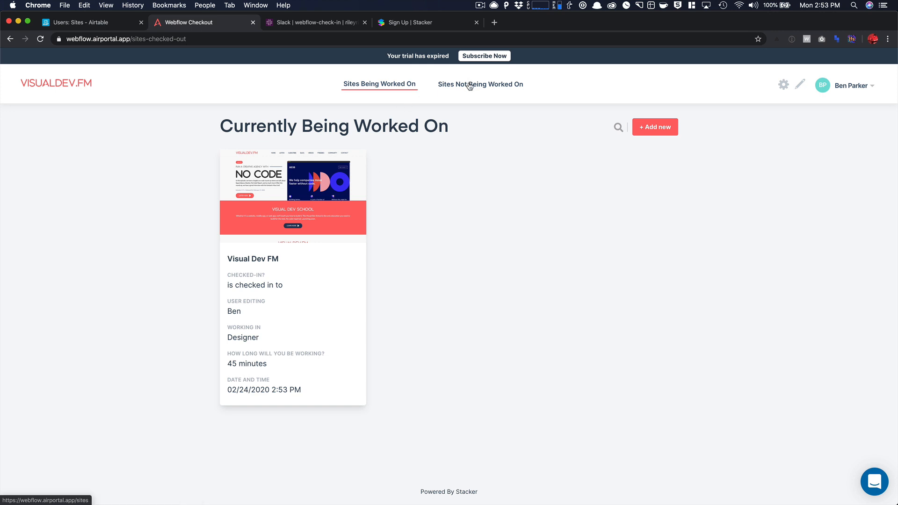
mouse_move(415, 94)
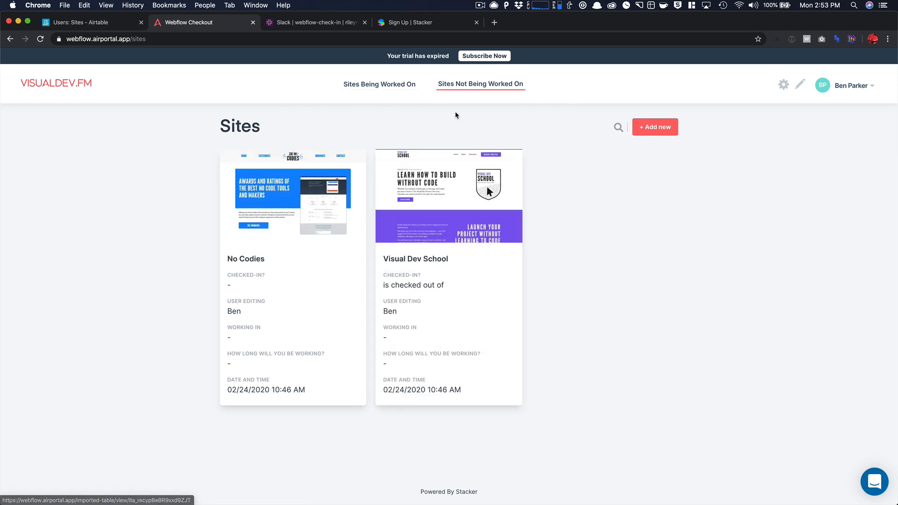
Step: Return to Sites Being Worked On to see the Visual Dev FM card
click(380, 84)
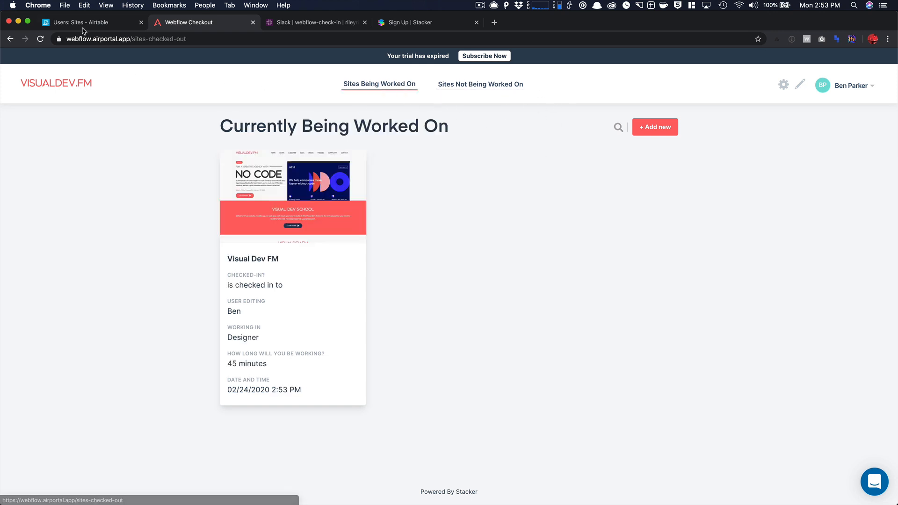
Step: Review Visual Dev FM's check-in row in the Airtable Sites table, then return to Stacker
click(82, 22)
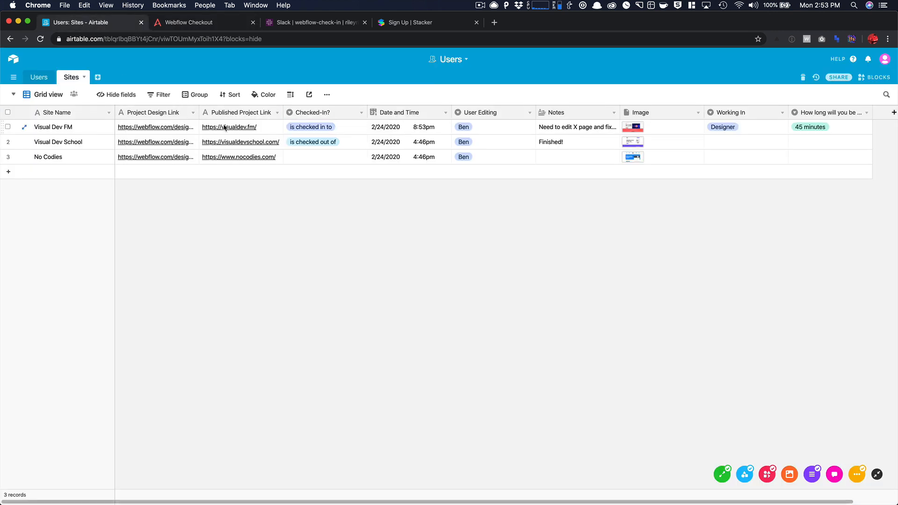
click(577, 127)
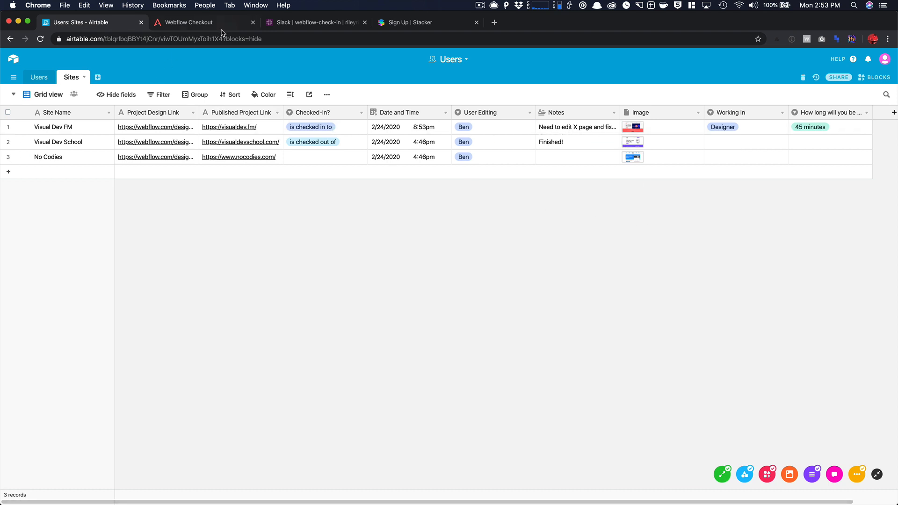
click(188, 22)
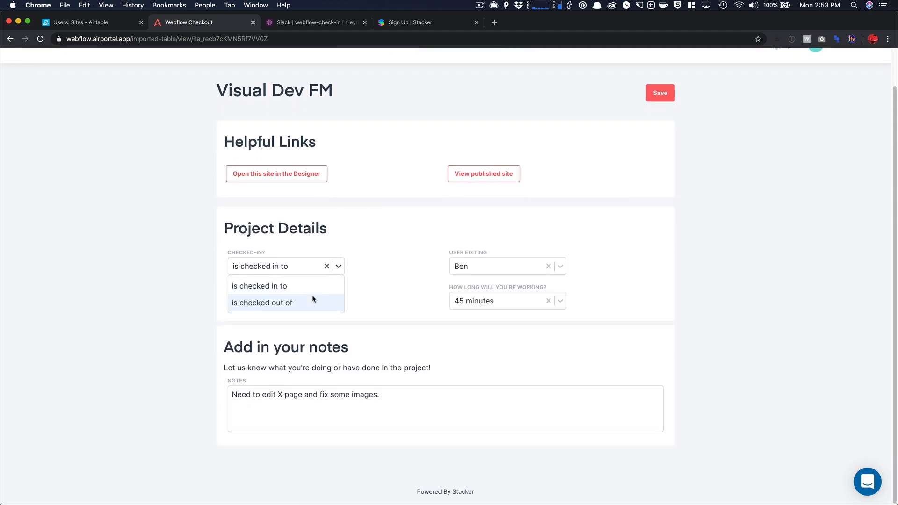
Step: Check out of Visual Dev FM, clear Working In, note 'blah, blah', and save
click(262, 303)
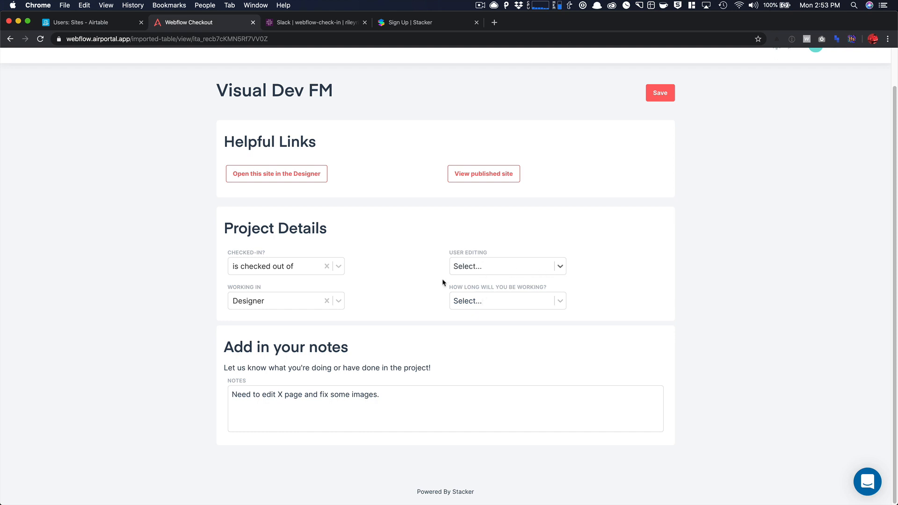
click(326, 301)
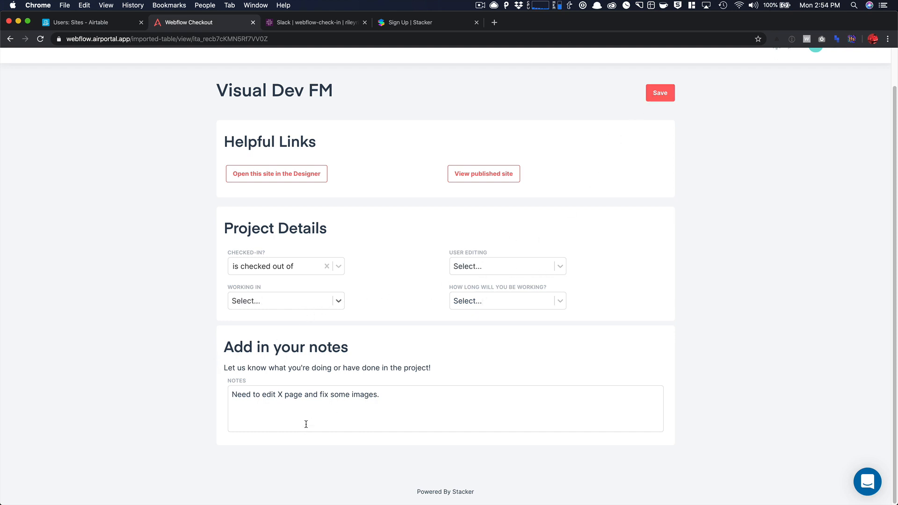
text(Changes made,)
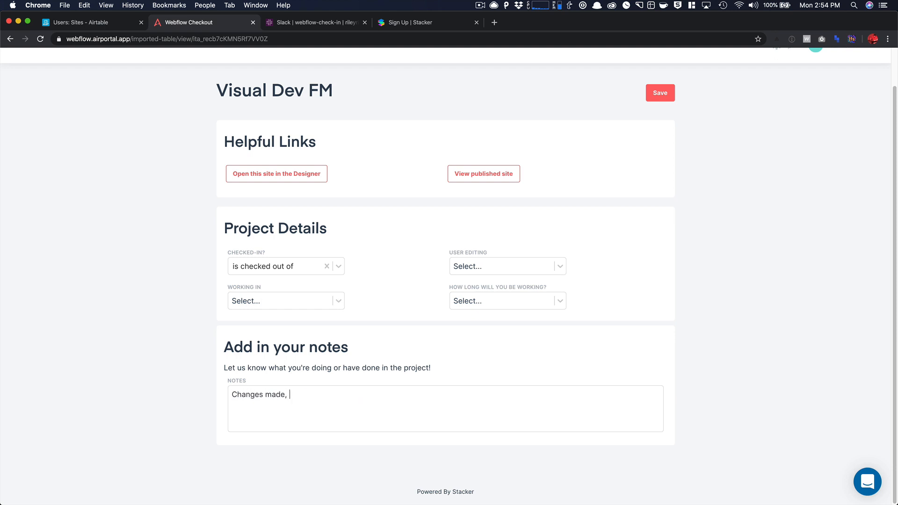
text(blah, blah)
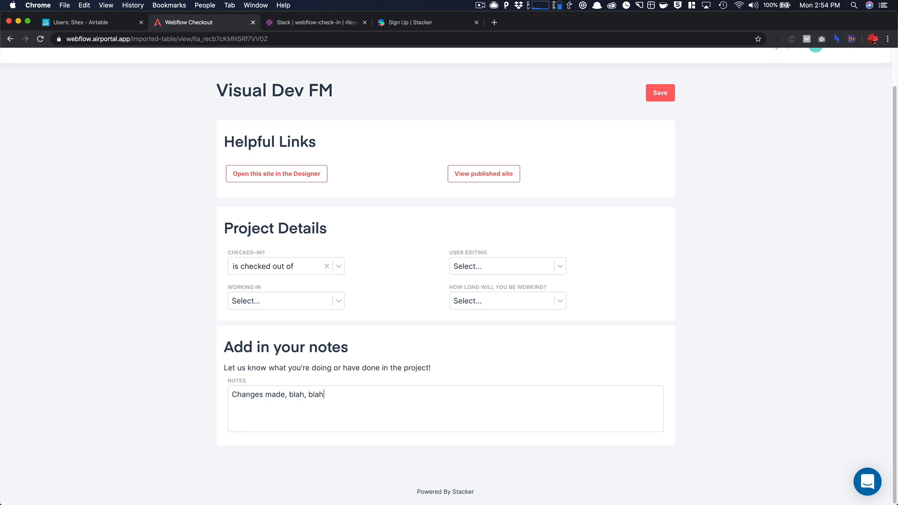
click(660, 93)
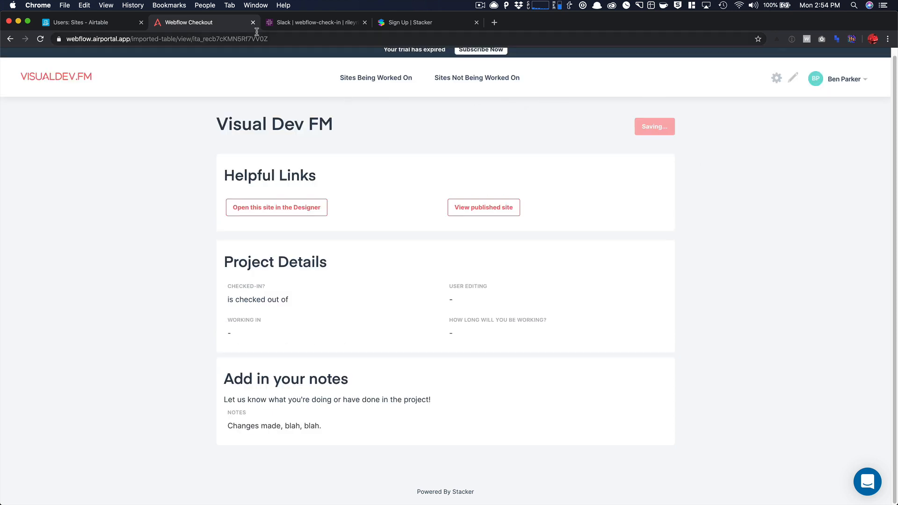
click(477, 77)
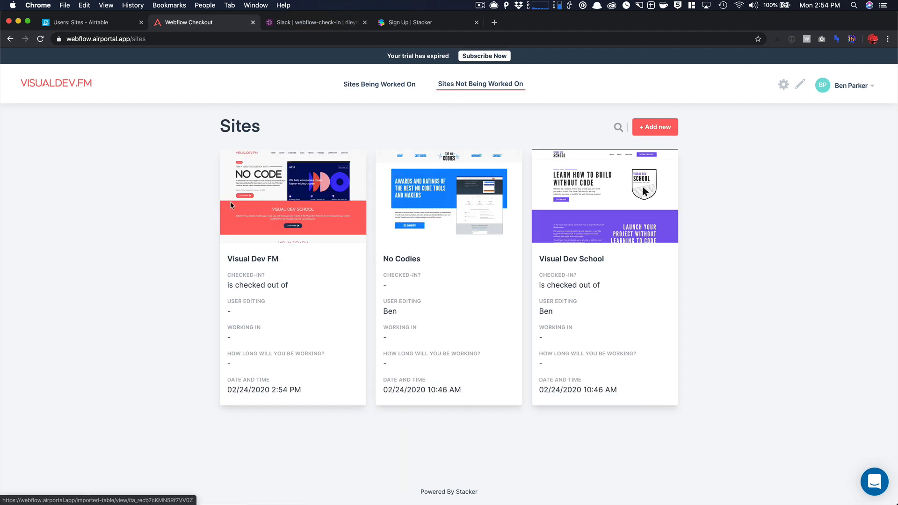
mouse_move(489, 208)
text(integ)
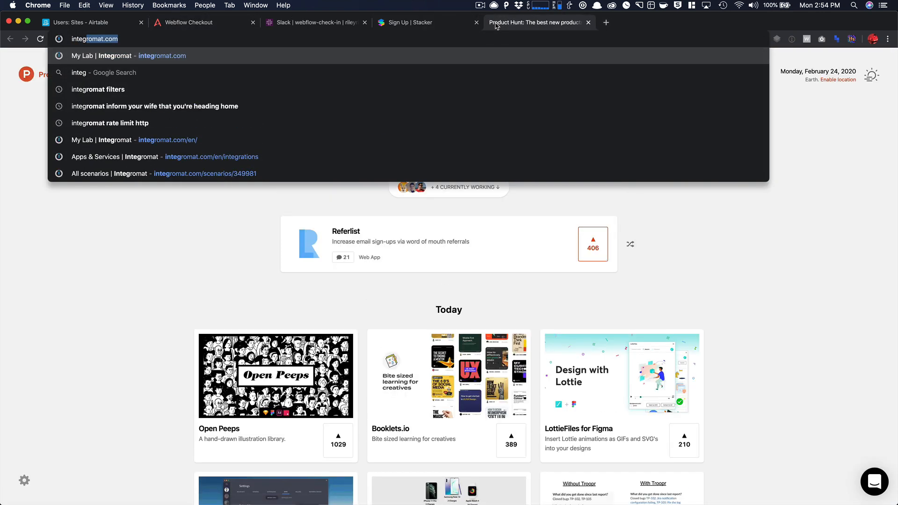
Step: Start a new Integromat scenario with Airtable and Slack as the chosen services
click(110, 55)
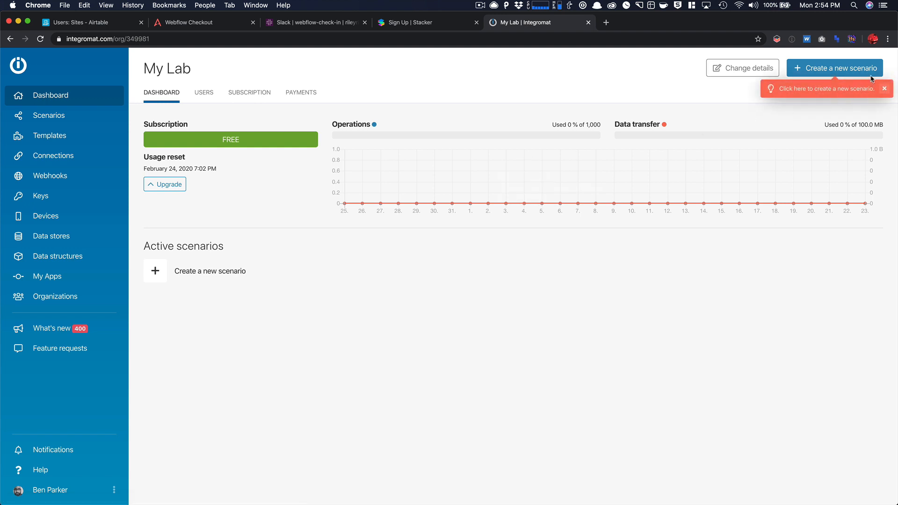
click(835, 68)
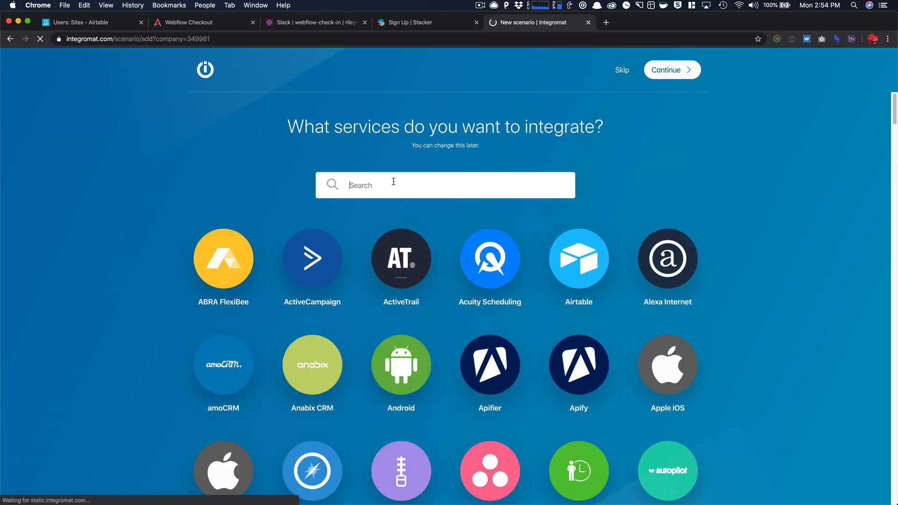
text(air)
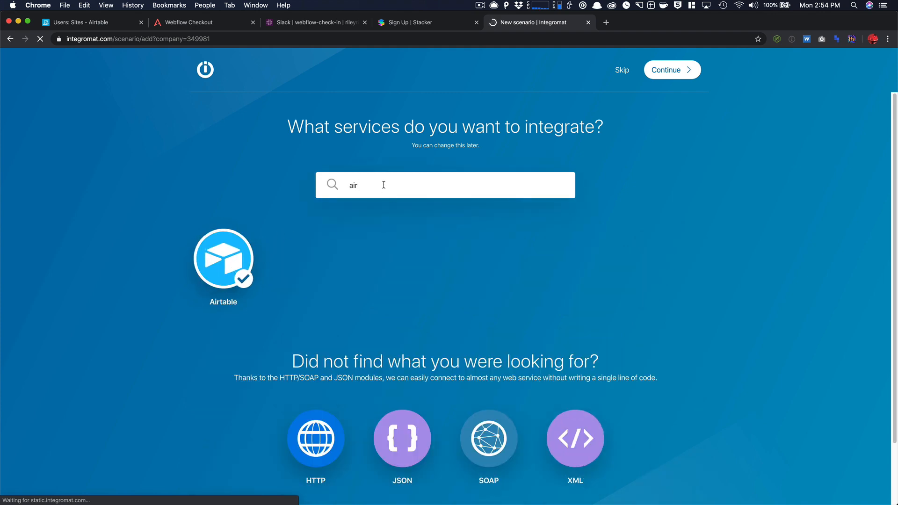
text(slack)
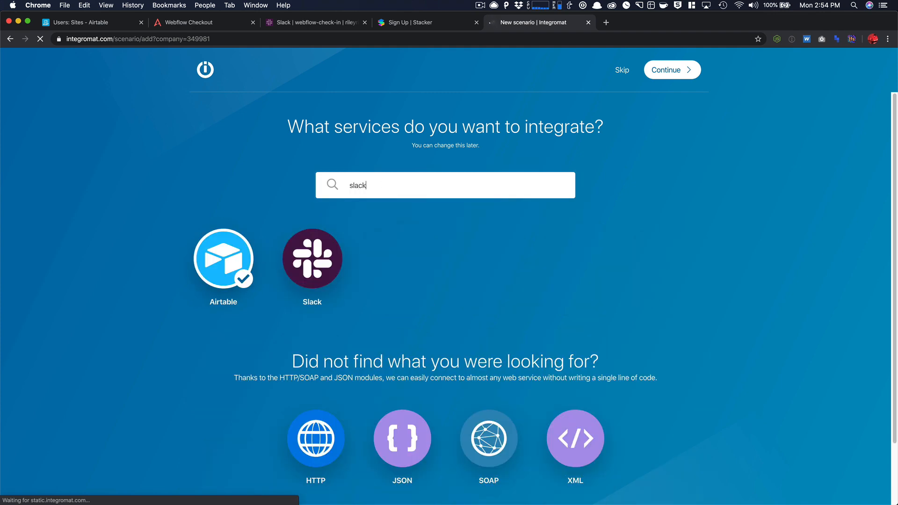
click(672, 70)
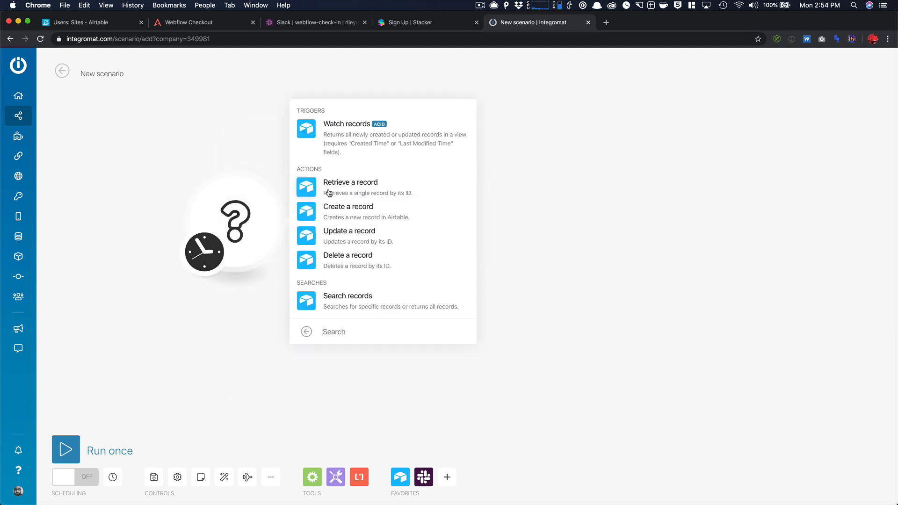
mouse_move(420, 140)
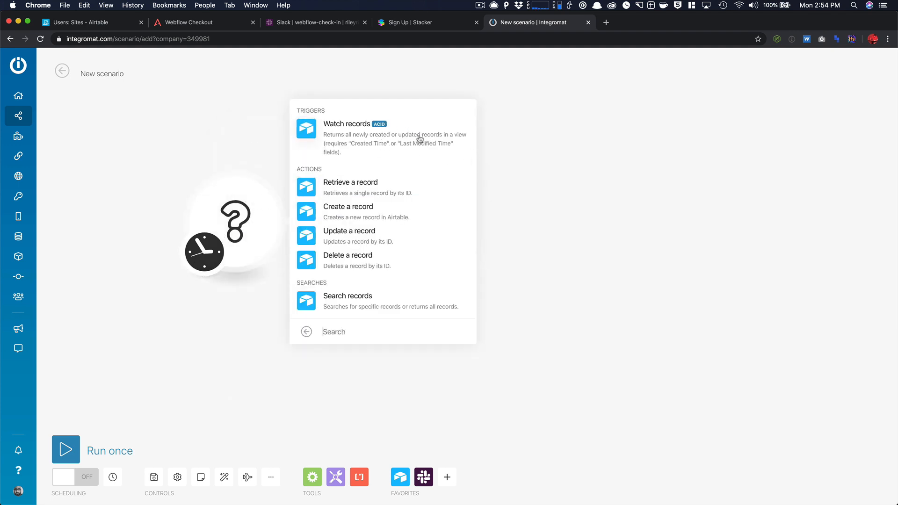
Step: Make Airtable Watch records the trigger and add a new Airtable connection
click(346, 123)
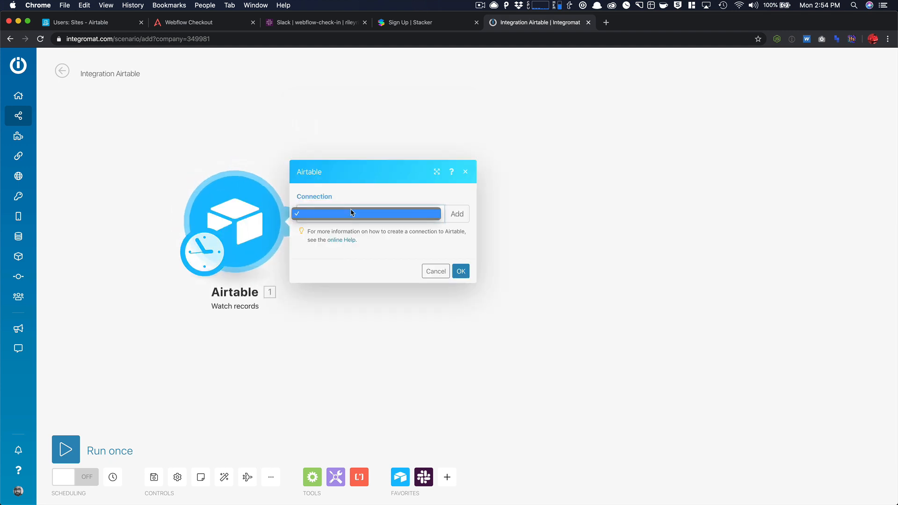
click(456, 214)
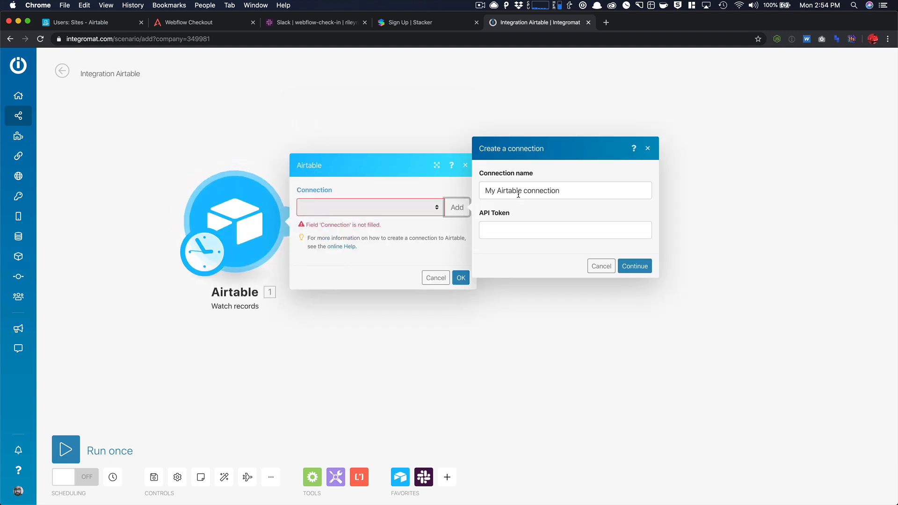
triple_click(521, 191)
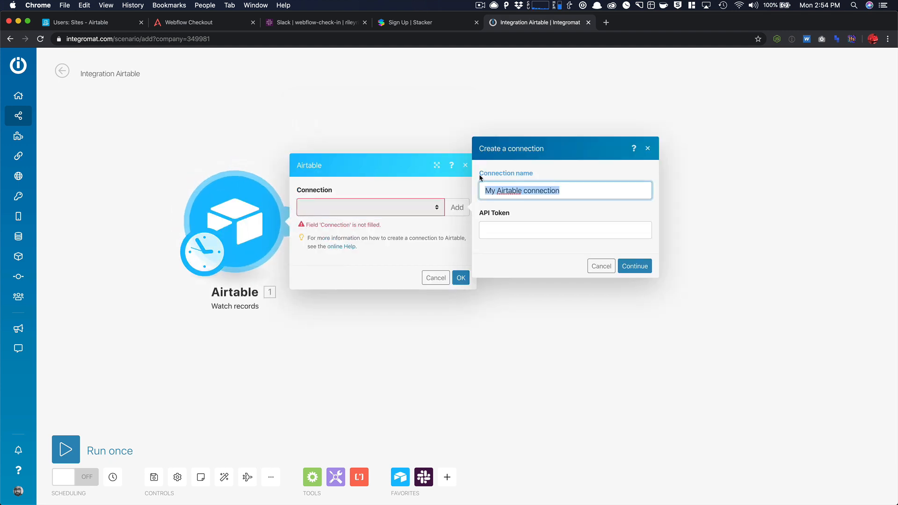
mouse_move(157, 56)
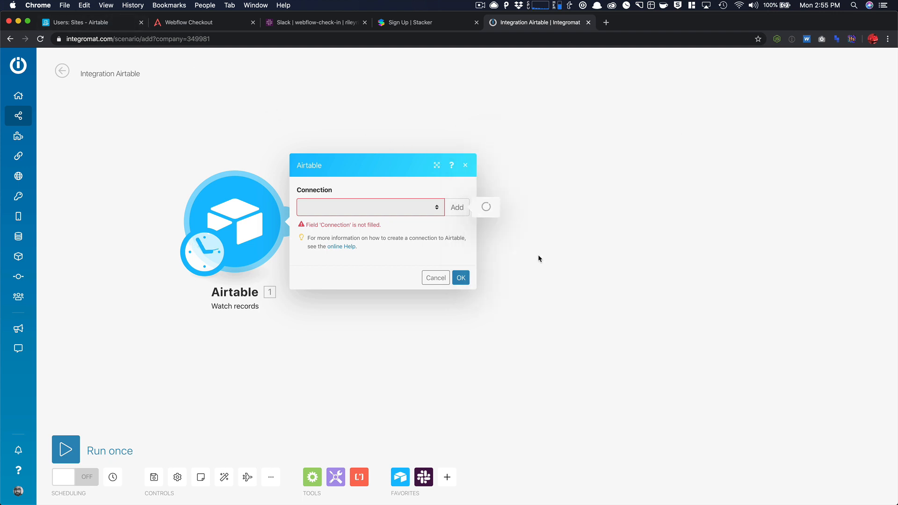
click(371, 207)
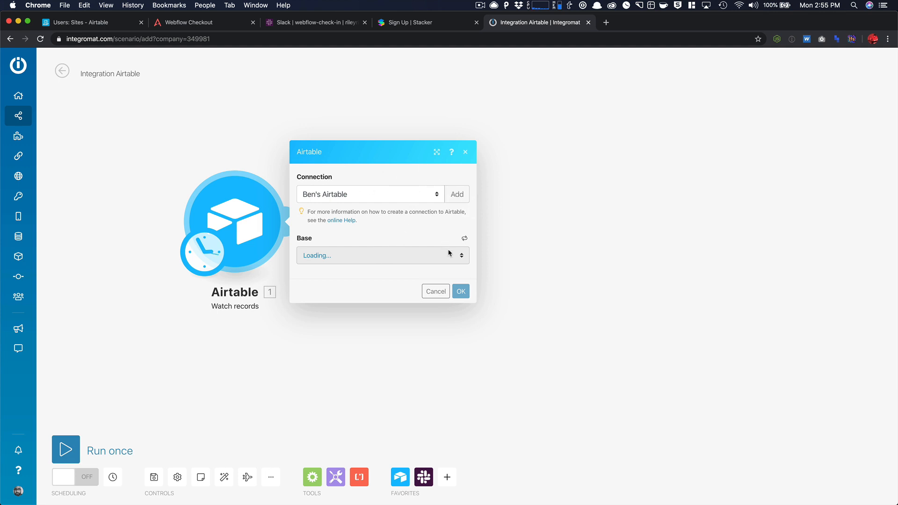
Step: Point the trigger at the Users base and its Sites table
click(383, 256)
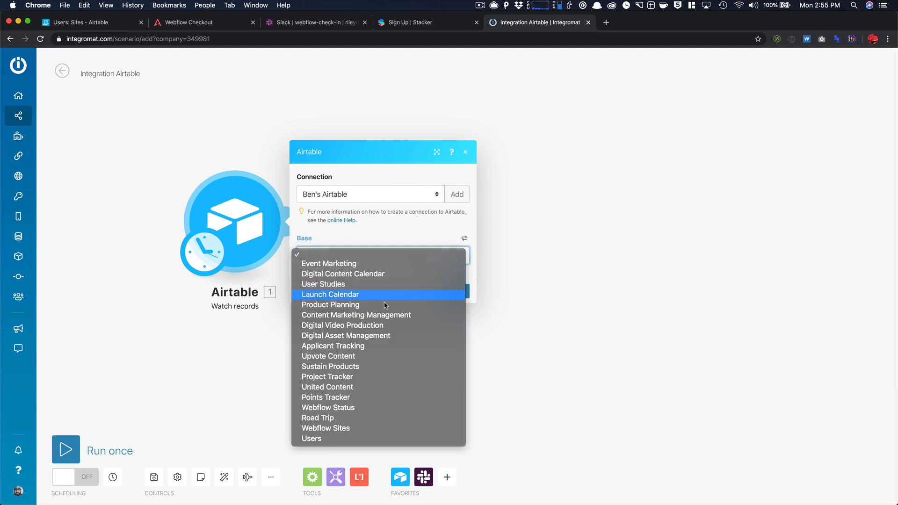
mouse_move(336, 432)
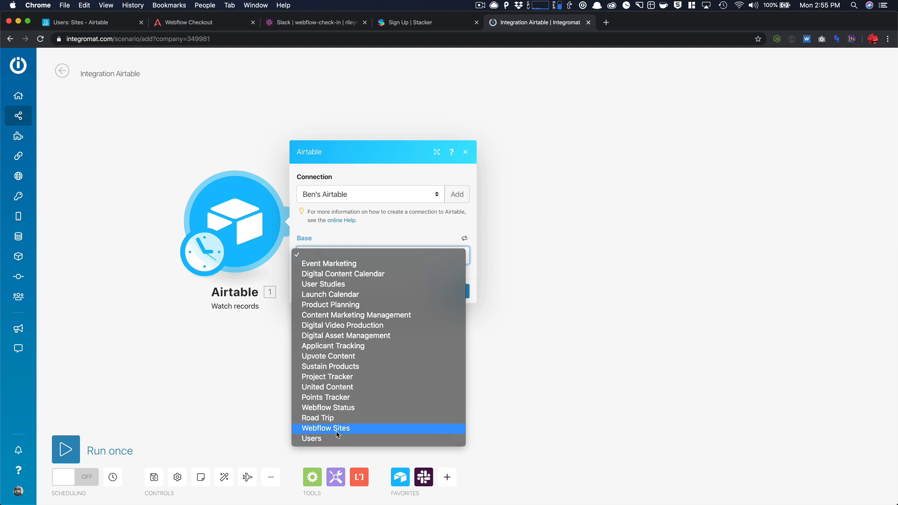
click(312, 439)
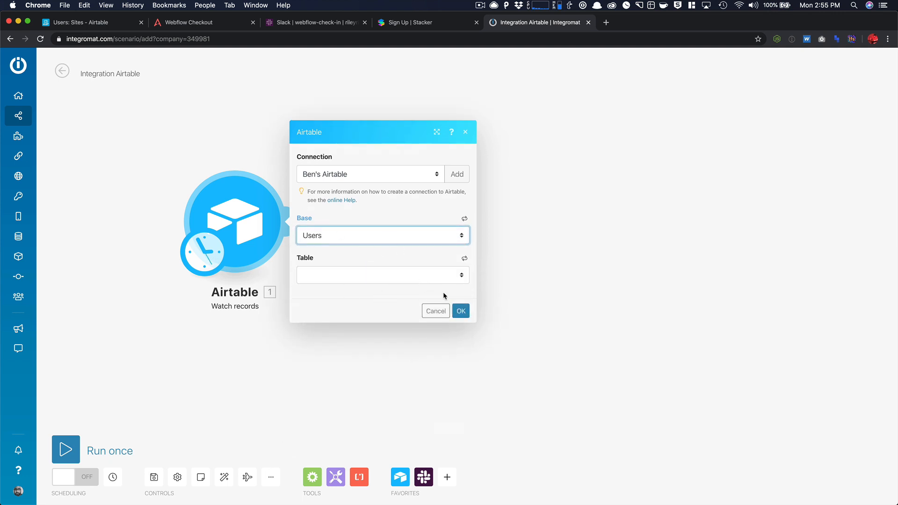
click(383, 275)
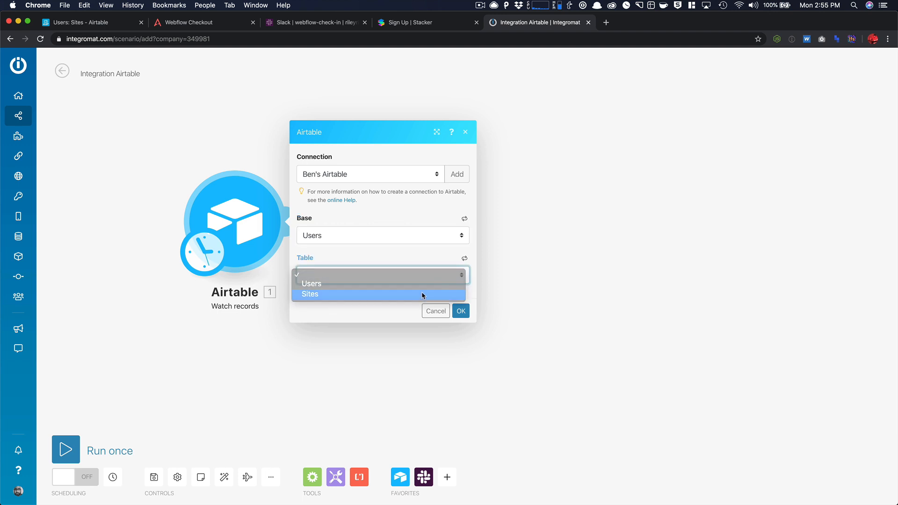
click(311, 294)
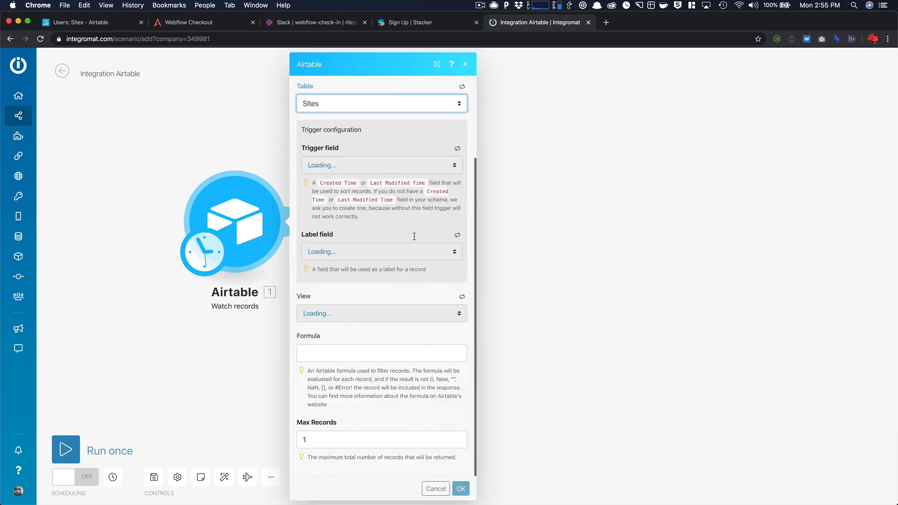
Step: Set trigger field Date and Time, label Site Name, max 10 records, starting from now on
click(381, 165)
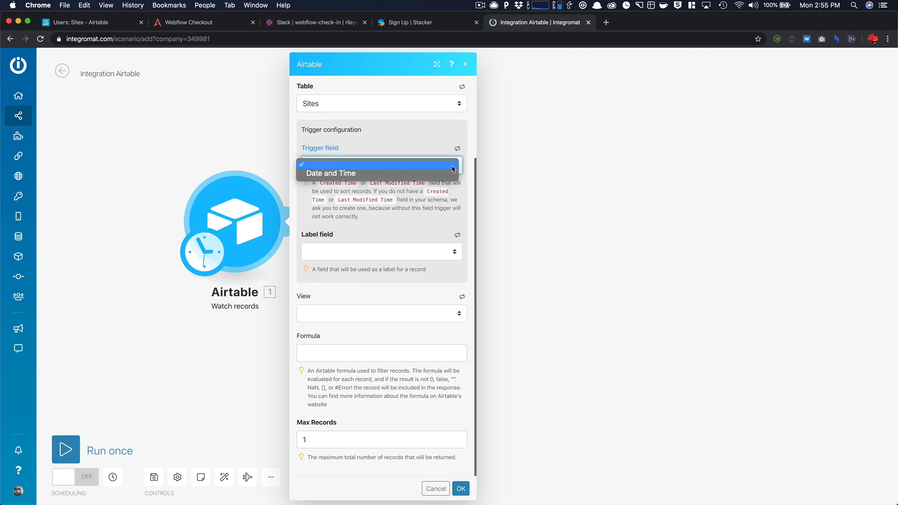
click(331, 174)
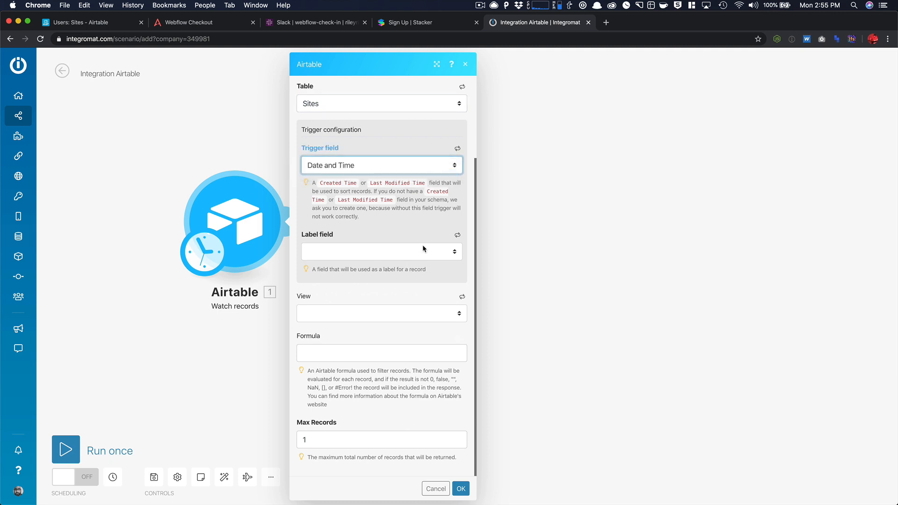
click(382, 252)
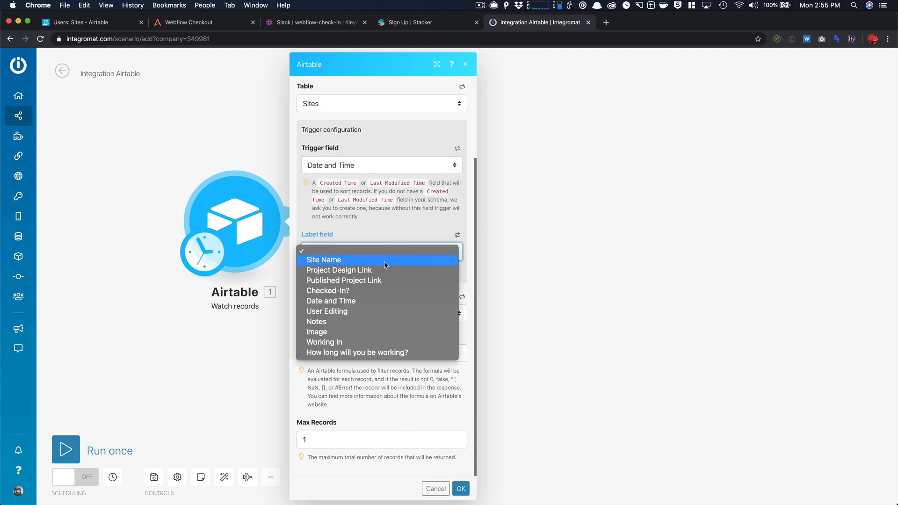
mouse_move(351, 291)
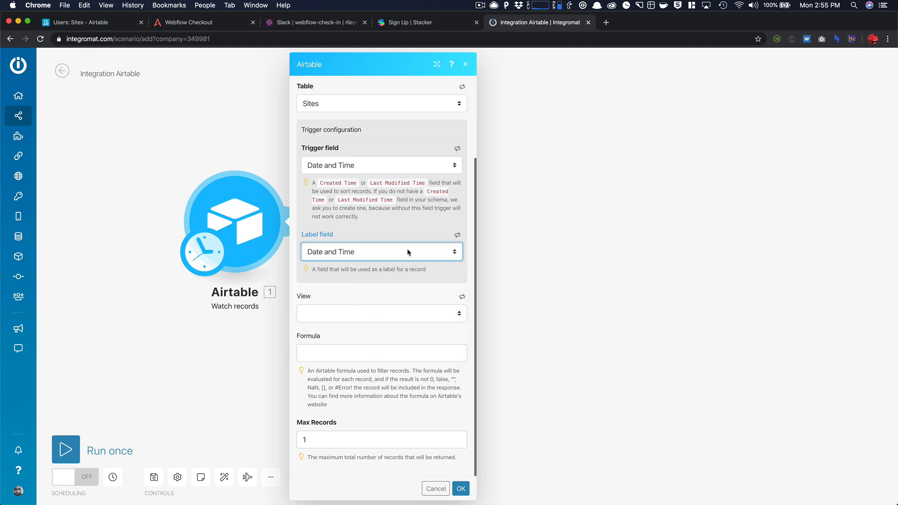
click(381, 252)
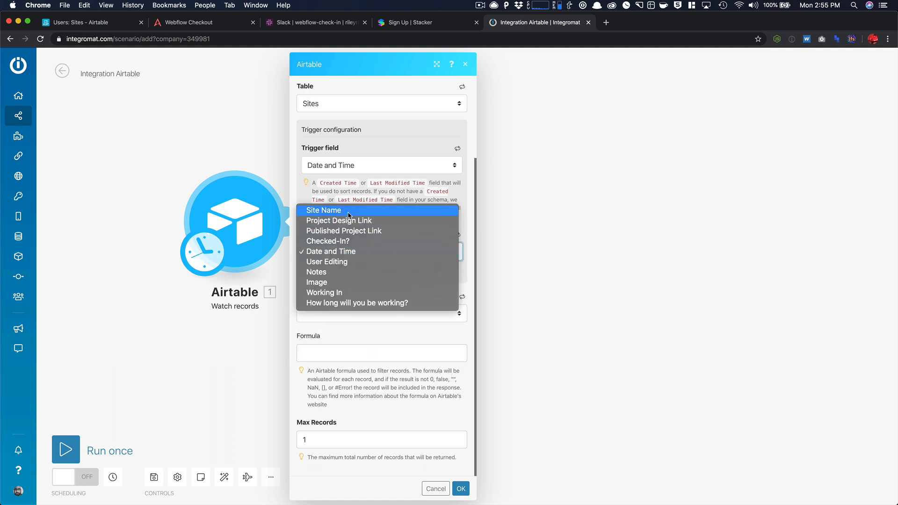
click(323, 210)
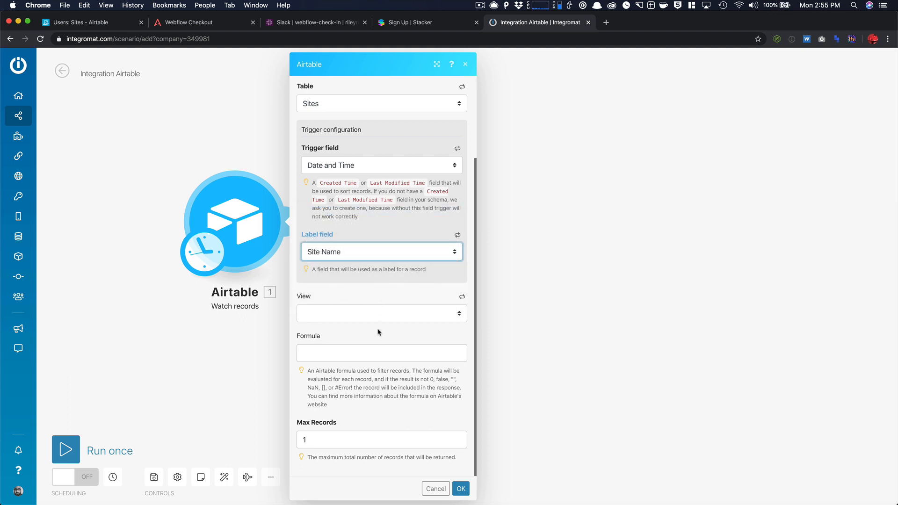
click(381, 440)
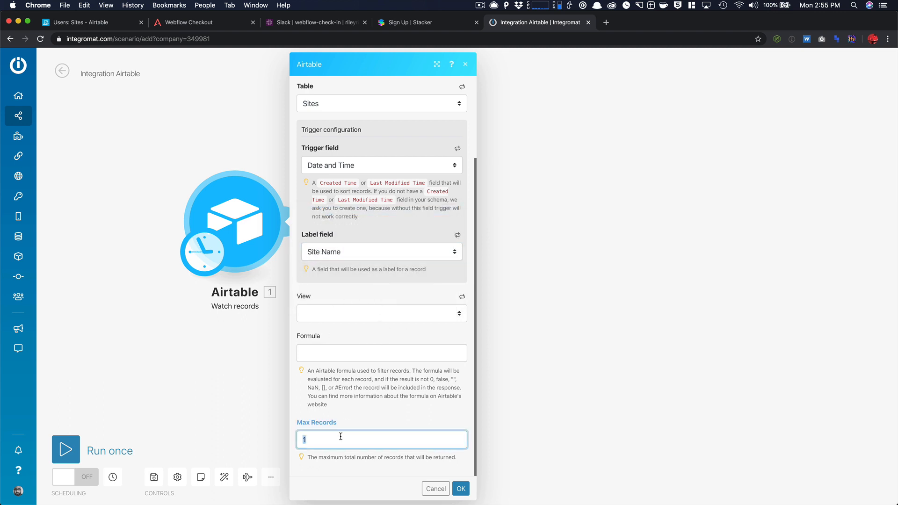
text(10)
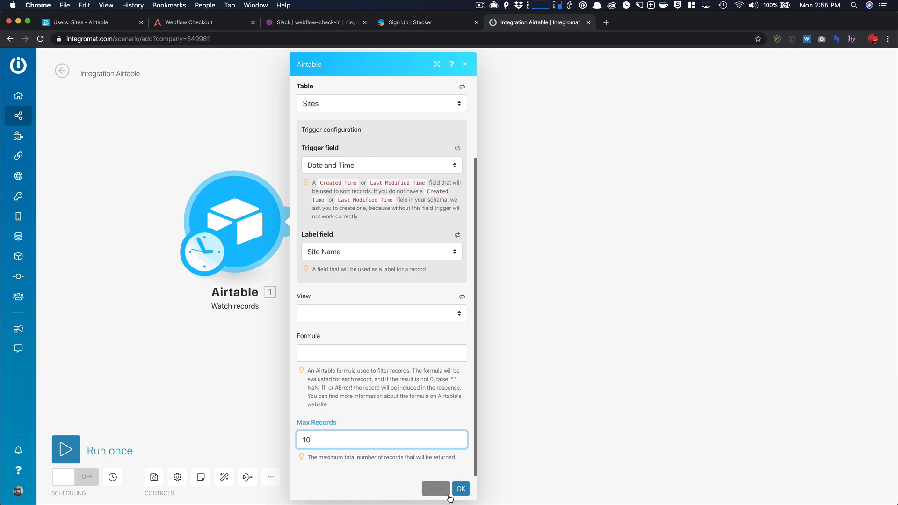
click(460, 488)
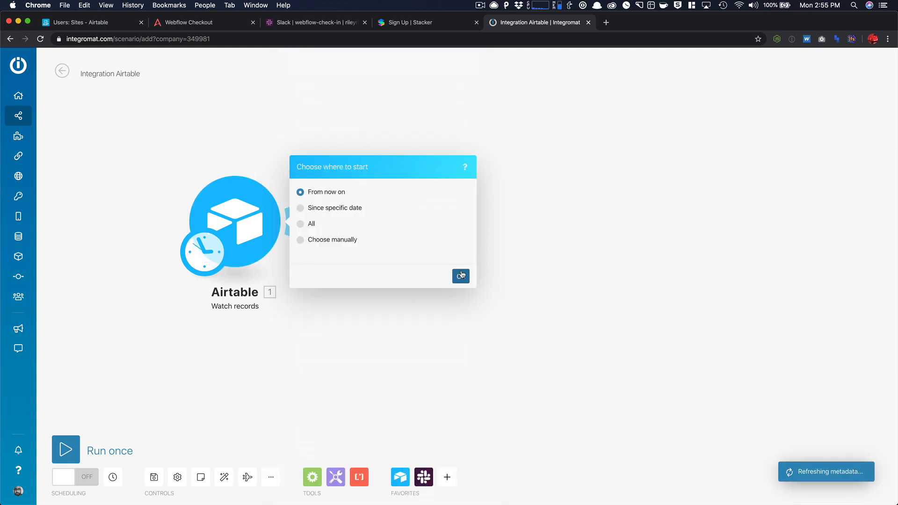
click(461, 276)
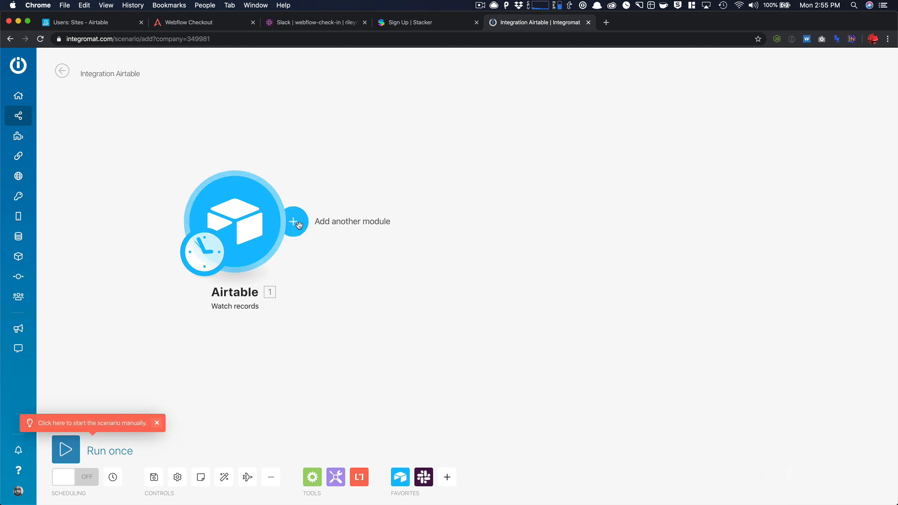
Step: Add a Slack Create a Message module after the Airtable trigger
click(295, 222)
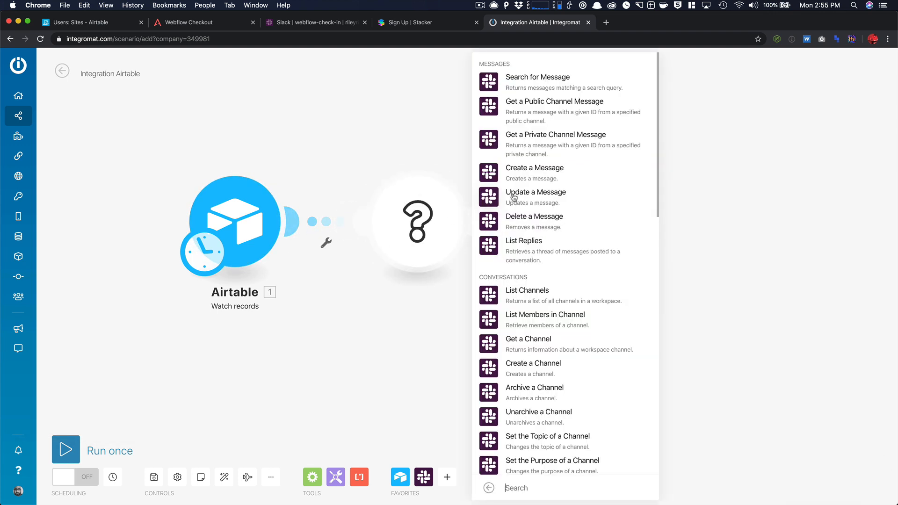
click(535, 192)
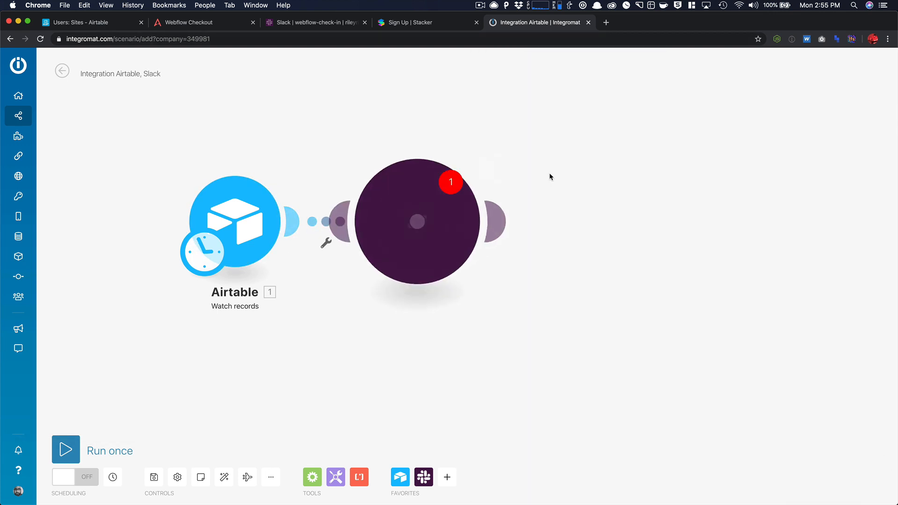
click(417, 221)
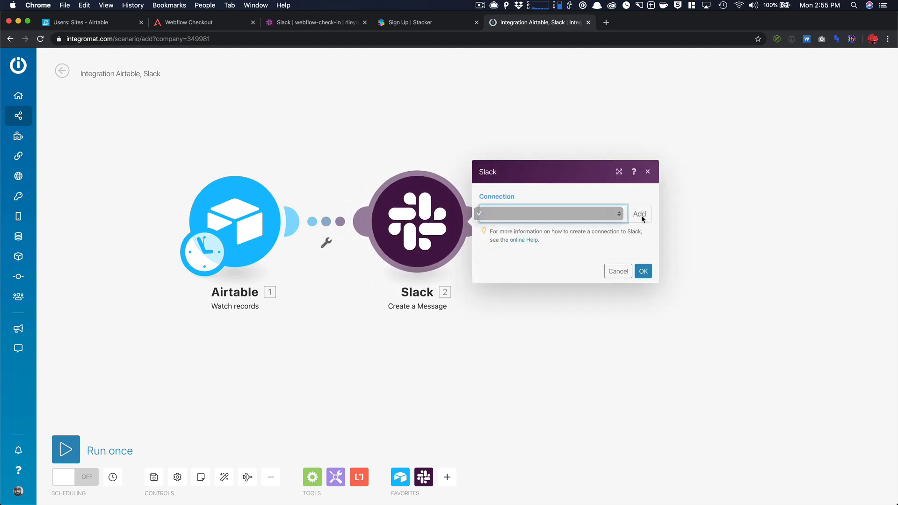
Step: Create a Slack connection named 'Ben's' and submit it for authorization
click(640, 214)
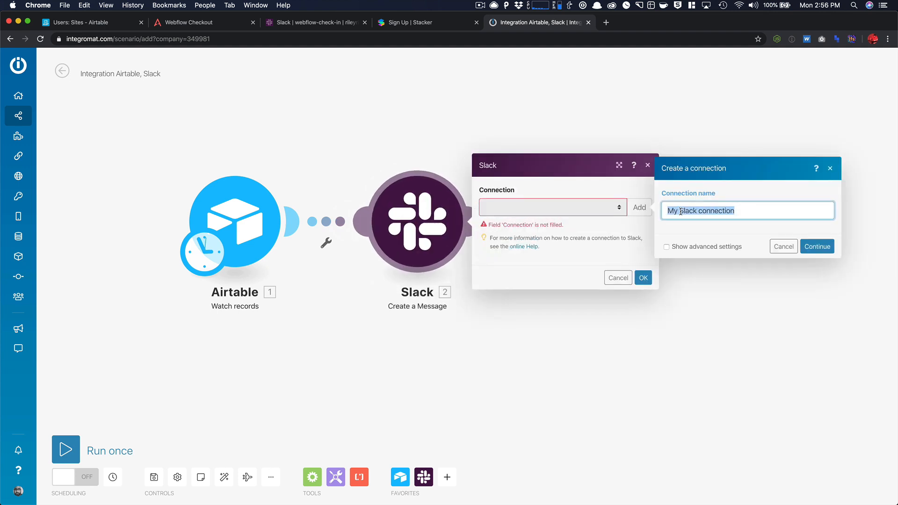
text(Ben's)
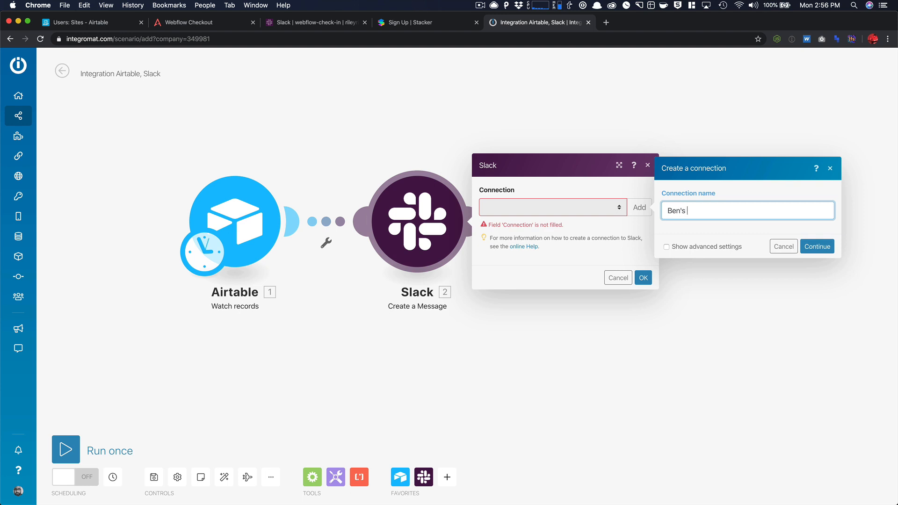
click(818, 246)
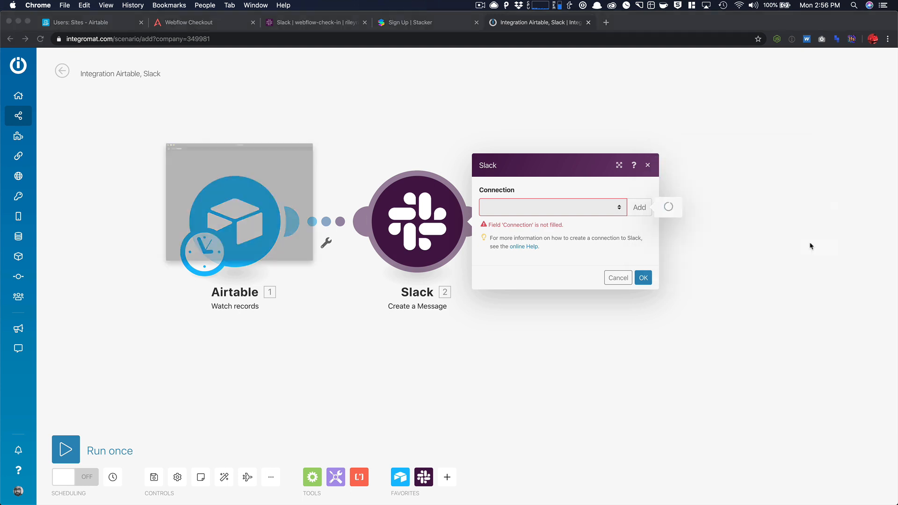
click(640, 207)
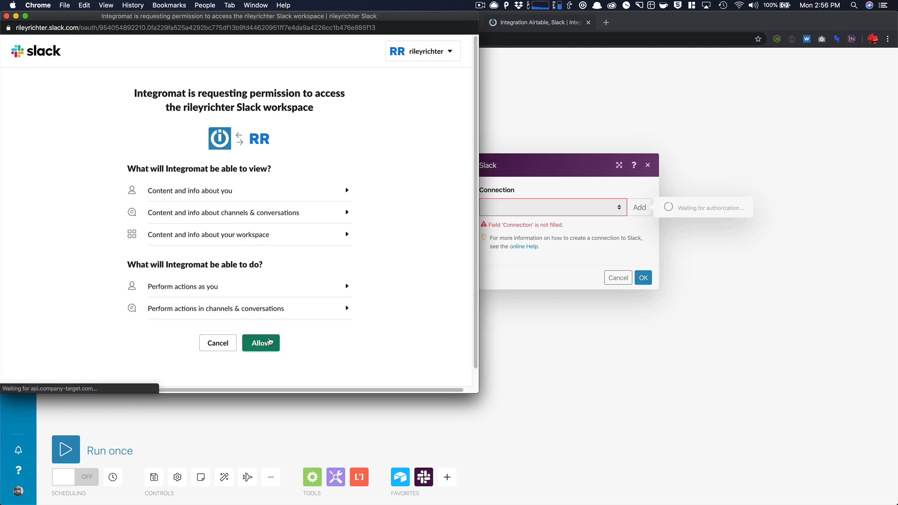
Step: Approve Integromat's permission request on Slack's authorization page
click(261, 343)
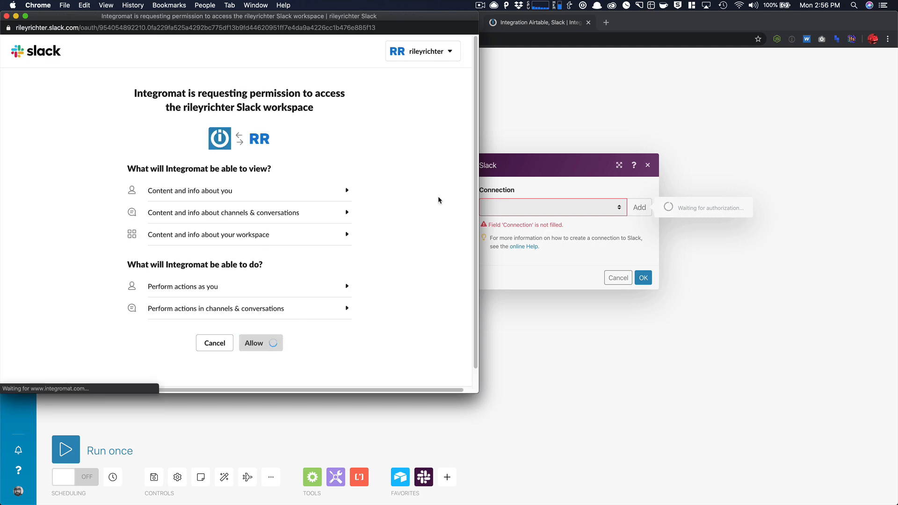
click(261, 343)
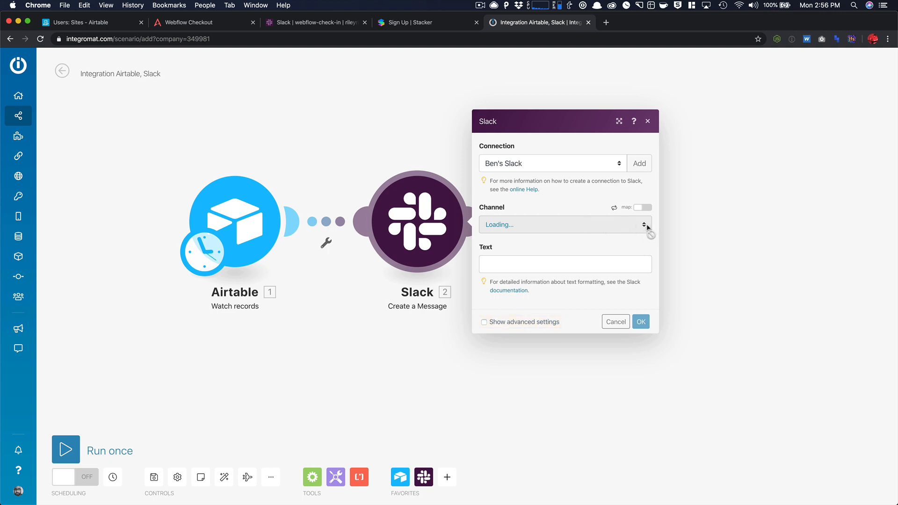
Step: Post to webflow-check-in: 'Hey! {User Editing} has {Checked-In?} {Site Name} project!'
click(566, 224)
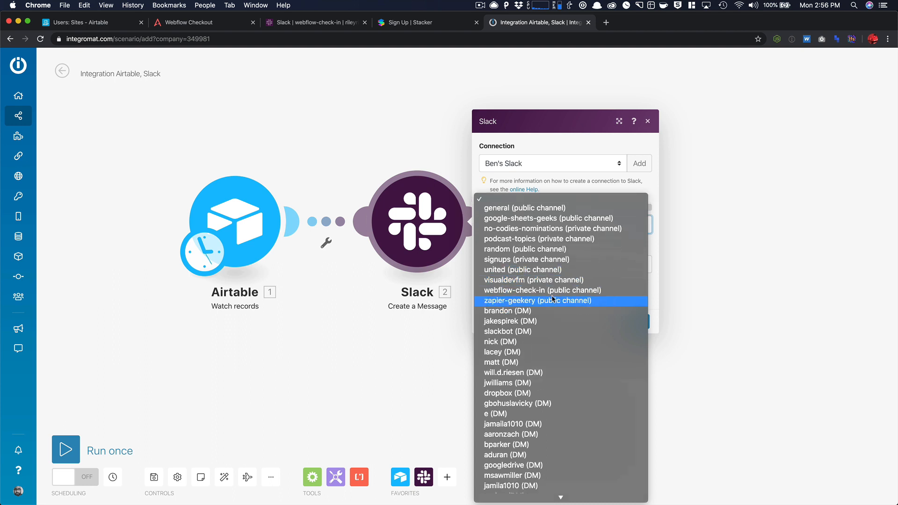
click(543, 290)
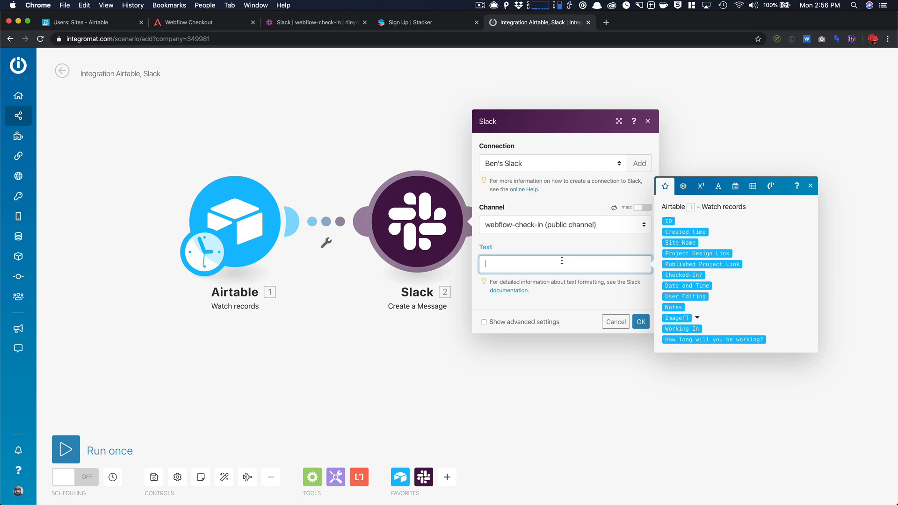
text(Hey)
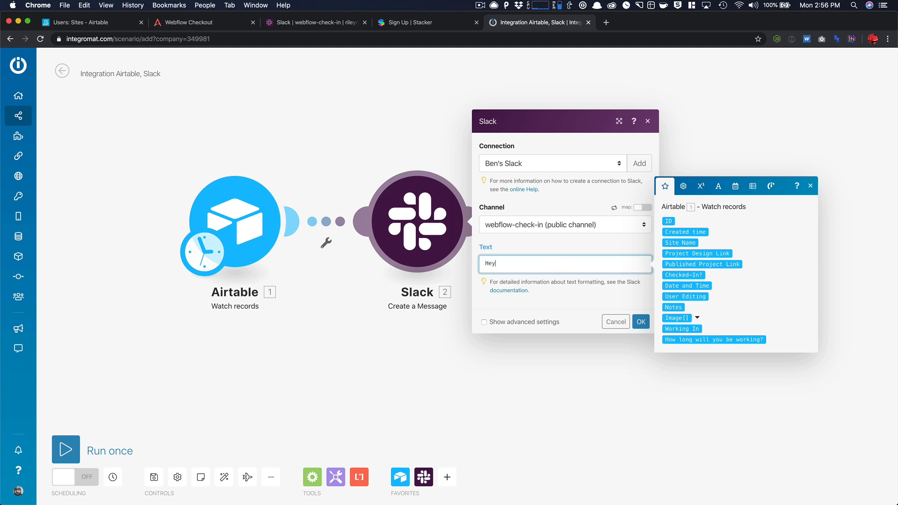
text(!)
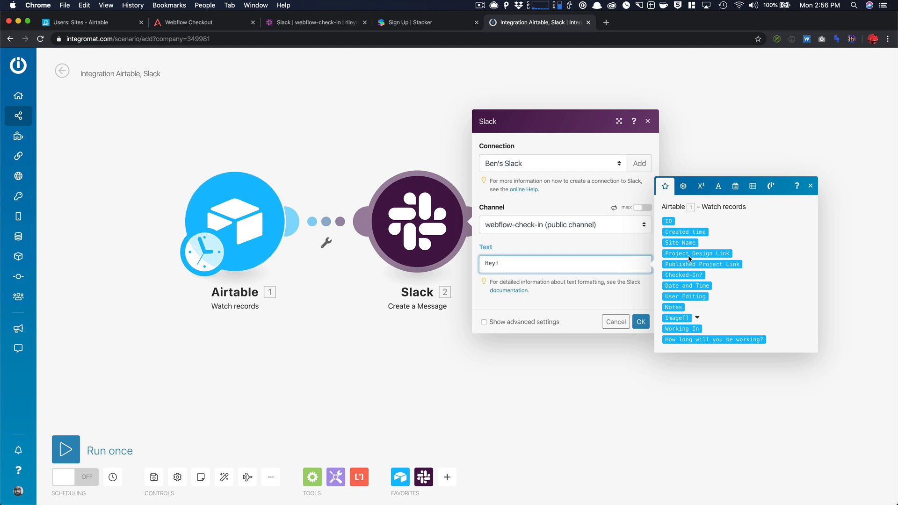
click(685, 296)
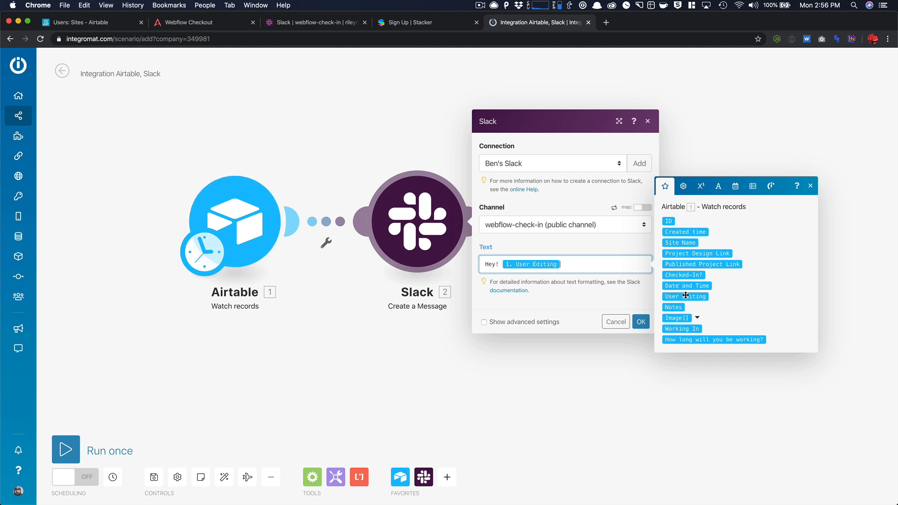
text(has)
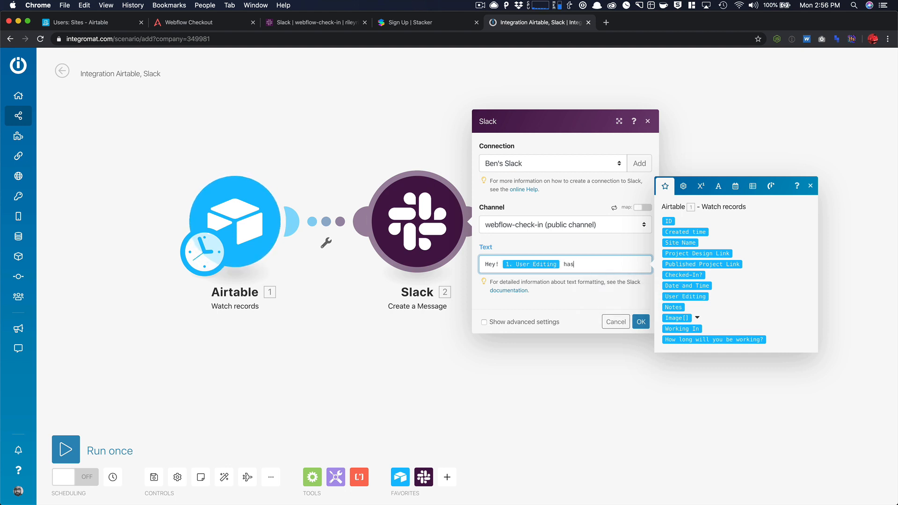
mouse_move(683, 275)
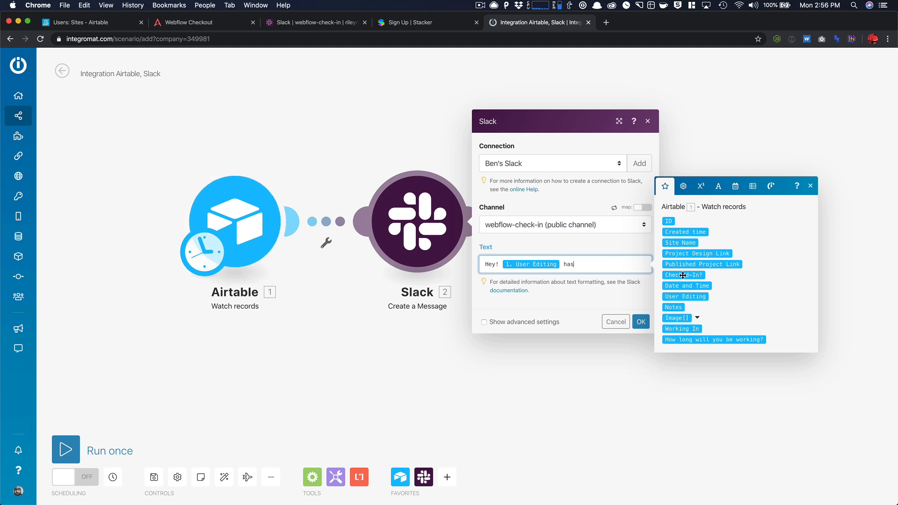
click(683, 276)
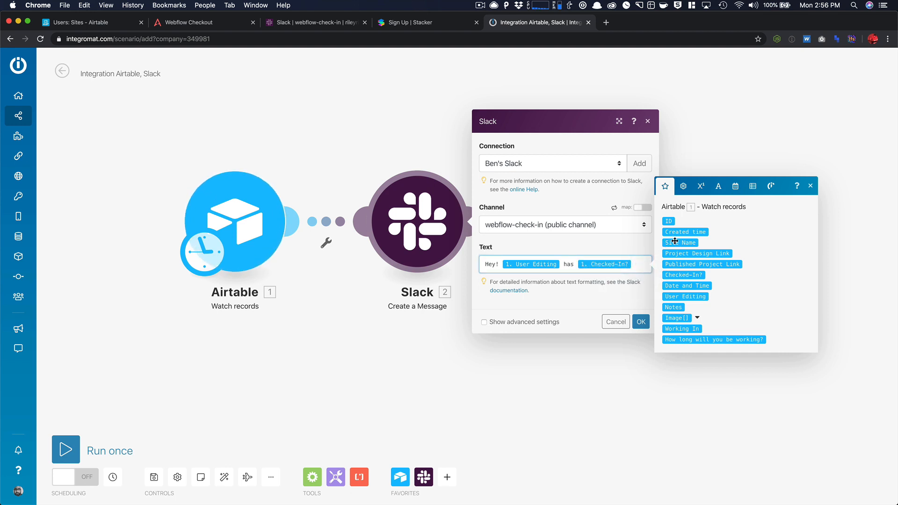
click(681, 242)
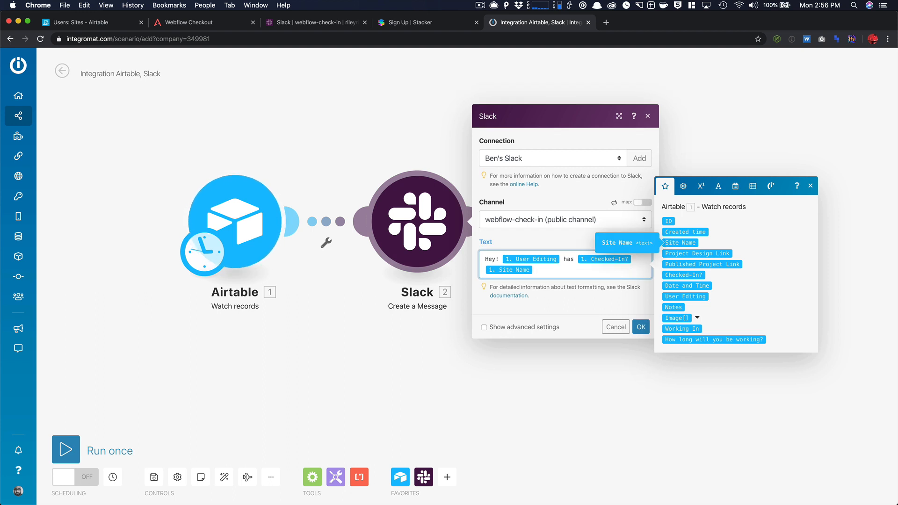
text(project!)
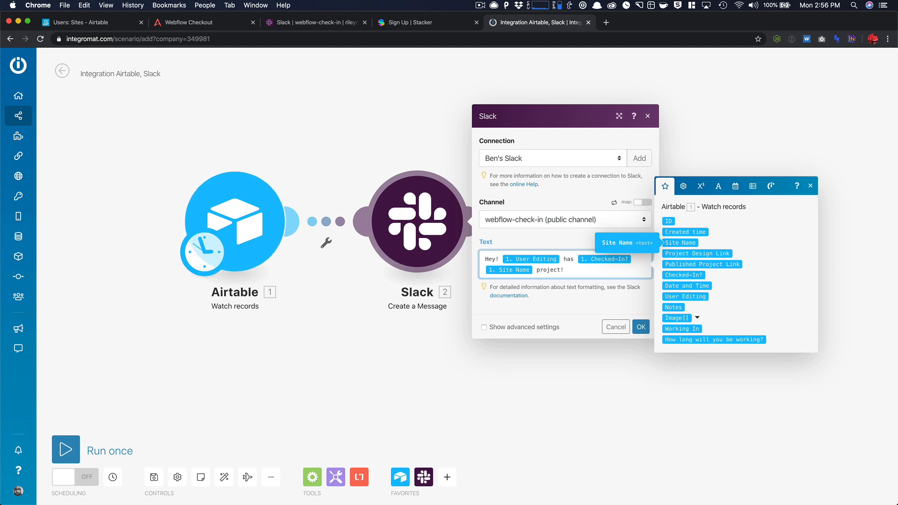
Step: Add a 'Details here:' line with the Notes field and save the Slack module
text(D)
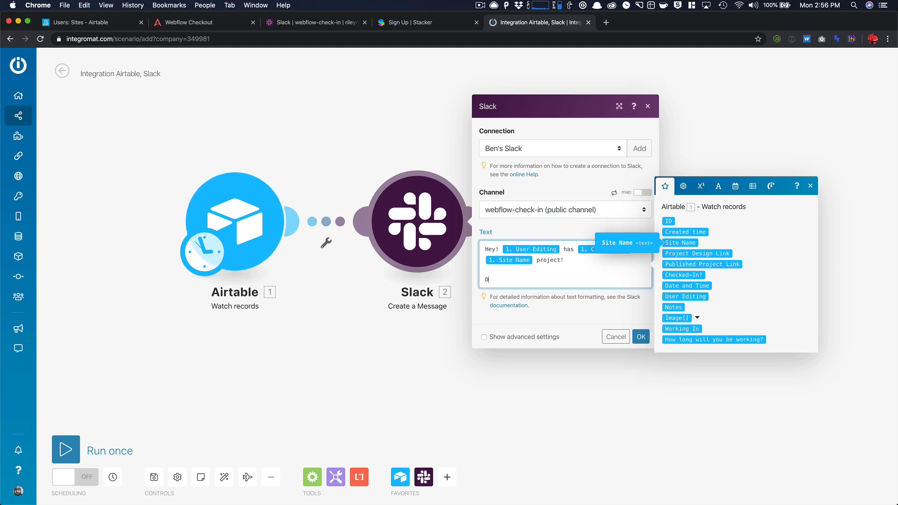
text(etails here:)
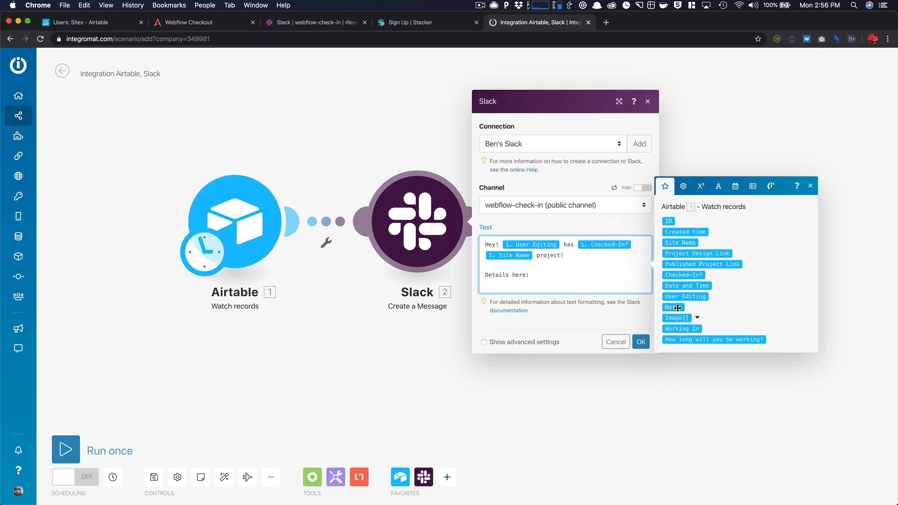
click(672, 307)
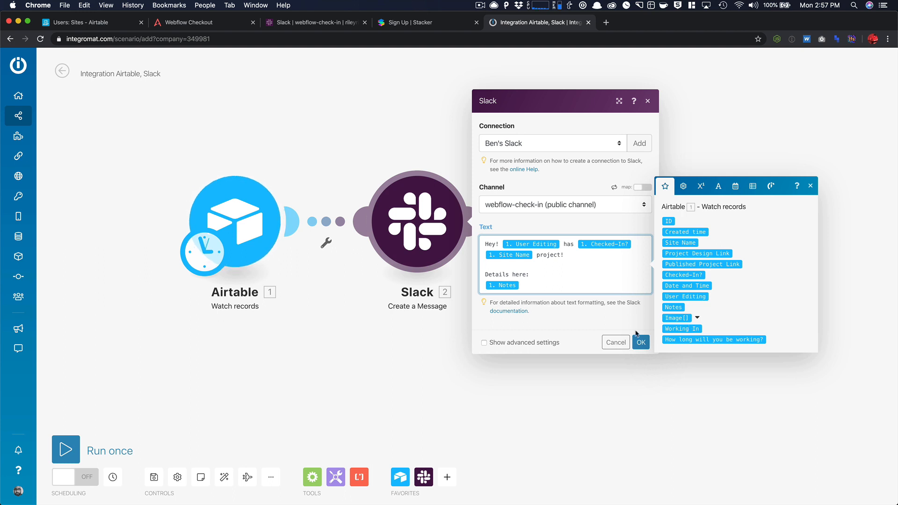
click(641, 342)
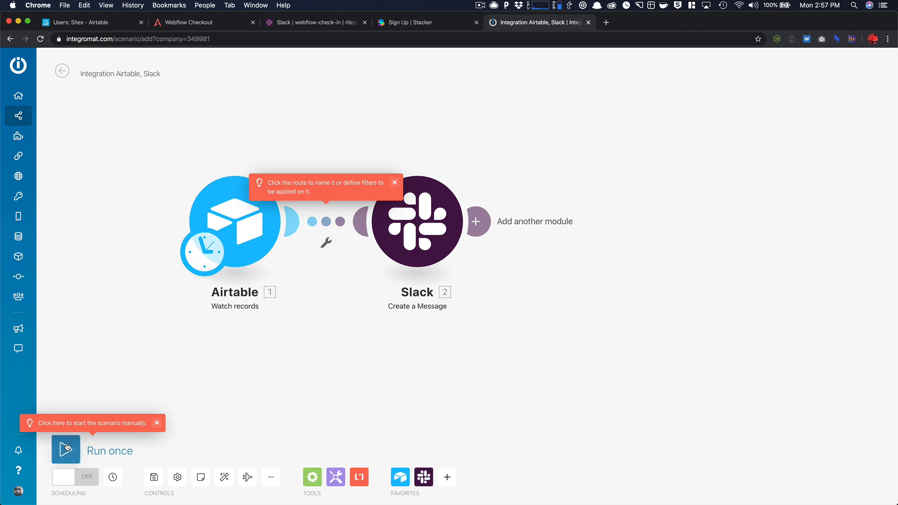
Step: Run the scenario once, inspect the Airtable module's result, and run it again
click(66, 450)
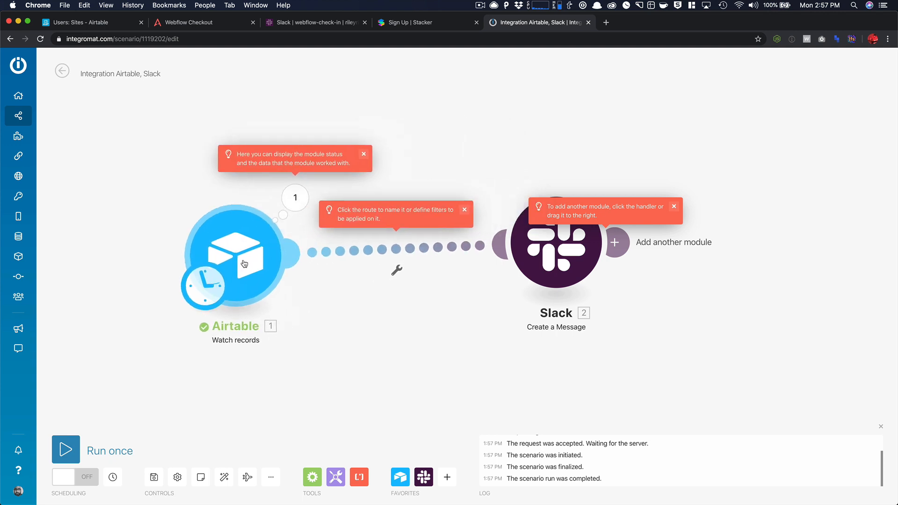
click(556, 248)
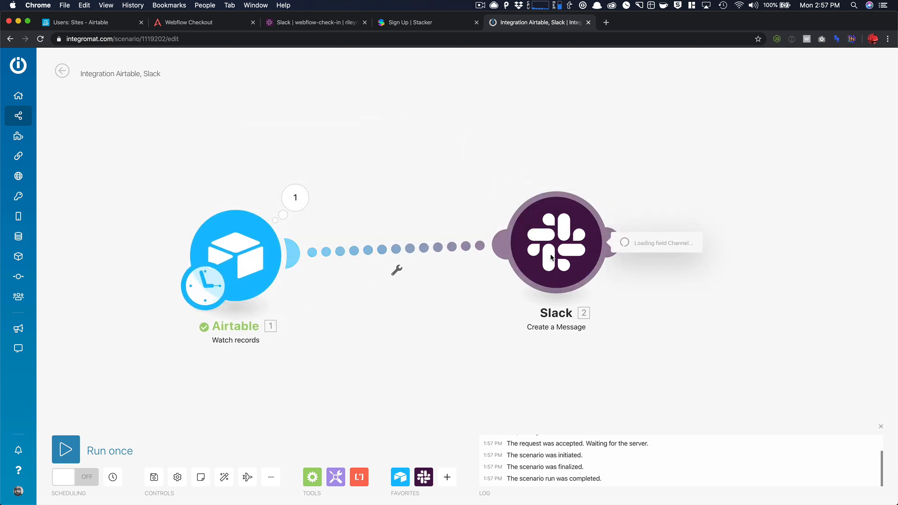
click(295, 198)
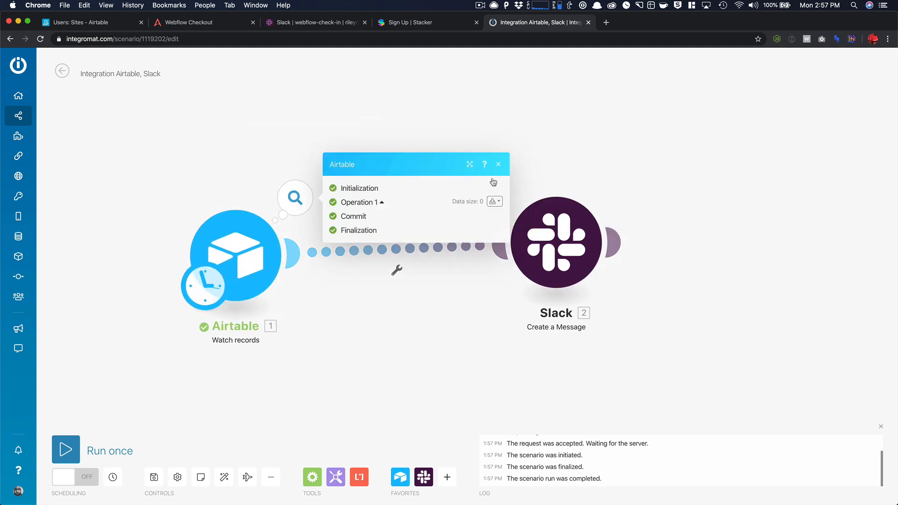
click(67, 450)
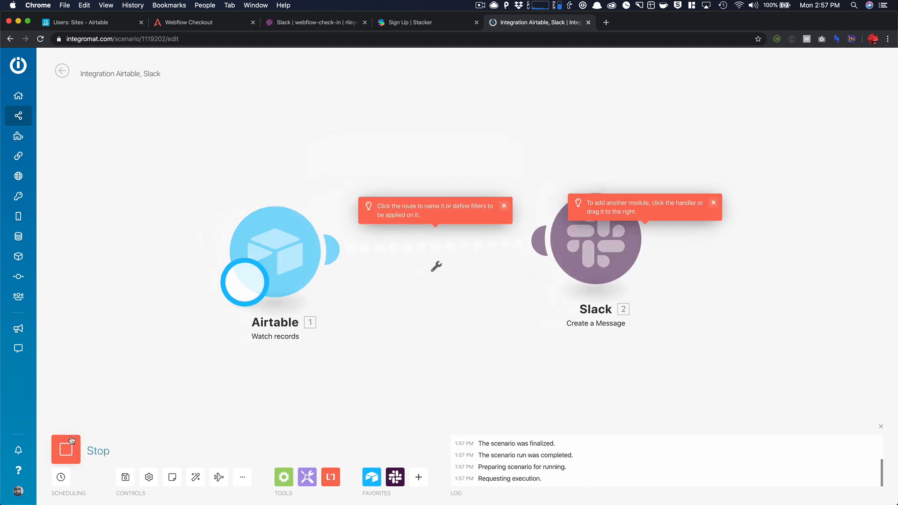
click(65, 450)
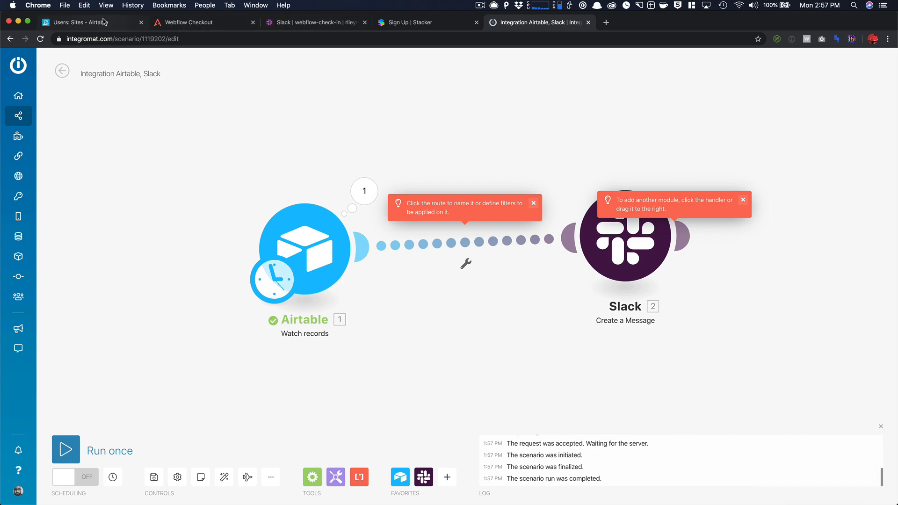
Step: Check in Visual Dev School as Designer, 30 minutes, notes 'Blah blah', then rerun the scenario
click(189, 22)
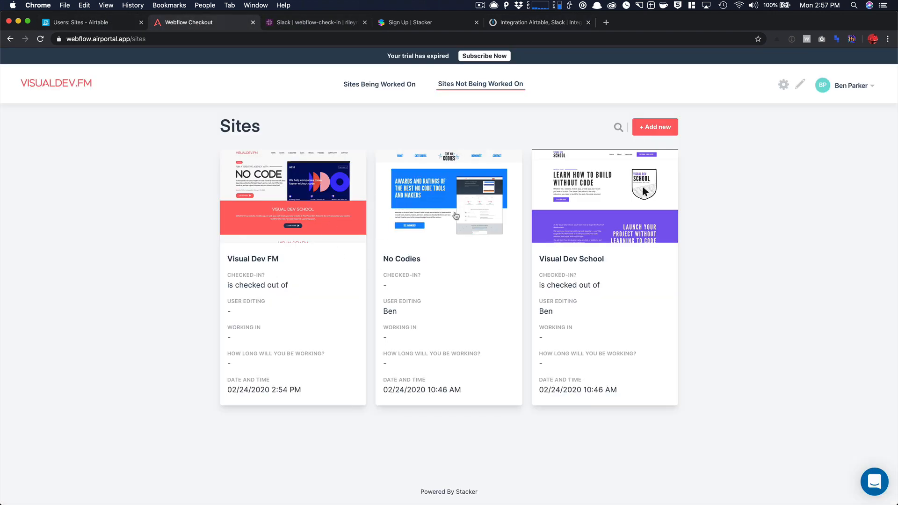
click(604, 194)
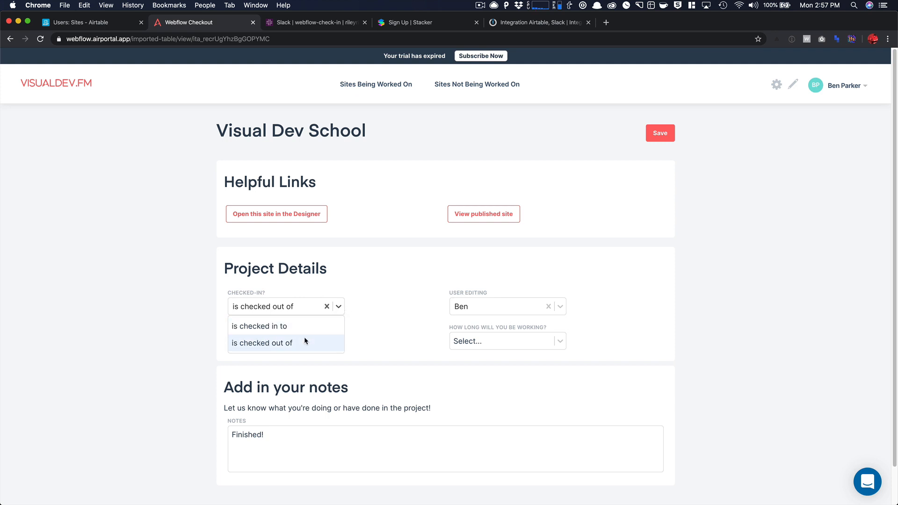
click(259, 326)
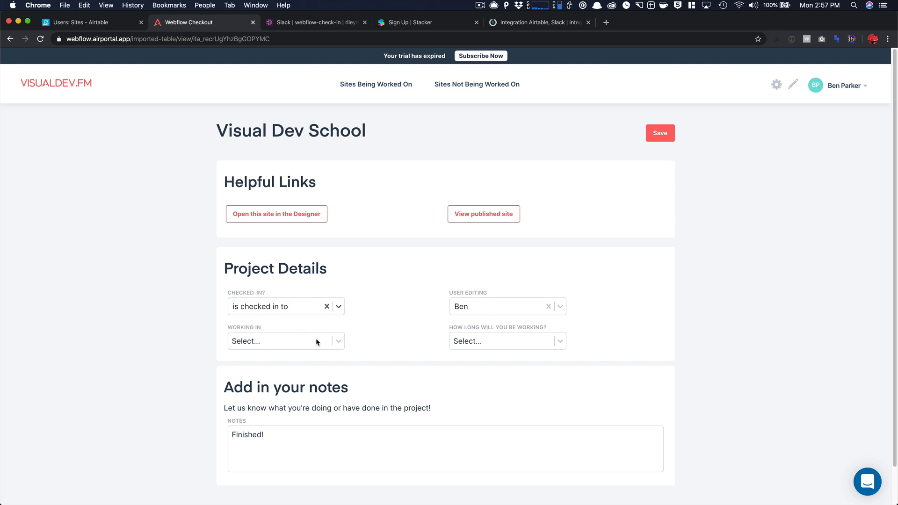
click(507, 341)
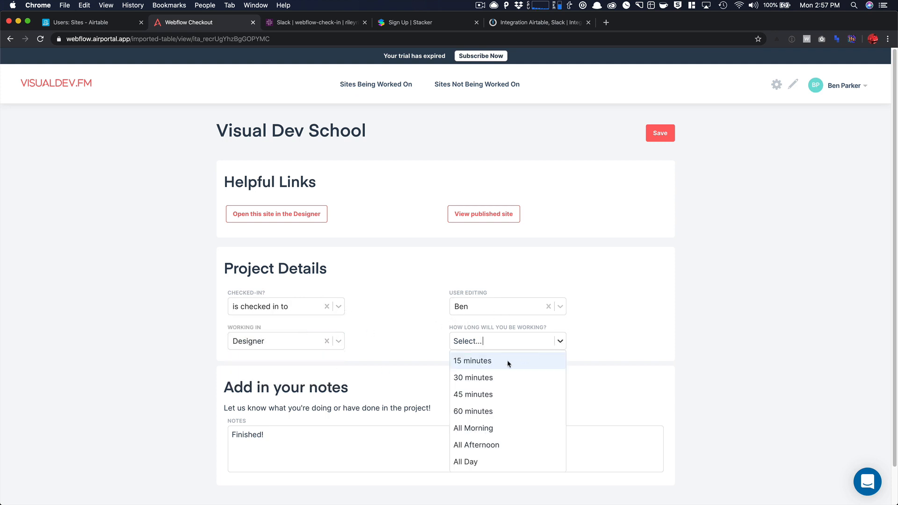
click(473, 377)
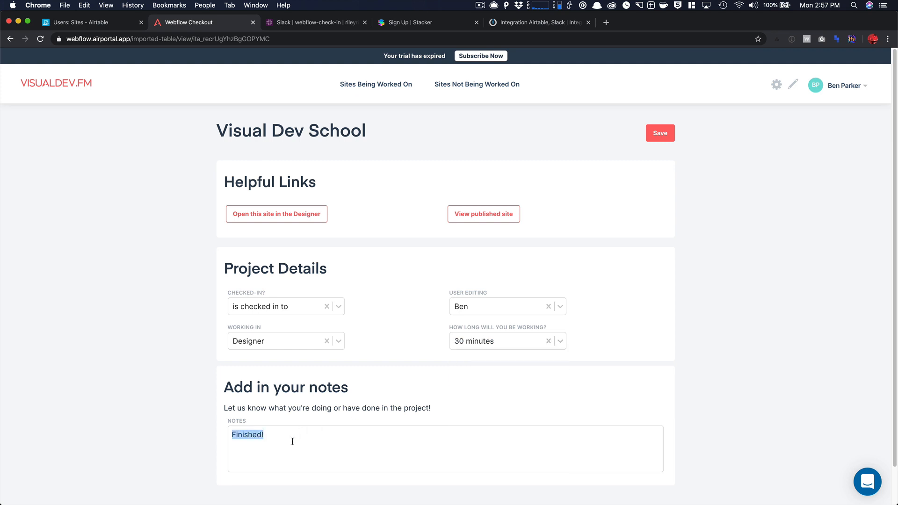
text(Blah blah)
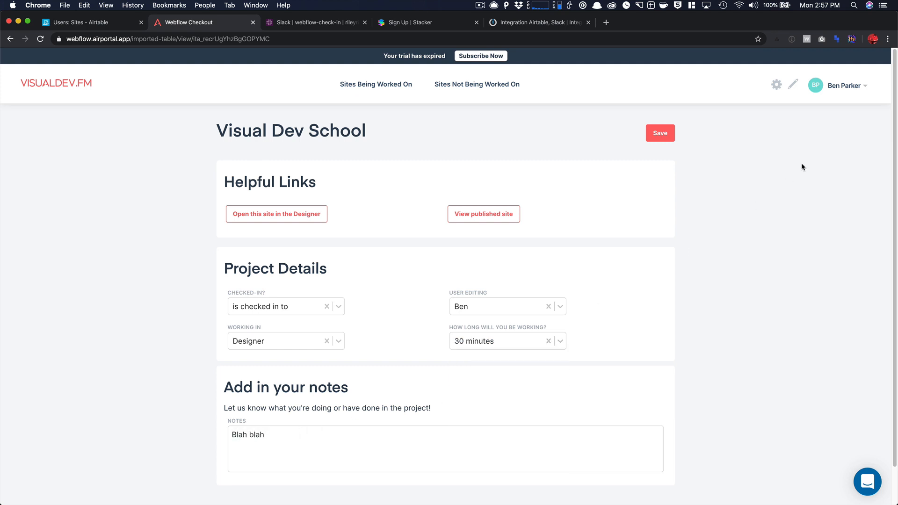
click(660, 133)
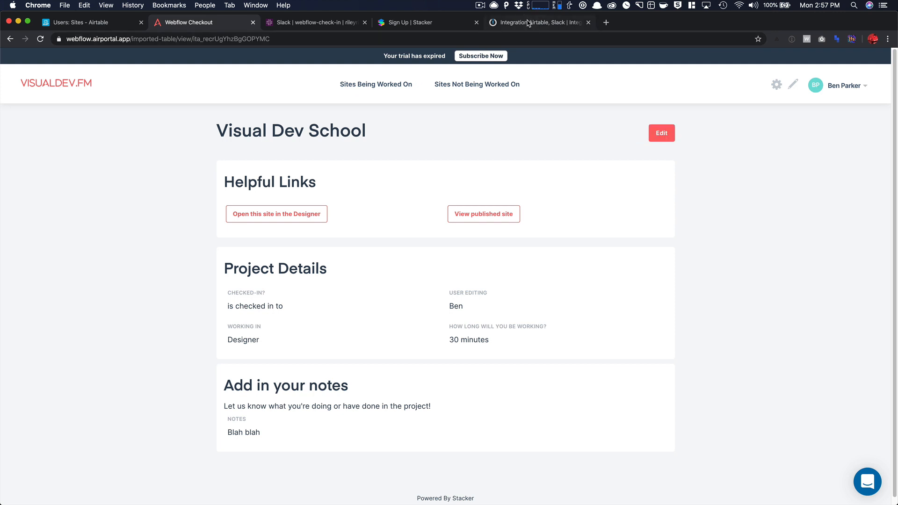
click(539, 23)
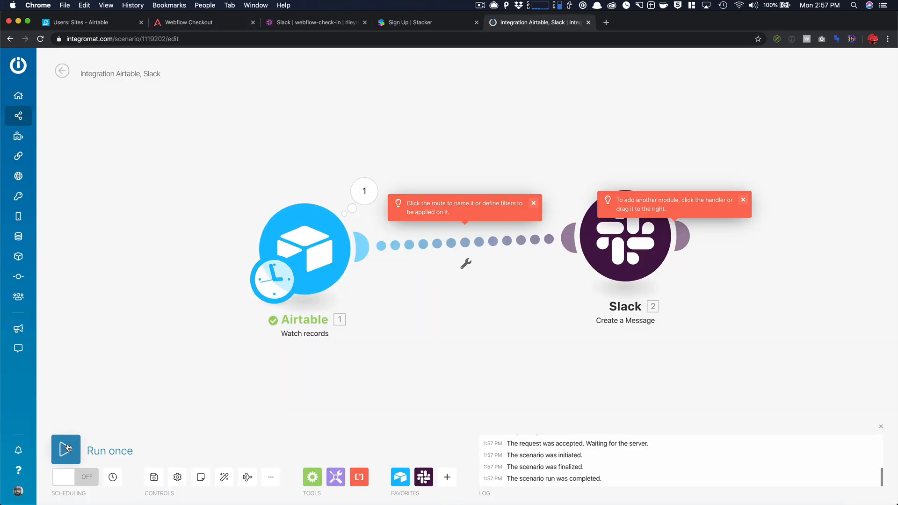
click(64, 451)
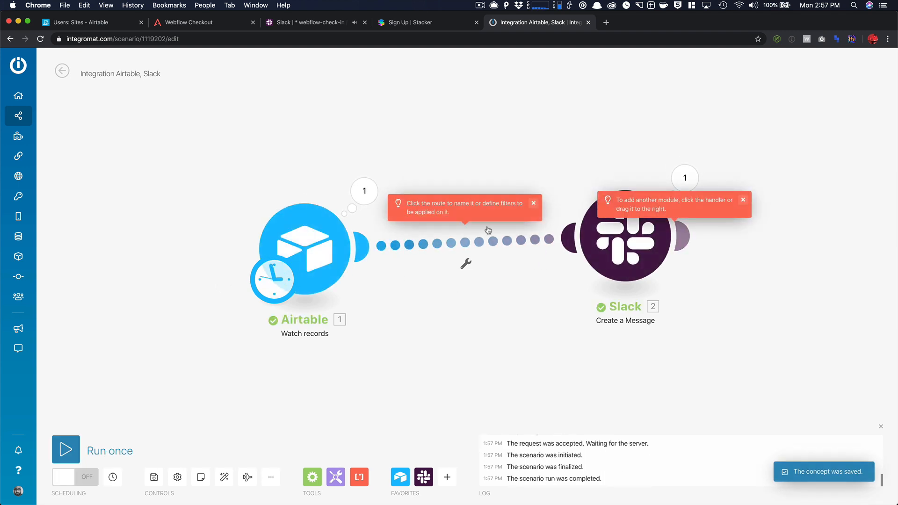
Step: Reply 'I was planning on ABC....' in a thread on Integromat's check-in message
click(312, 22)
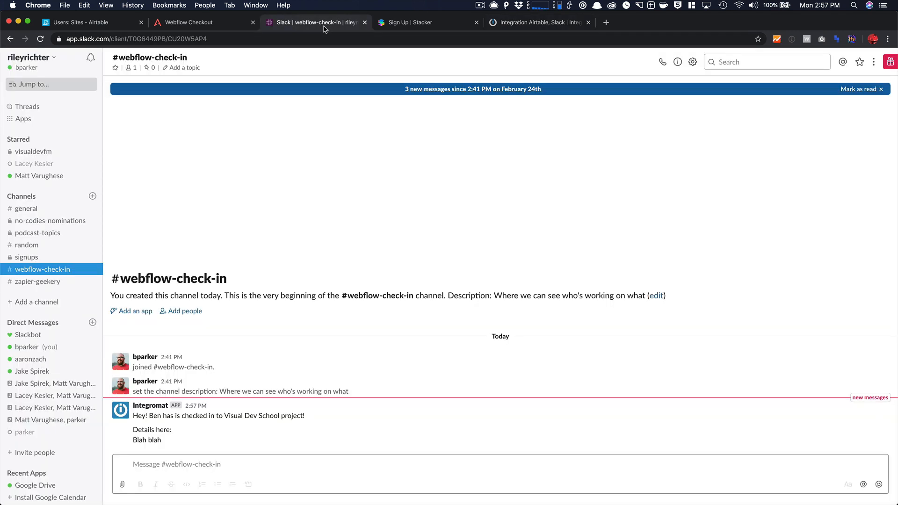
mouse_move(187, 426)
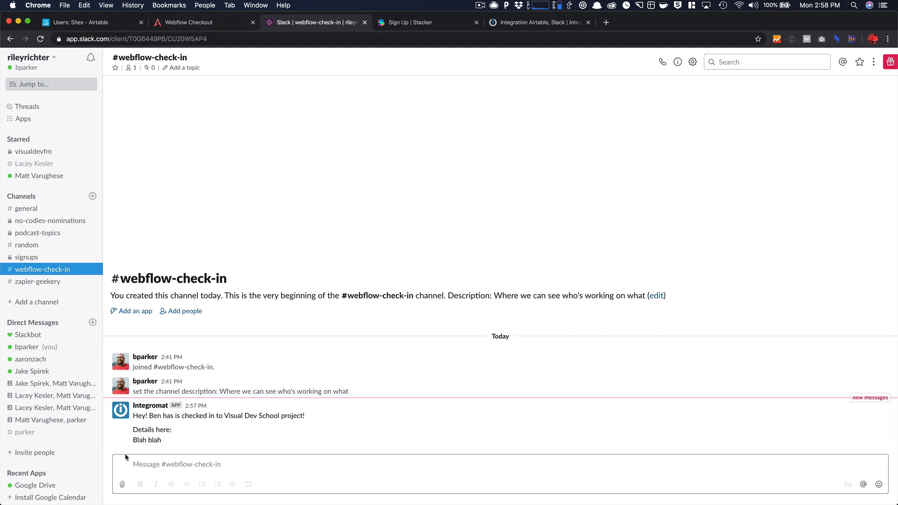
mouse_move(203, 433)
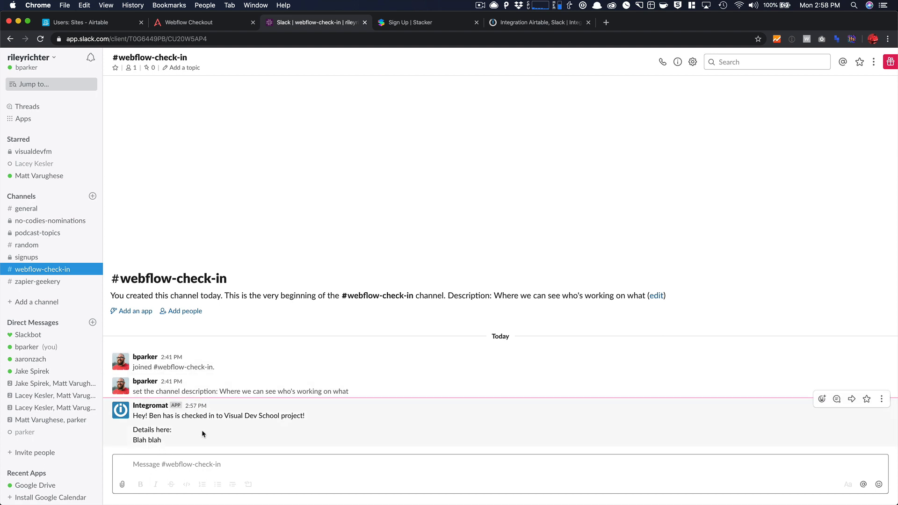
click(837, 400)
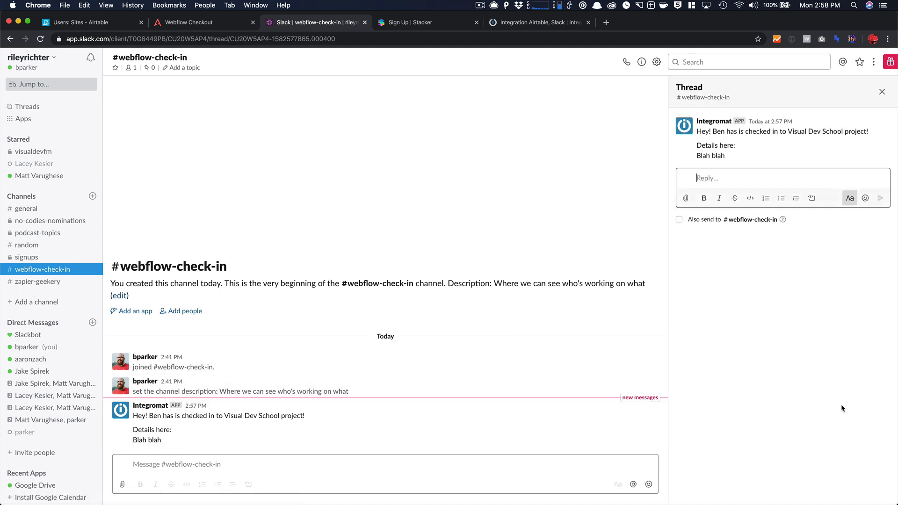
text(I was planning on ABC....)
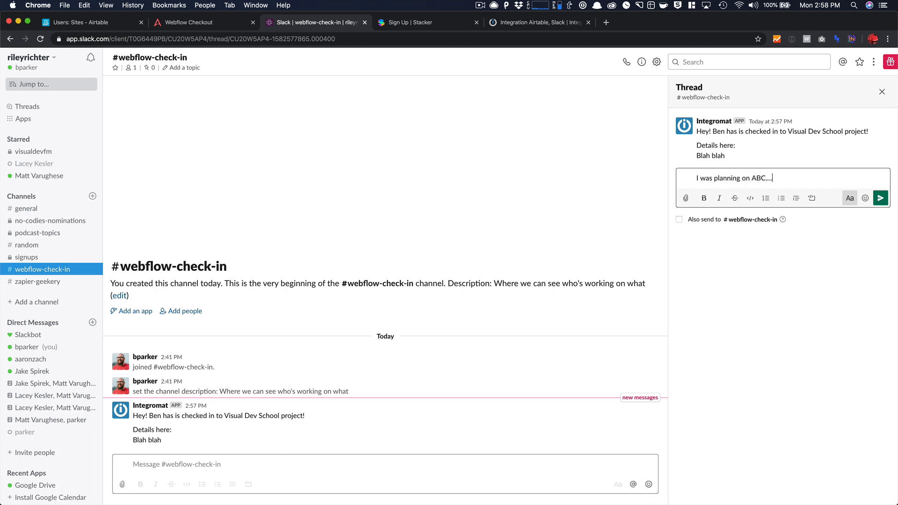
click(882, 198)
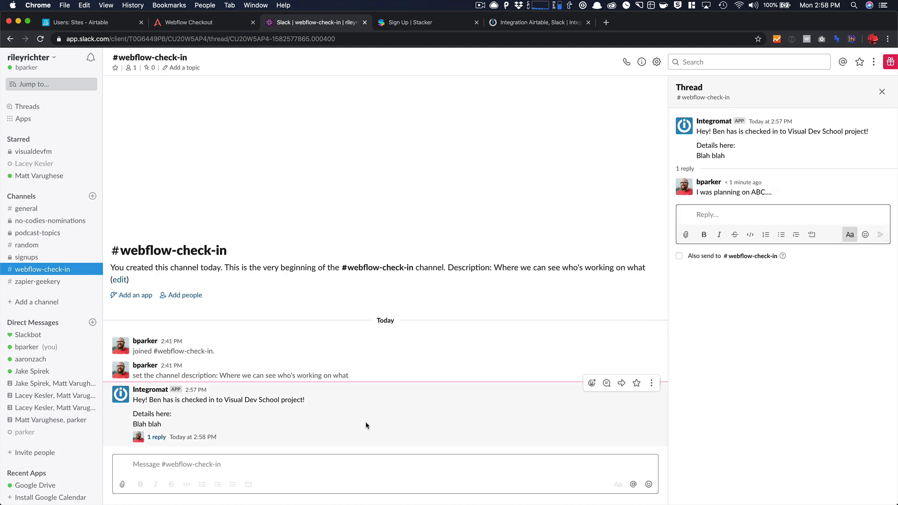
click(189, 23)
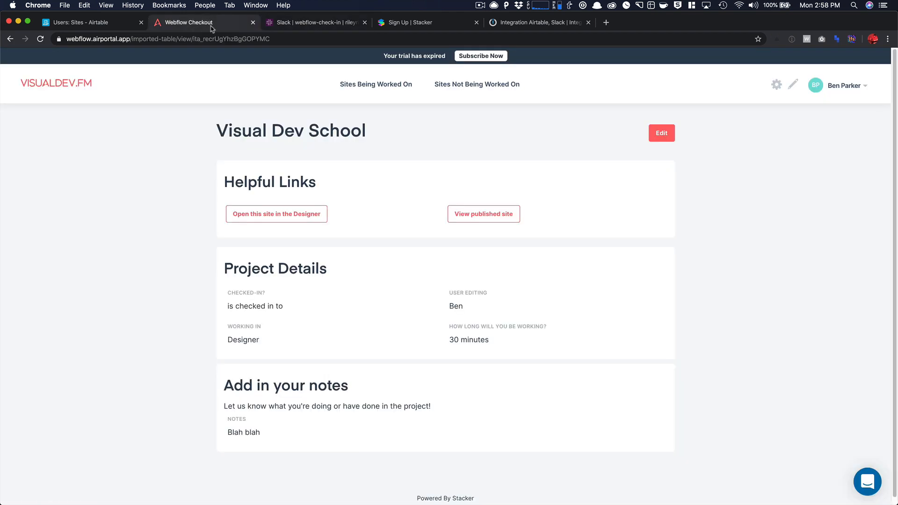
click(318, 23)
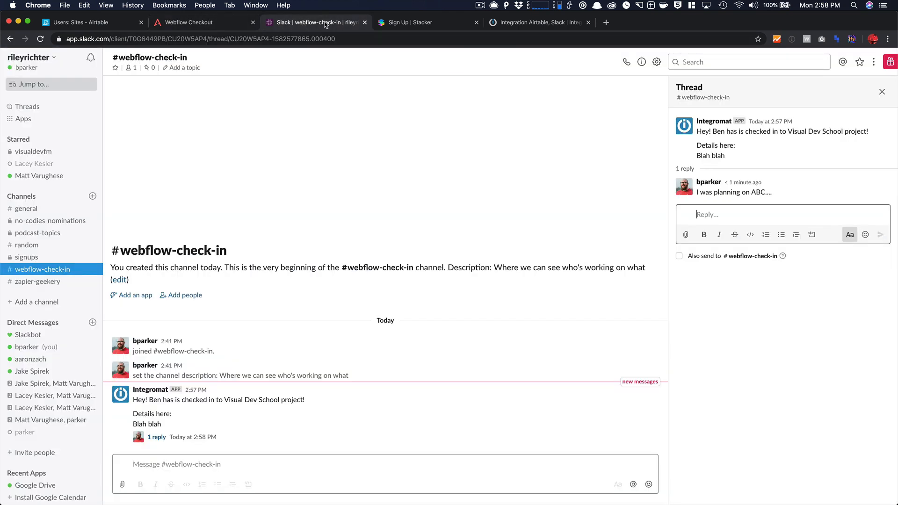
Step: Review the schedule settings without changes, then switch the scenario's scheduling ON
click(539, 22)
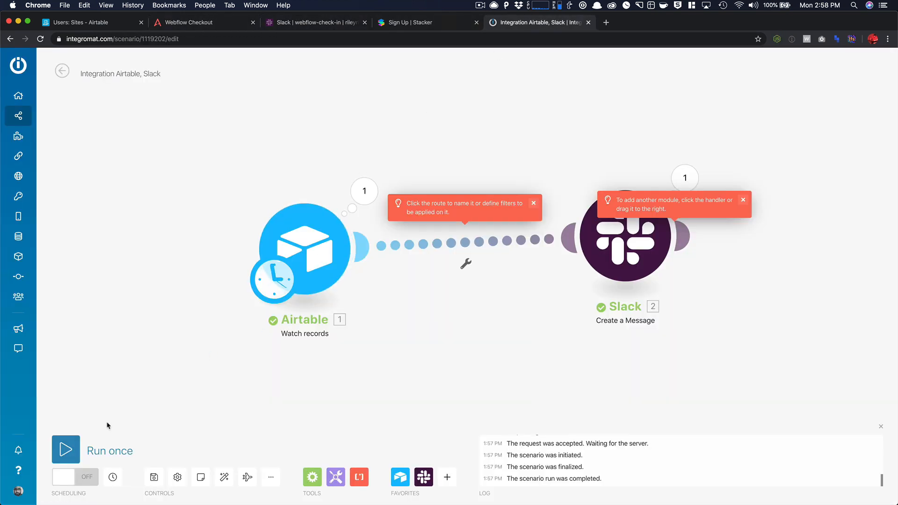
click(112, 478)
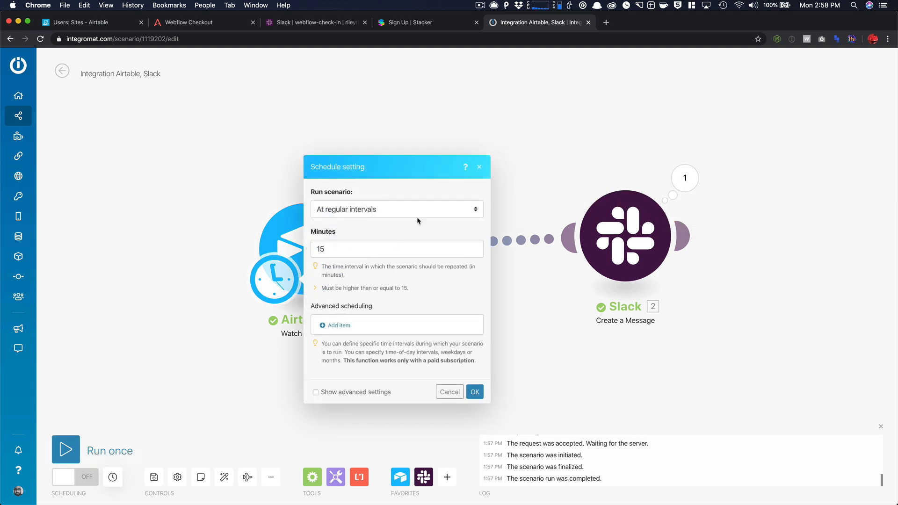
click(475, 391)
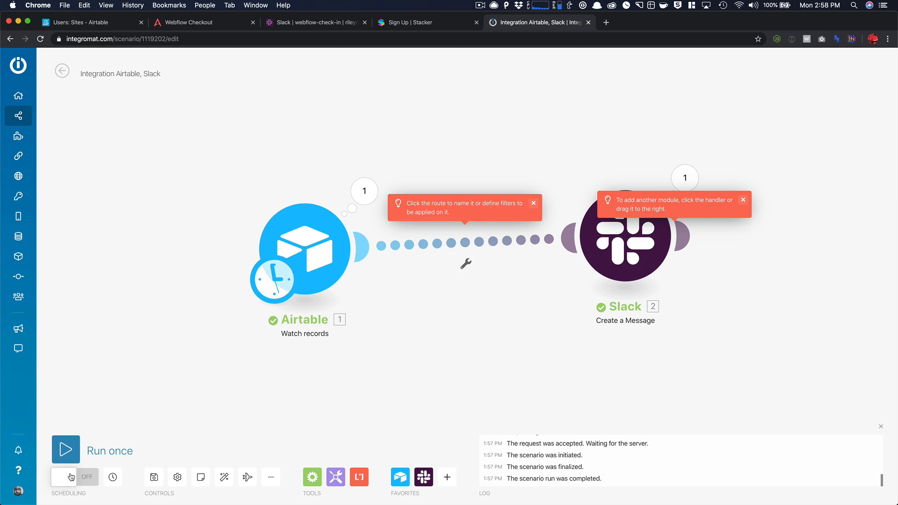
mouse_move(137, 467)
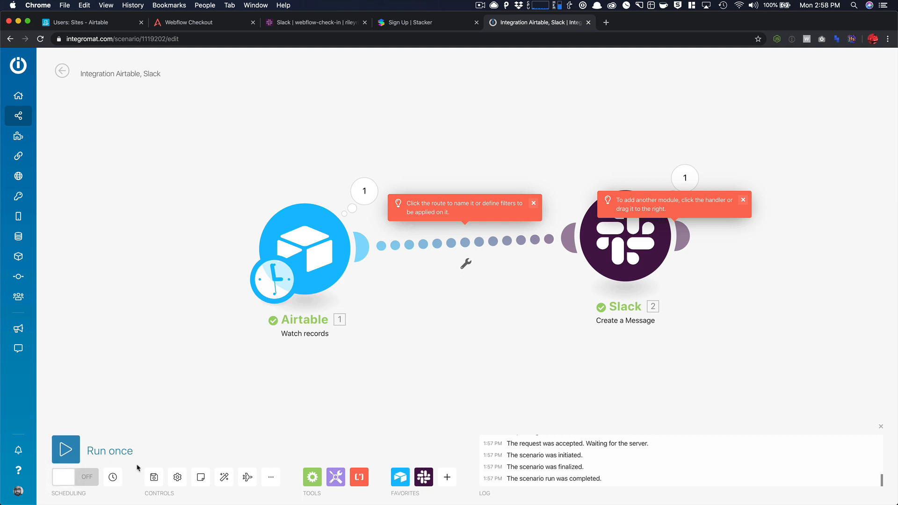
click(112, 477)
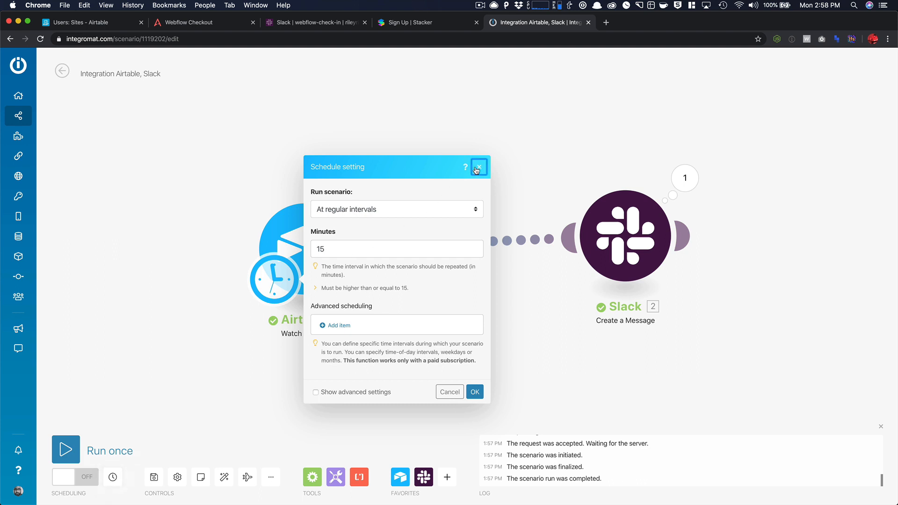
click(478, 167)
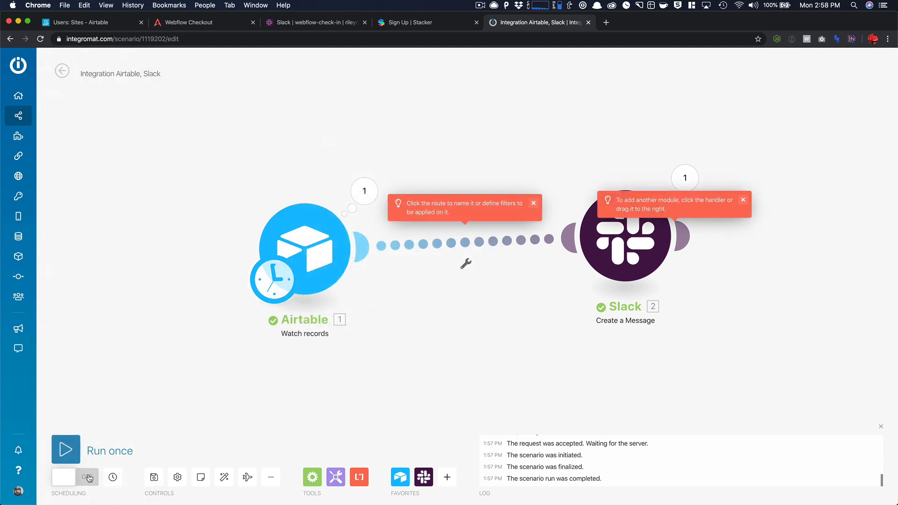
click(72, 477)
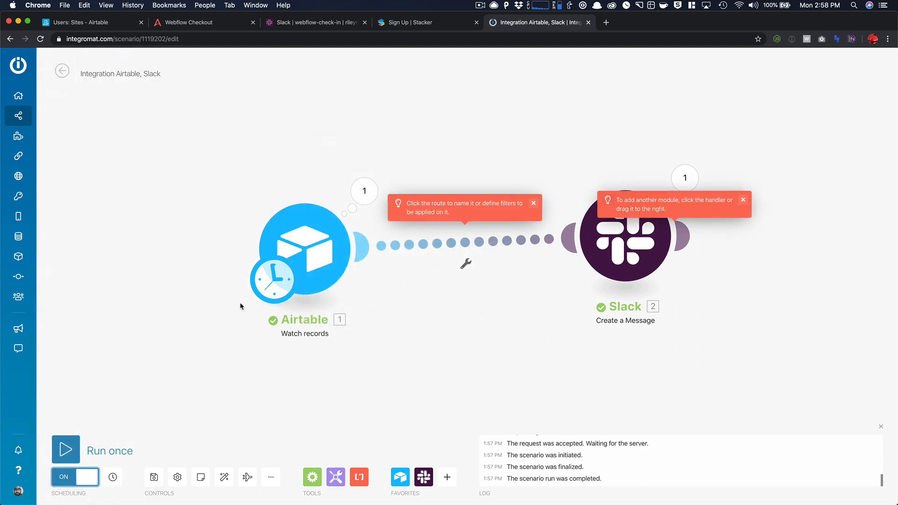
mouse_move(283, 78)
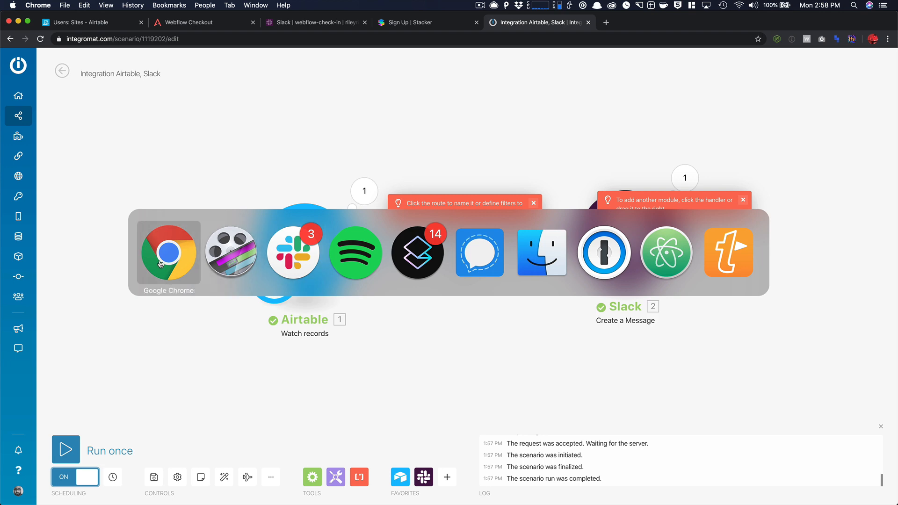
click(318, 23)
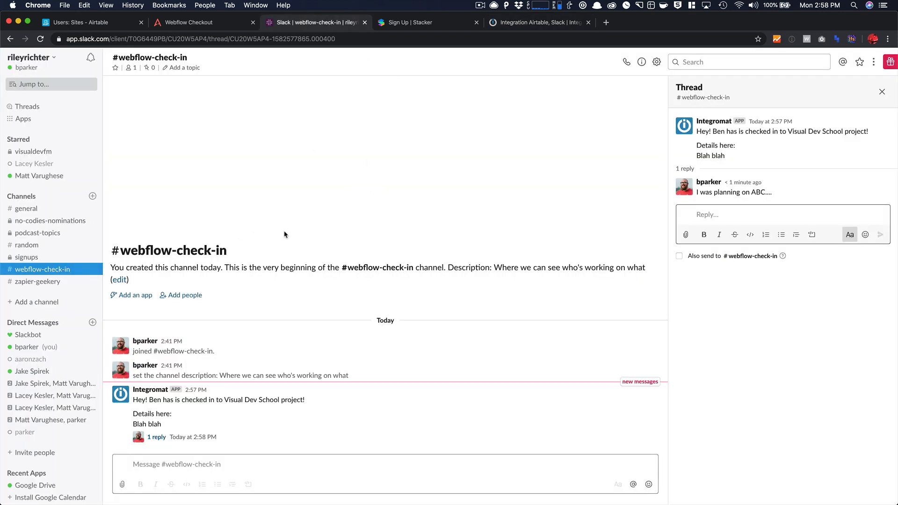
mouse_move(240, 232)
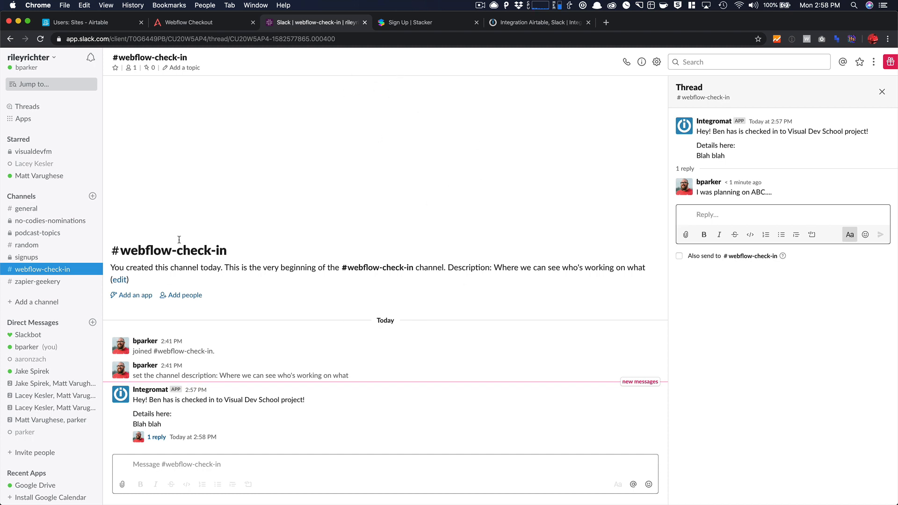
Step: Toggle between Sites Being Worked On and Sites Not Being Worked On, ending on Being Worked On
click(188, 22)
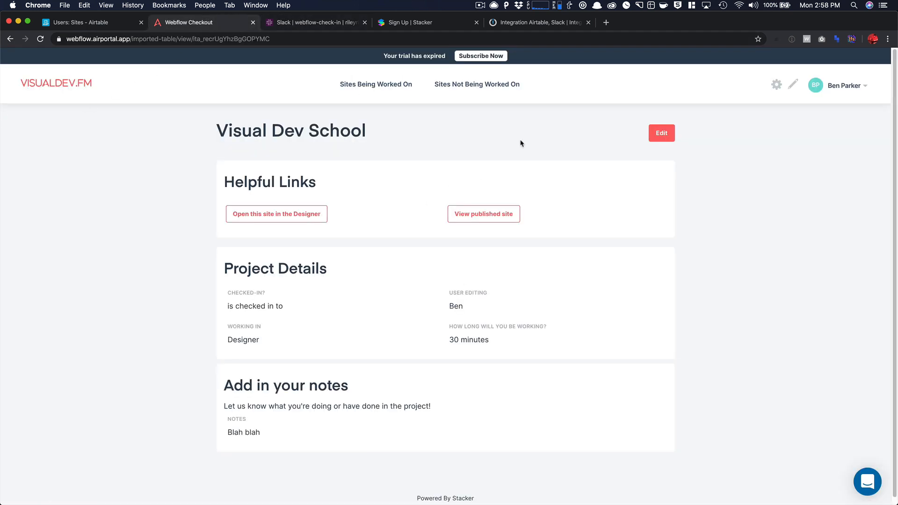
click(375, 85)
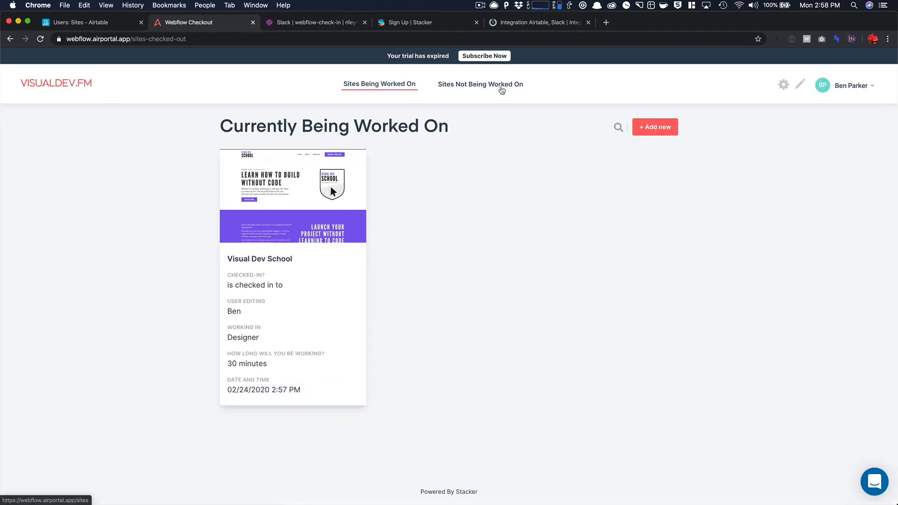
click(480, 84)
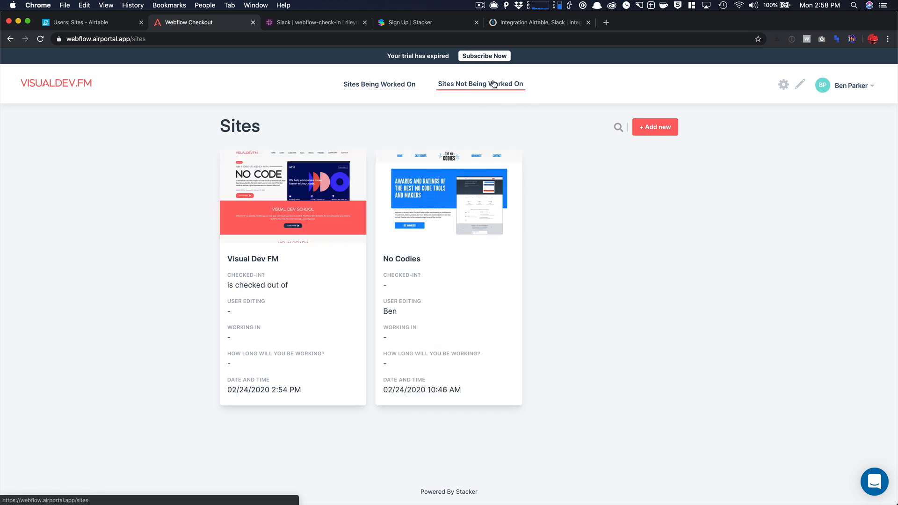
click(380, 84)
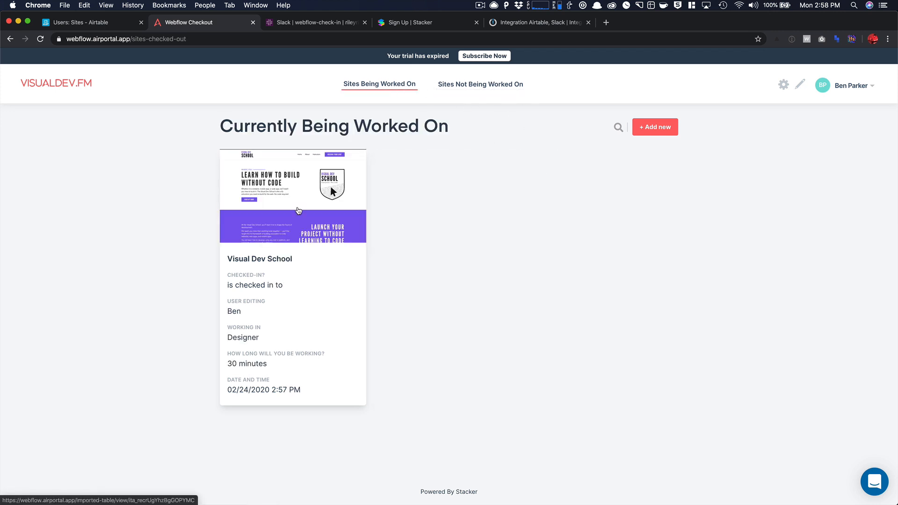
mouse_move(257, 308)
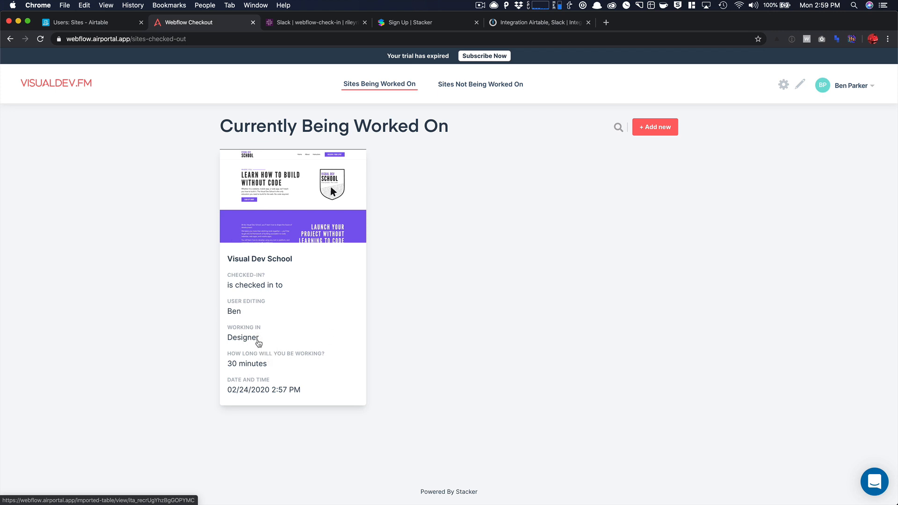
mouse_move(257, 400)
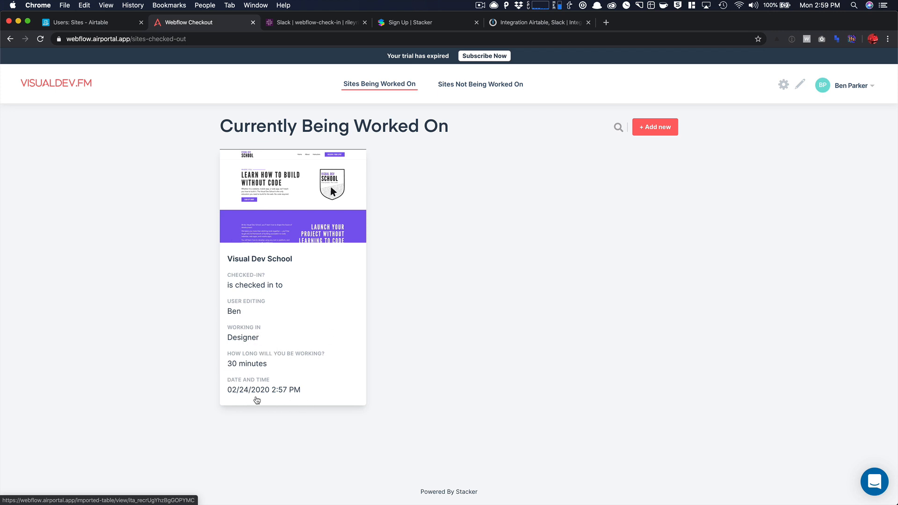
mouse_move(325, 223)
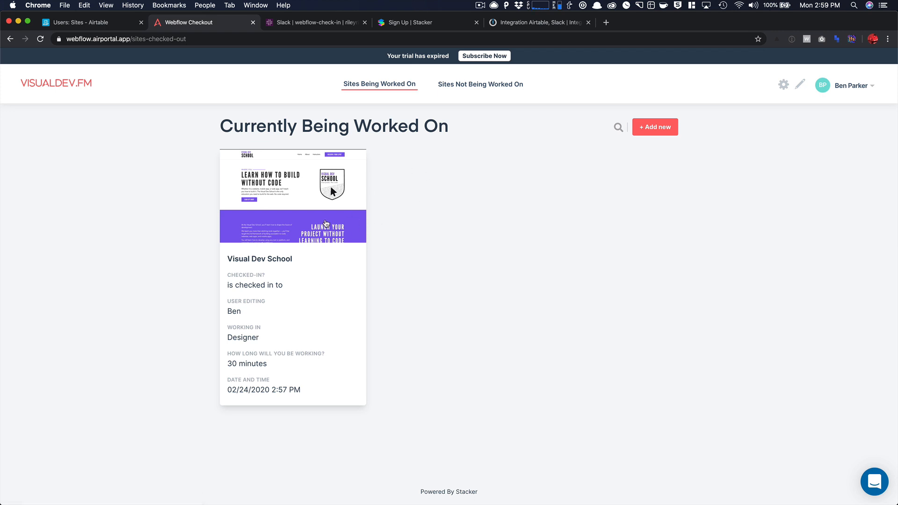
mouse_move(328, 219)
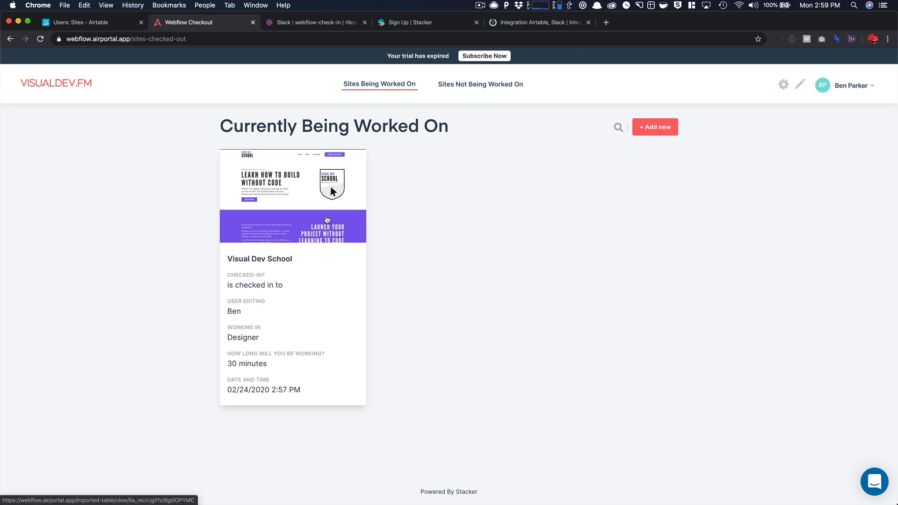
mouse_move(370, 192)
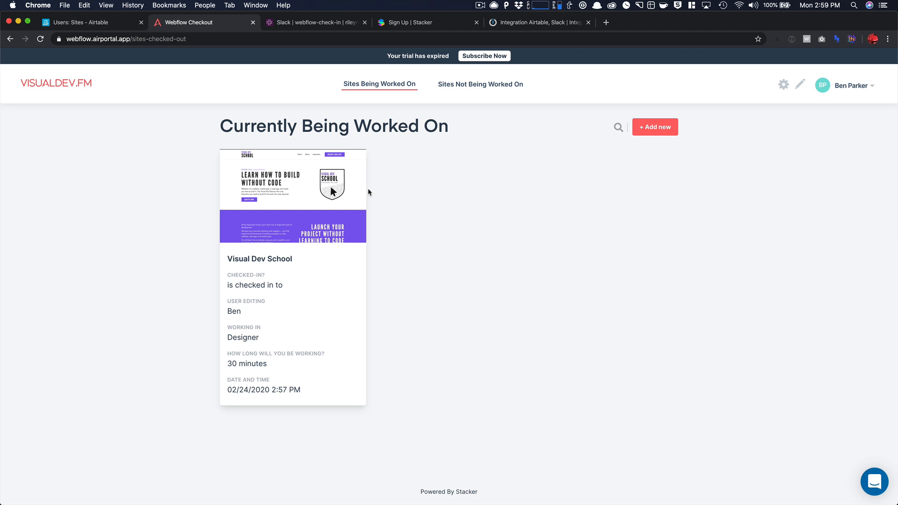
mouse_move(241, 112)
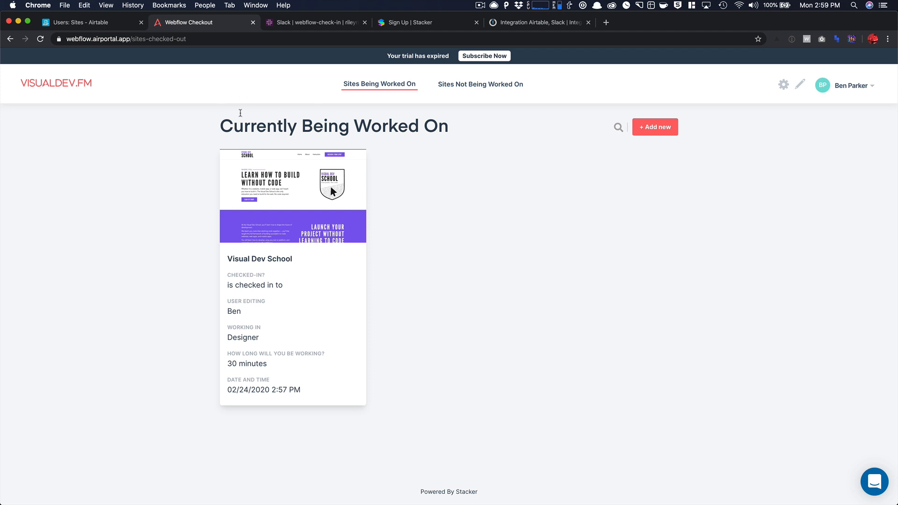
Step: Confirm Visual Dev School's Ben, Designer, 30-minute check-in in Airtable's Sites table
click(87, 22)
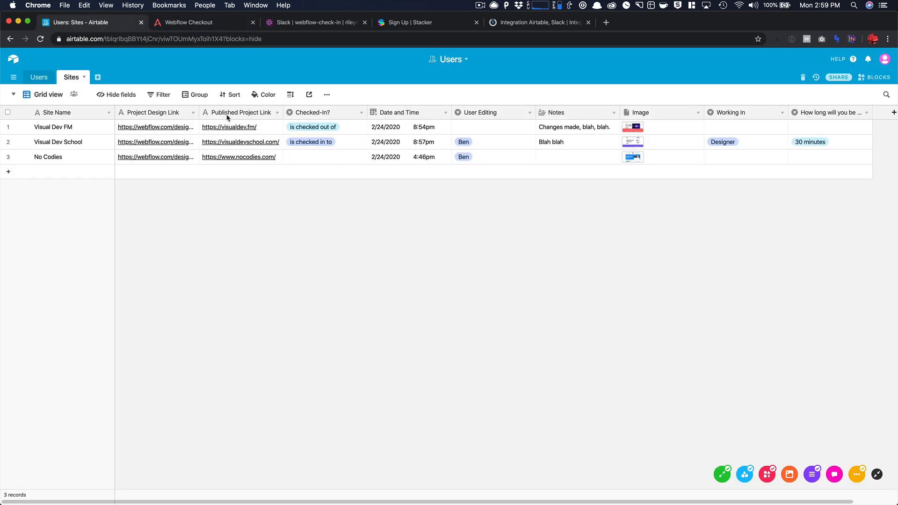
click(539, 23)
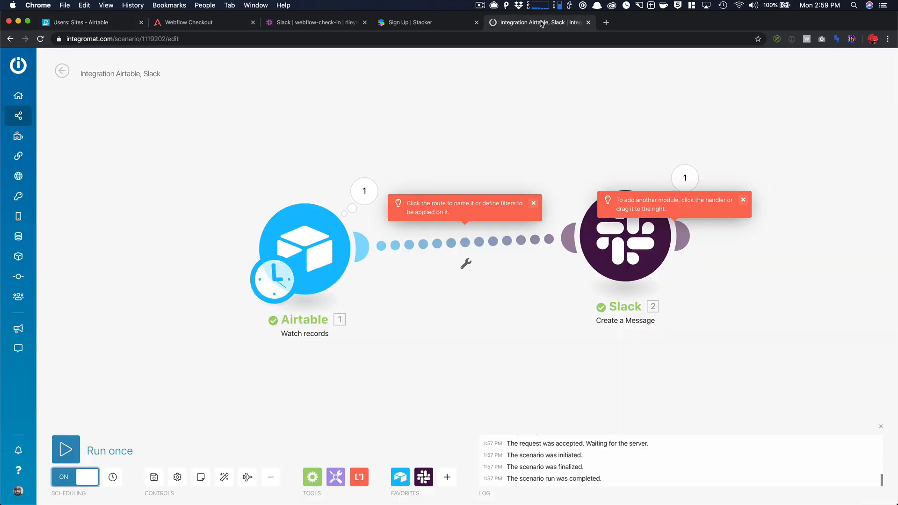
click(77, 22)
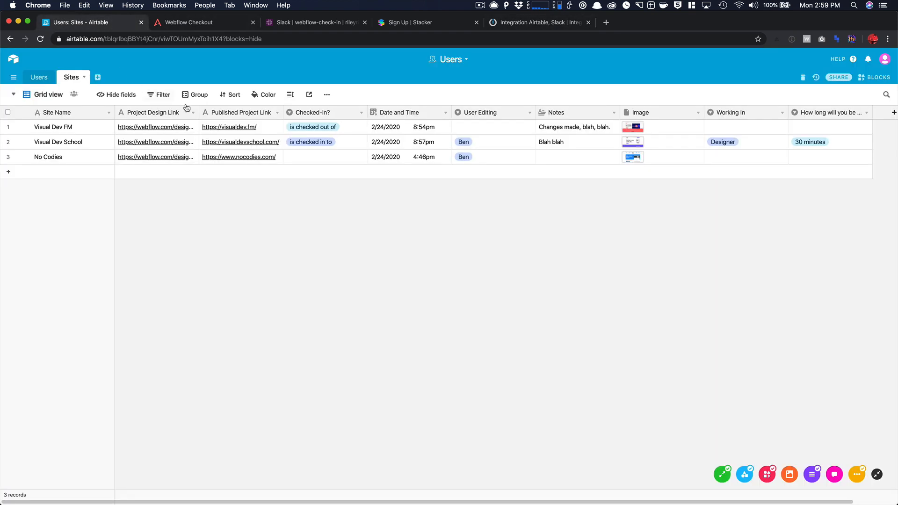
mouse_move(335, 370)
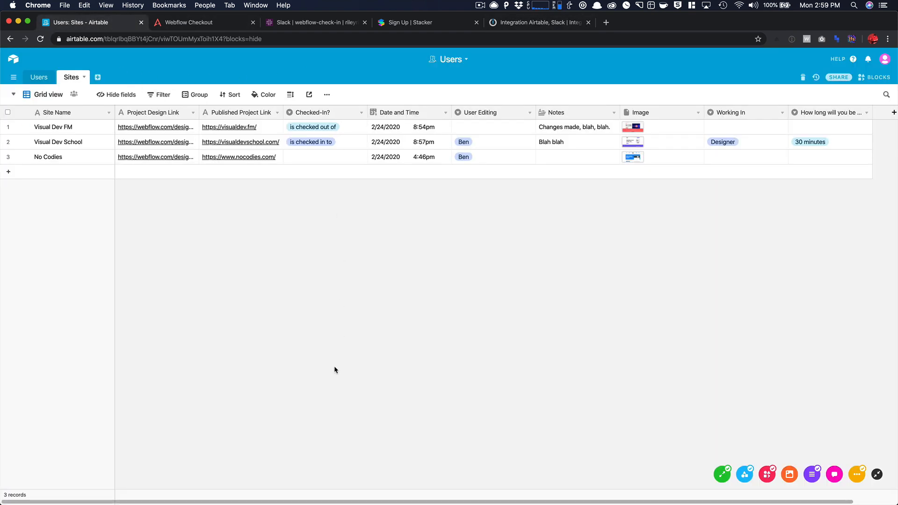
mouse_move(335, 358)
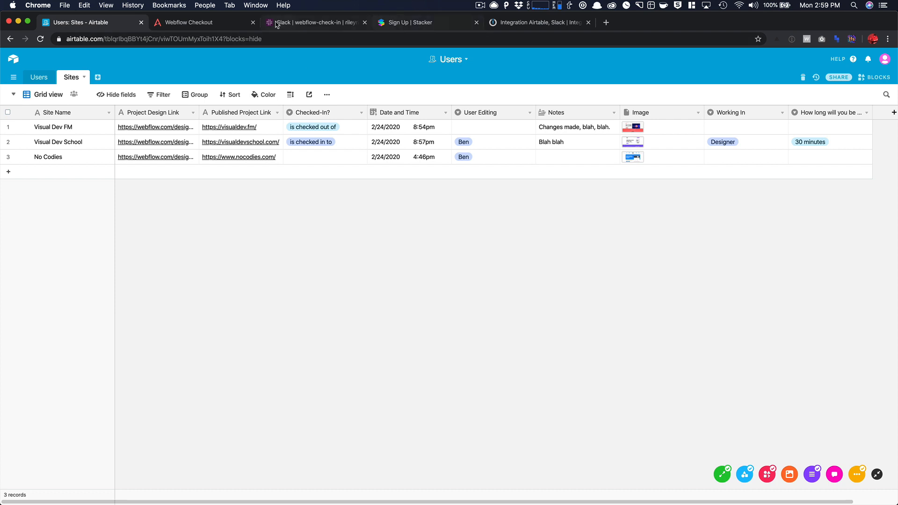
Step: Set Visual Dev School to checked out, save, and view sites not being worked on
click(189, 22)
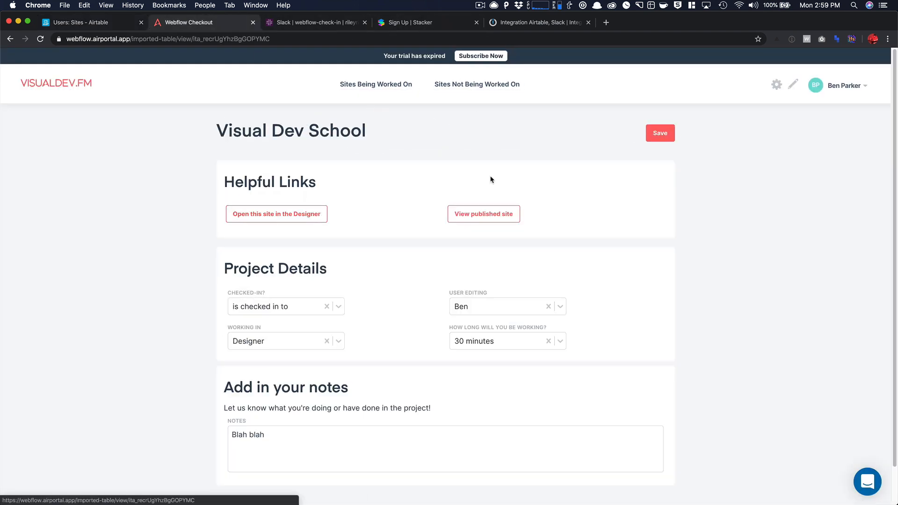
mouse_move(392, 255)
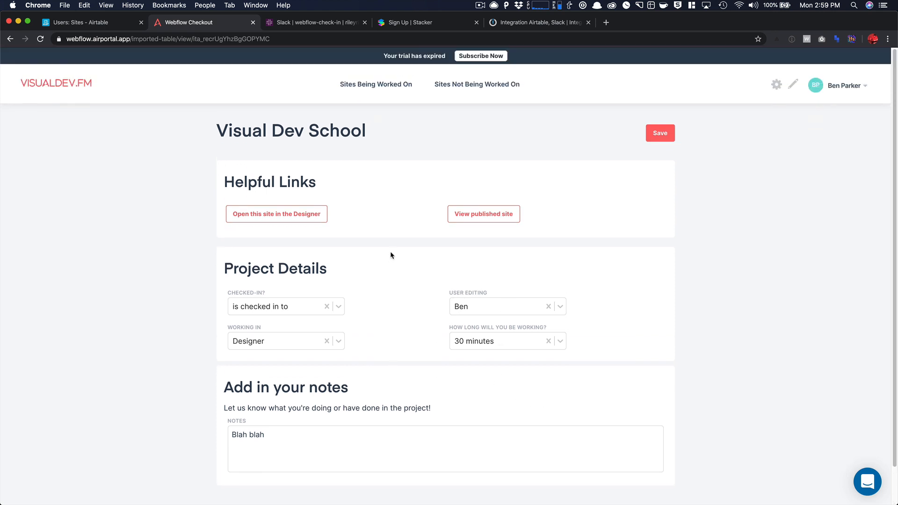
click(338, 288)
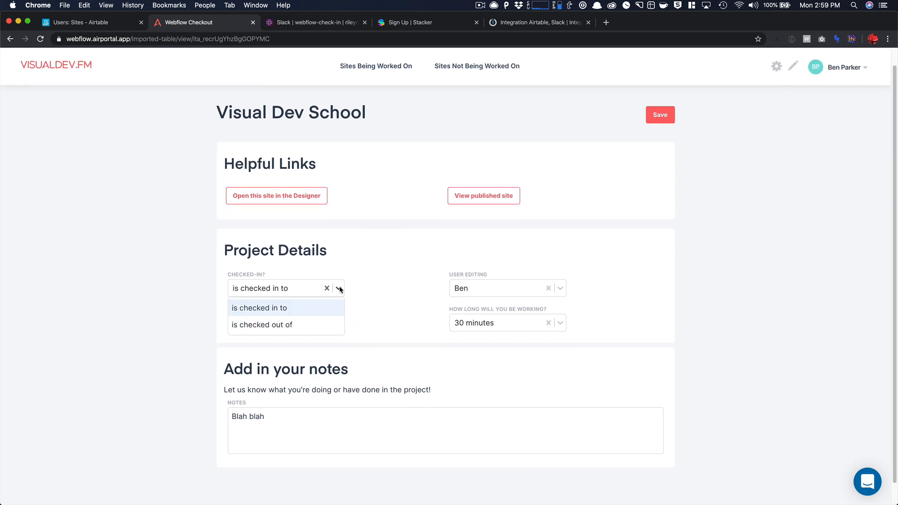
click(262, 325)
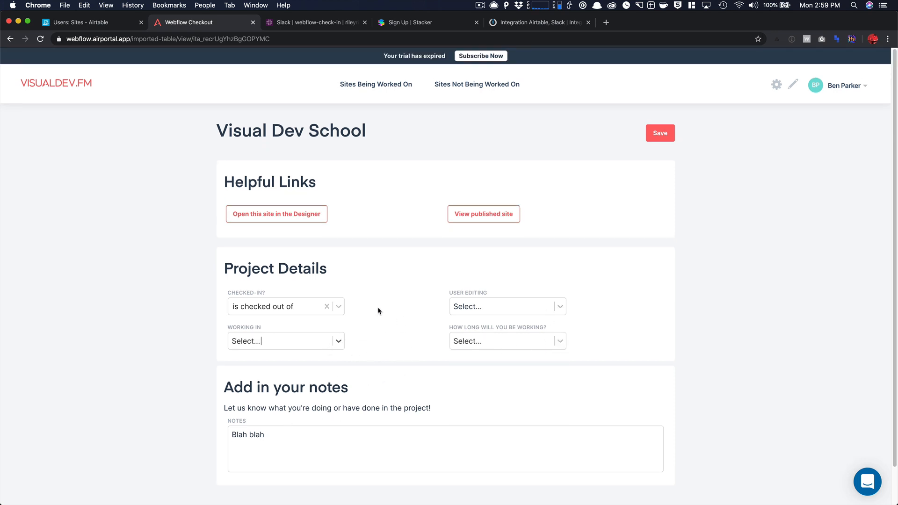
click(661, 133)
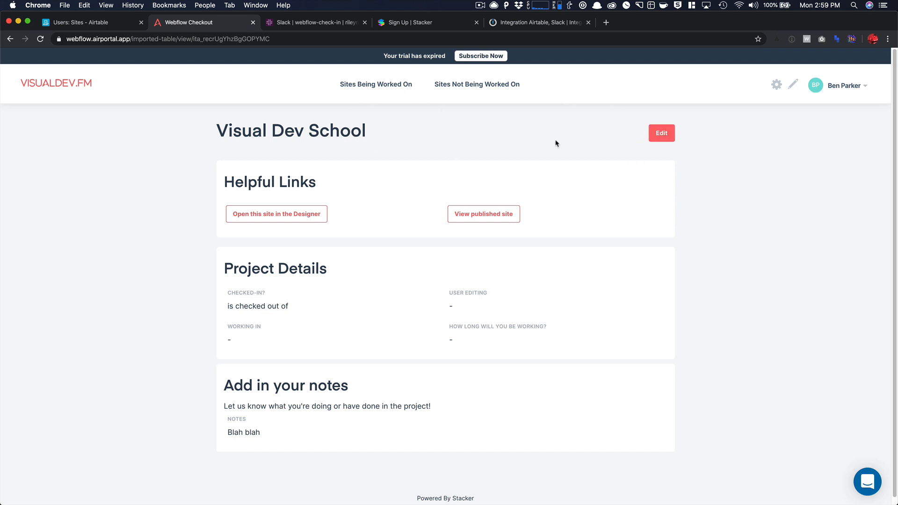
click(477, 85)
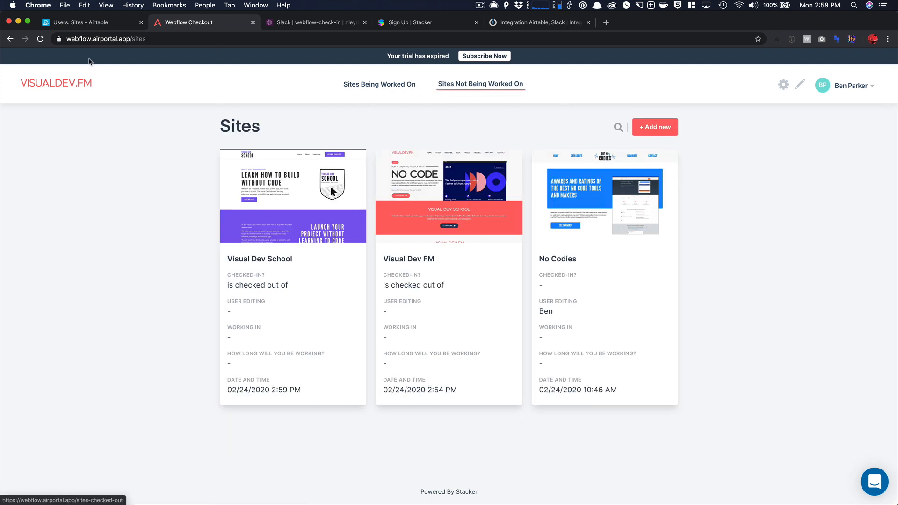
Step: Verify the cleared record in Airtable, then return to the Integromat scenario
click(84, 22)
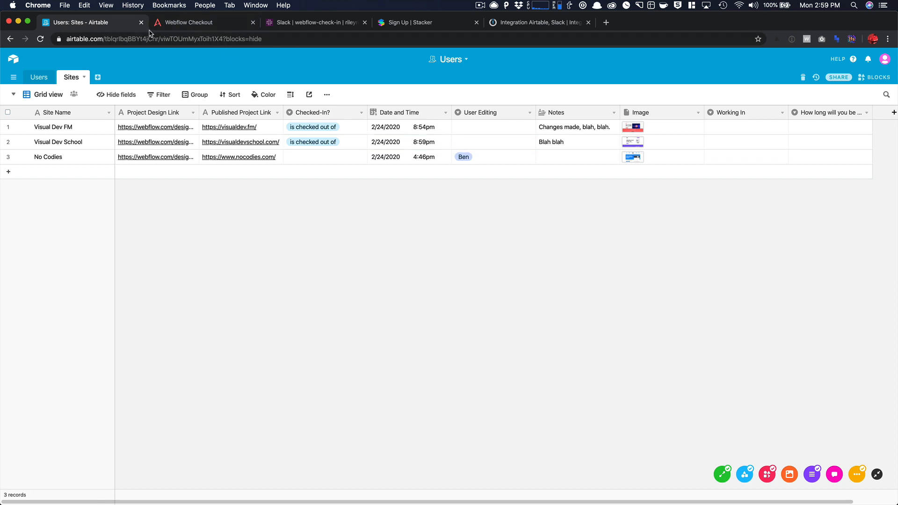
click(538, 22)
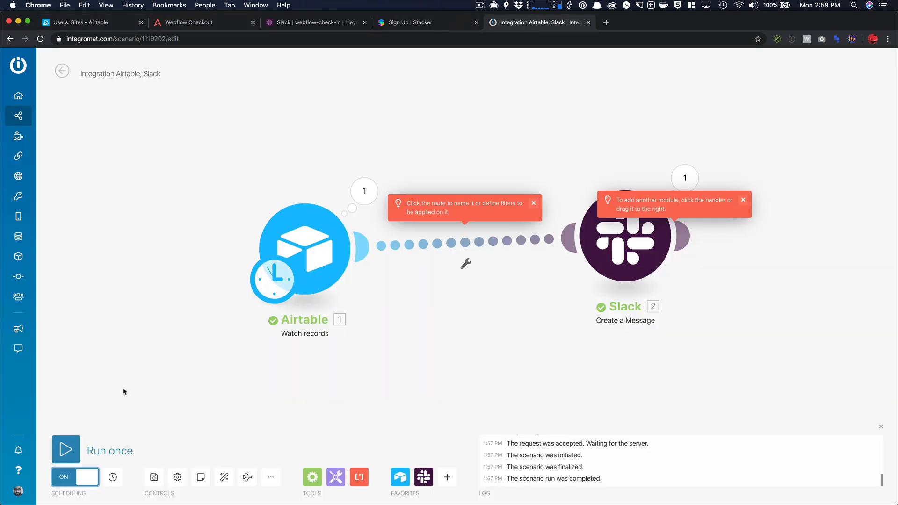
click(65, 450)
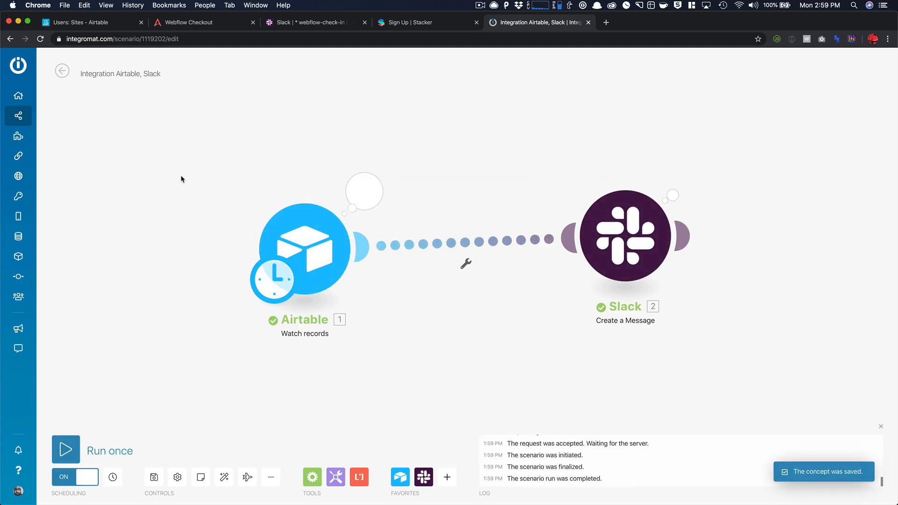
Step: Read Integromat's new Visual Dev School checked-out message in #webflow-check-in
click(314, 23)
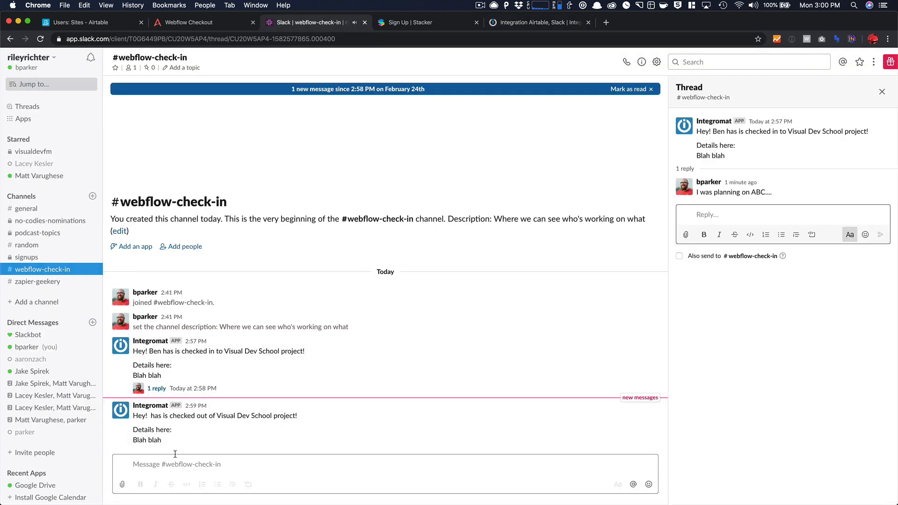
mouse_move(195, 424)
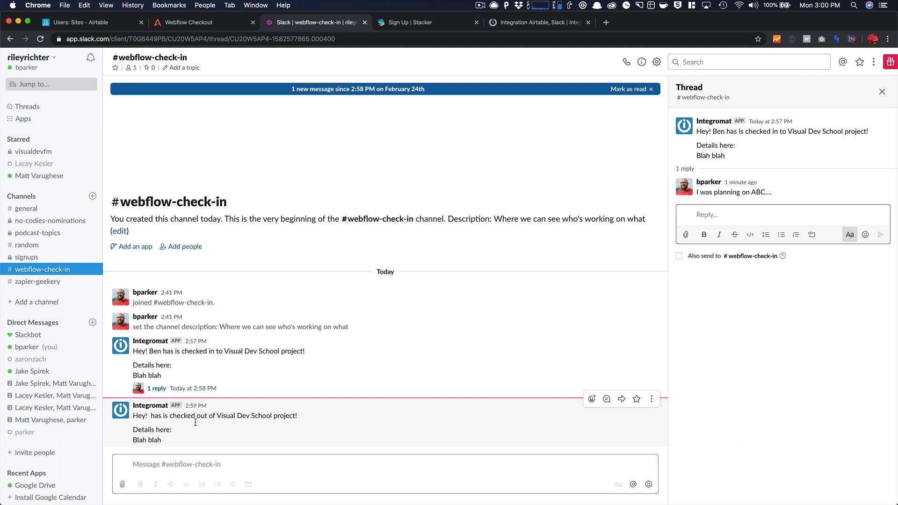
click(648, 89)
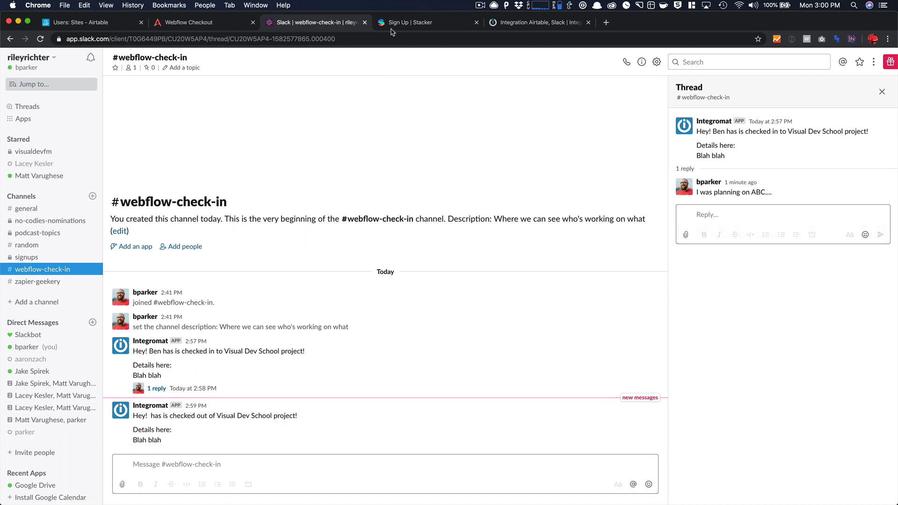
Step: Open Visual Dev School's detail layout in Stacker's layout editor
click(194, 22)
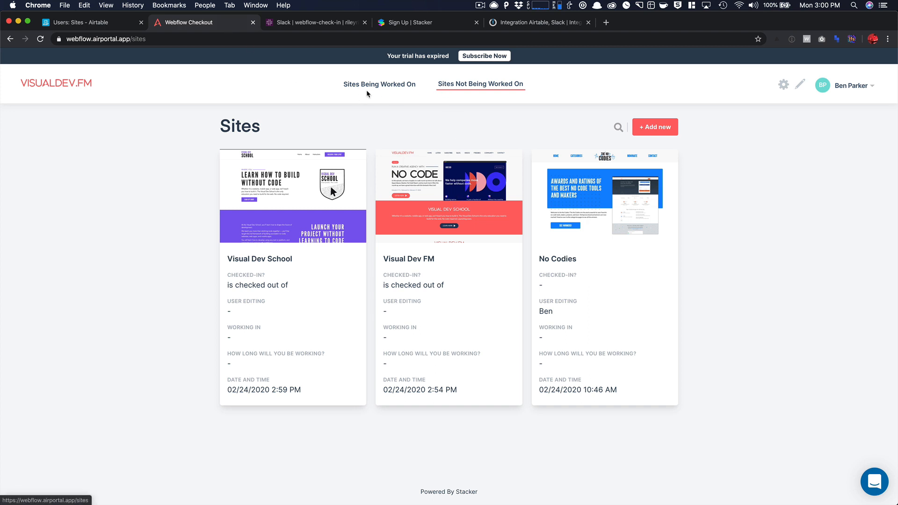
click(800, 85)
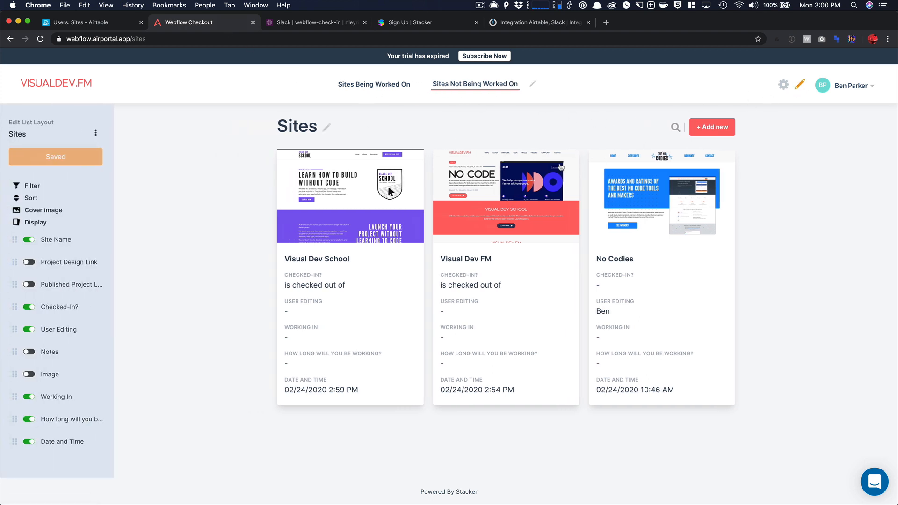
click(350, 197)
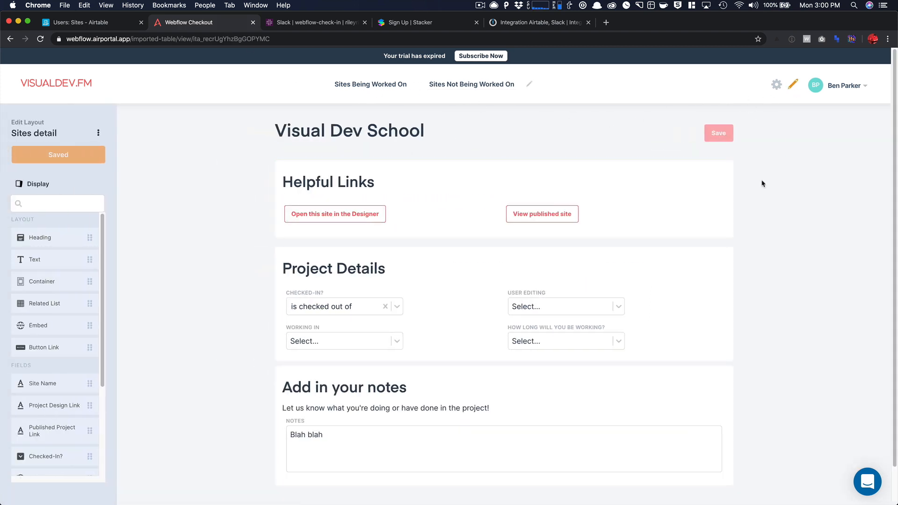
scroll(down, 3)
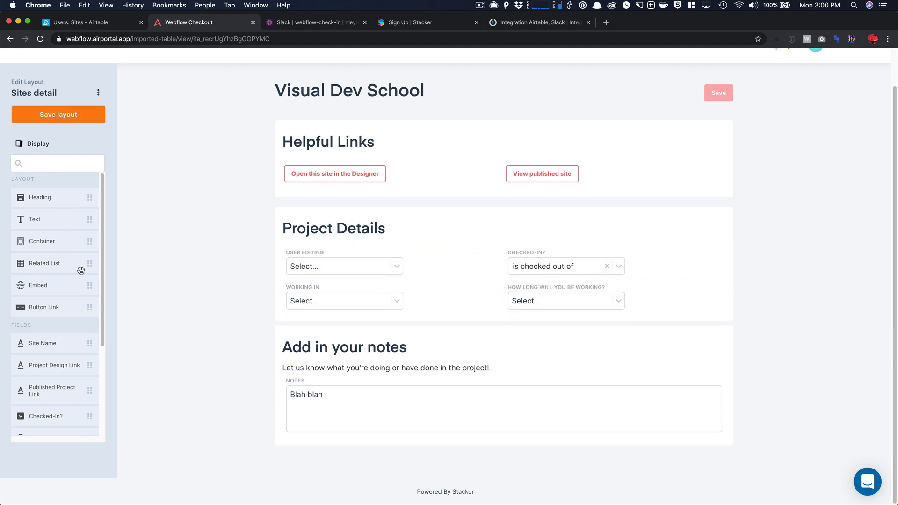
scroll(down, 3)
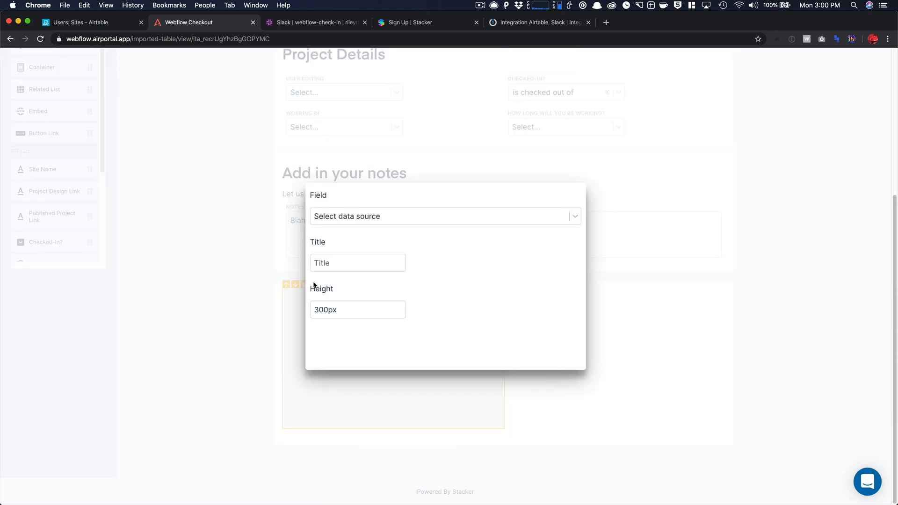
Step: Add an embed block fed by the Published Project Link field
click(445, 216)
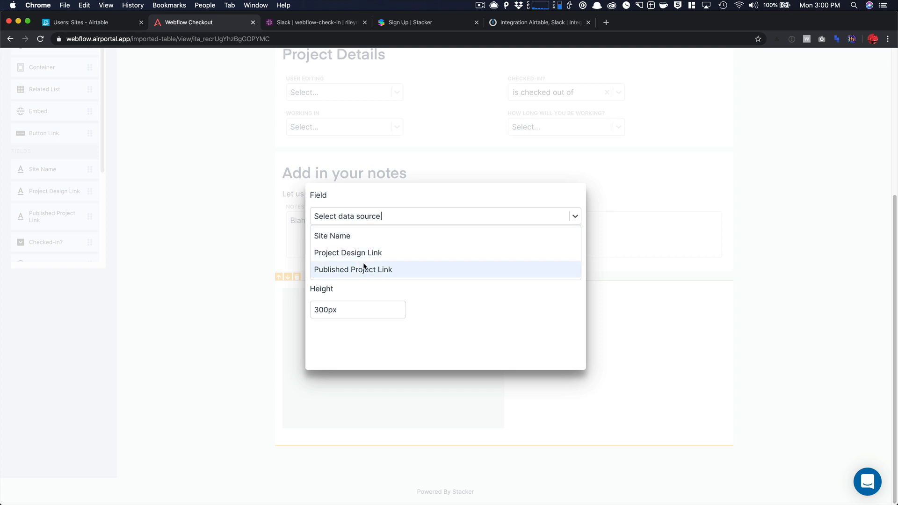
click(353, 269)
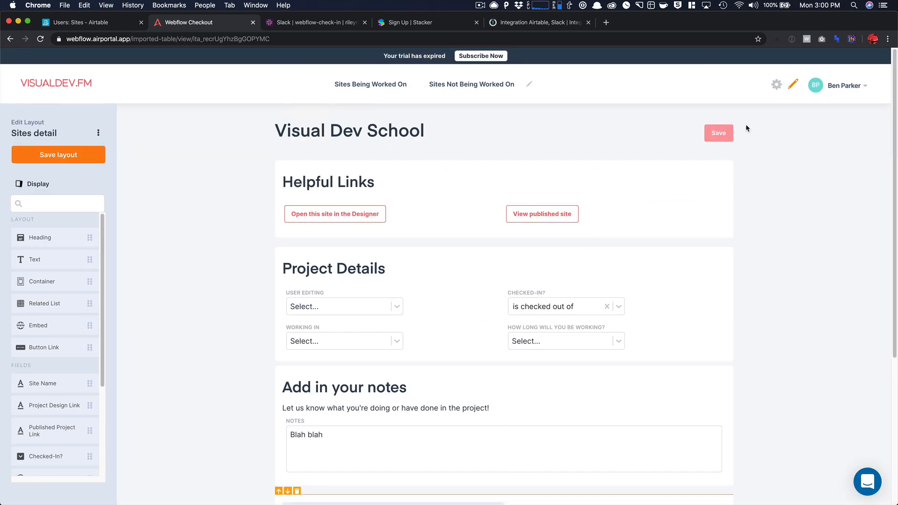
scroll(down, 3)
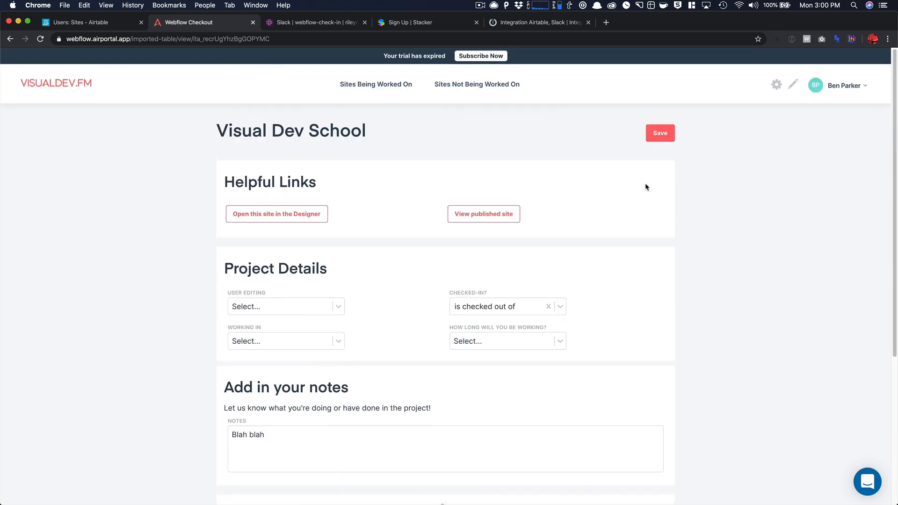
mouse_move(775, 90)
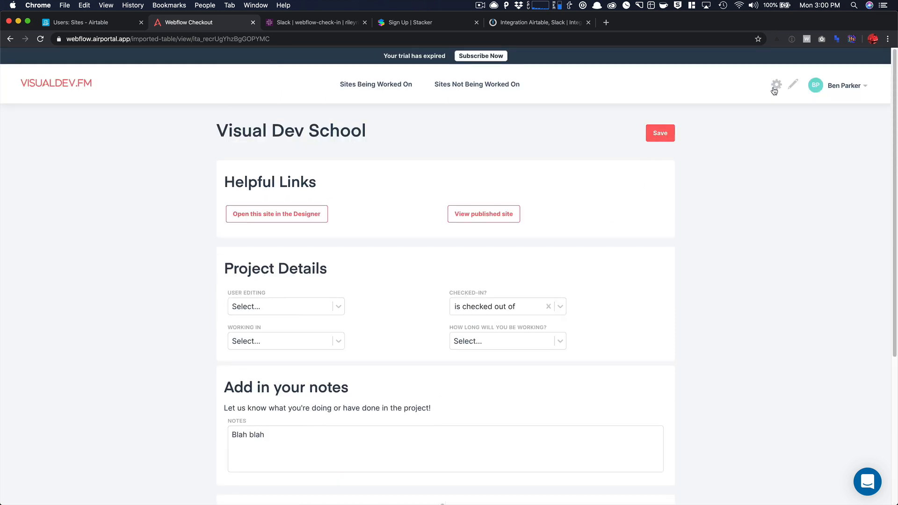
scroll(down, 3)
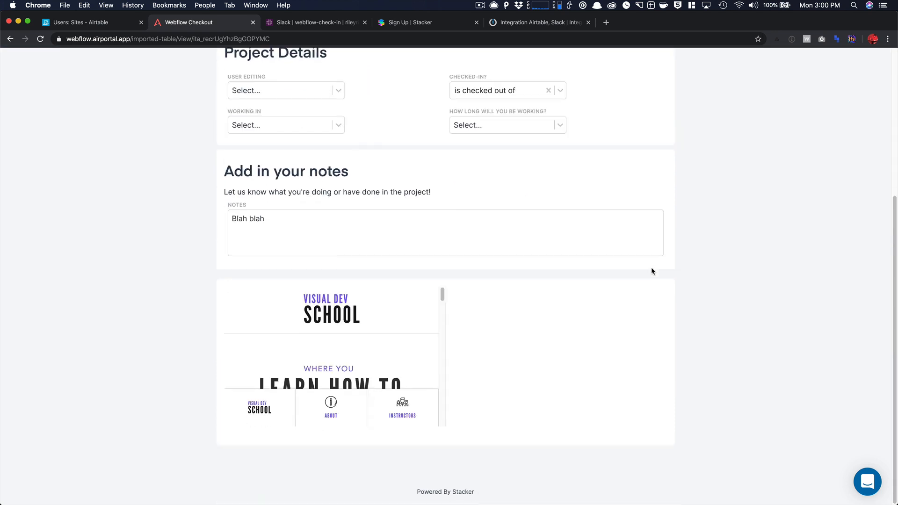
scroll(up, 3)
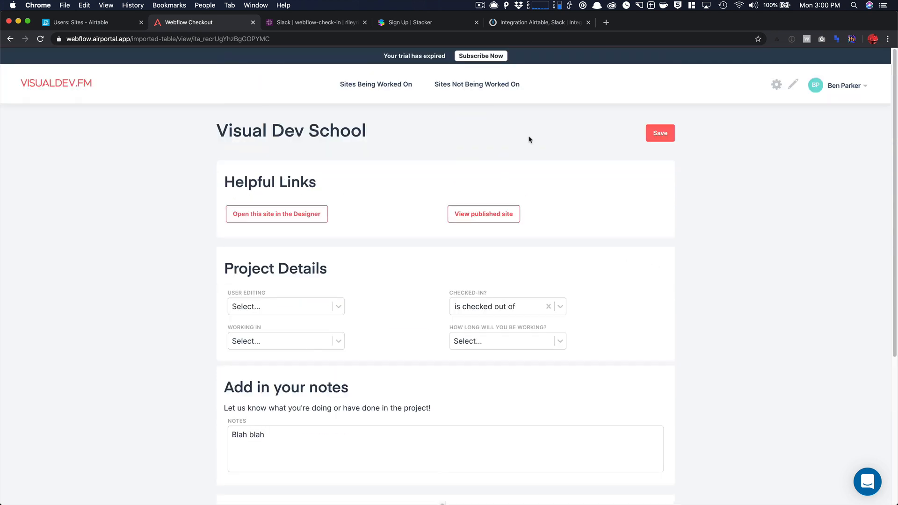
click(777, 84)
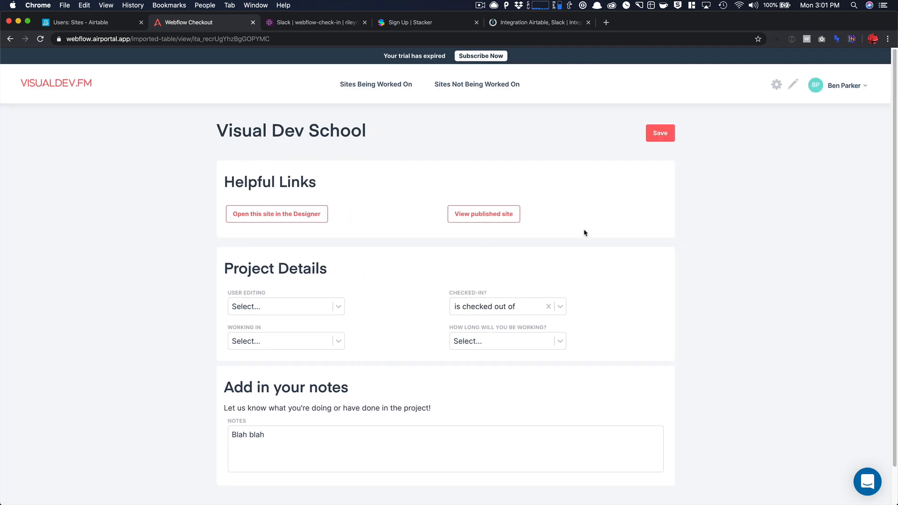
mouse_move(438, 222)
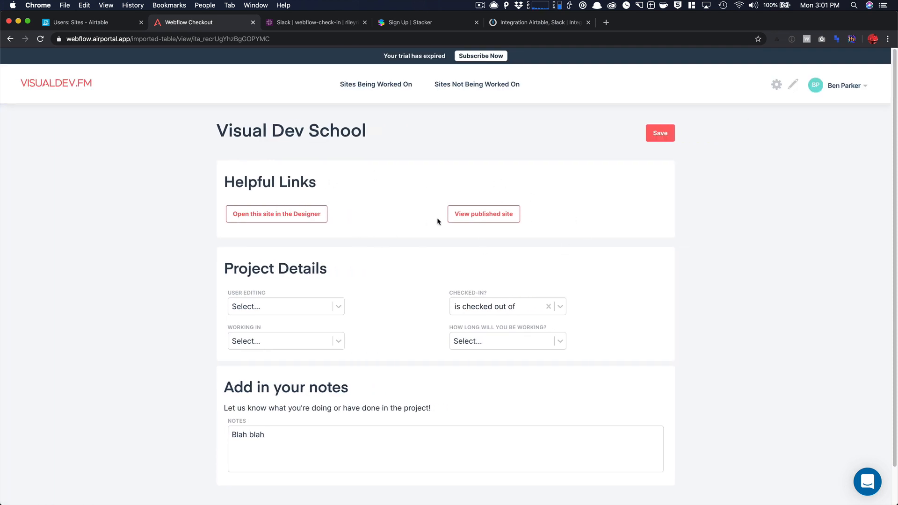